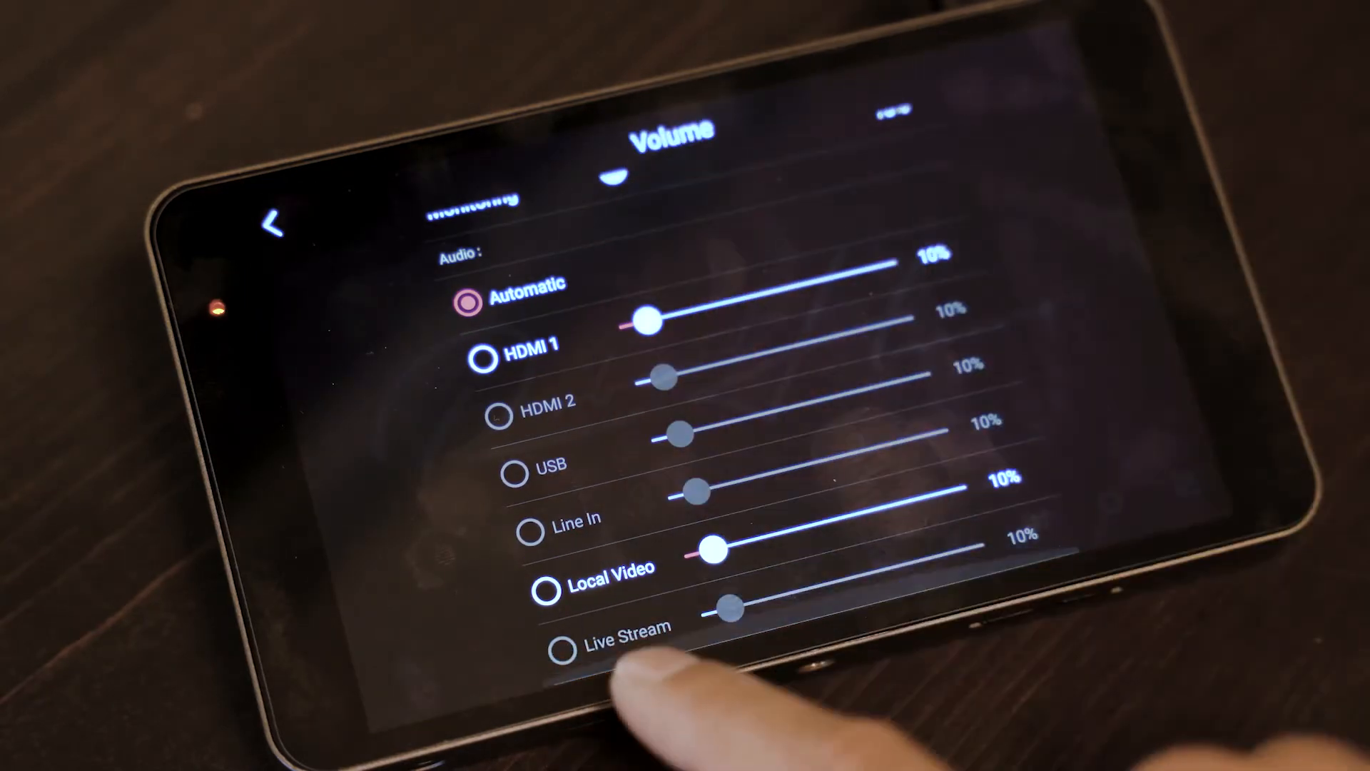
- Adjust YoloBox's audio monitoring settings, then bring up the Add Video Source picker
left_click(552, 589)
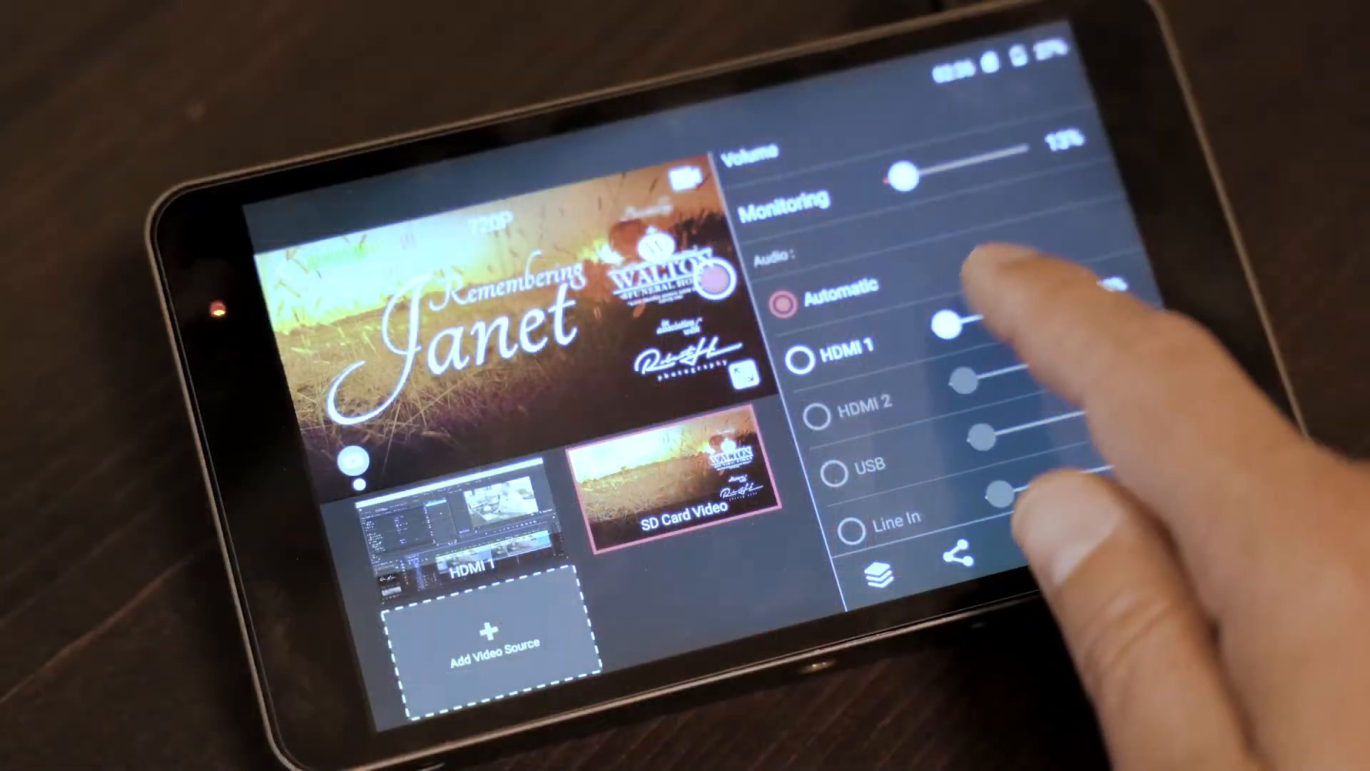
scroll("down", 3)
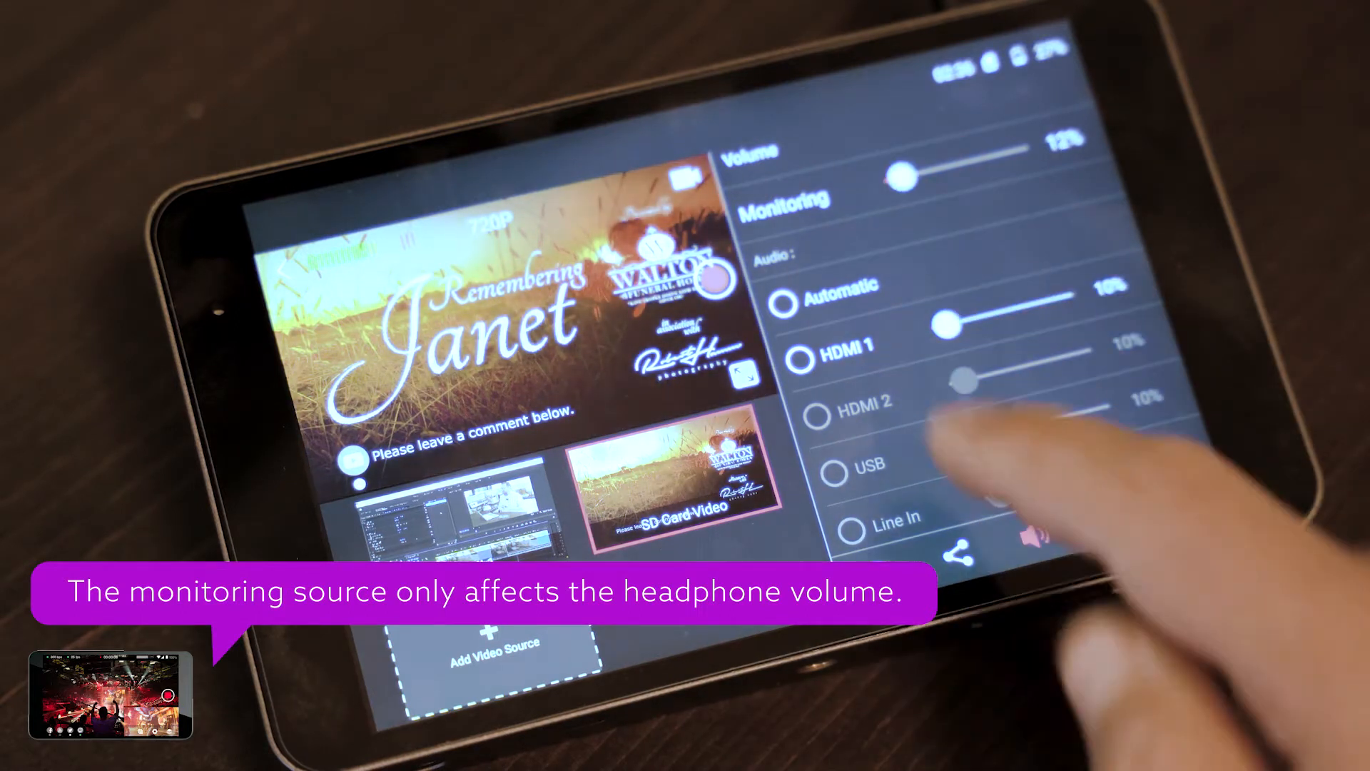
left_click(784, 292)
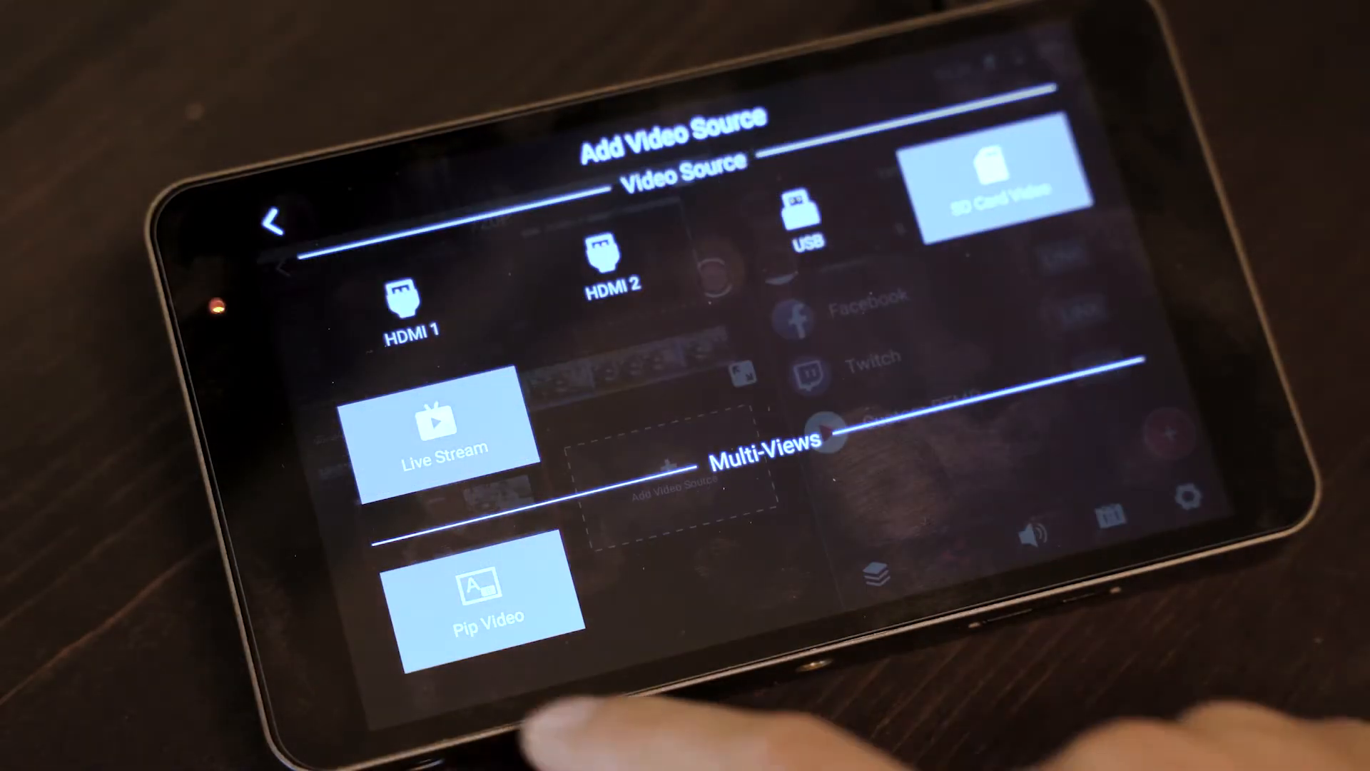
- Browse the SD Card Video files and pick the RHP LQ Opener logo clip
left_click(1003, 186)
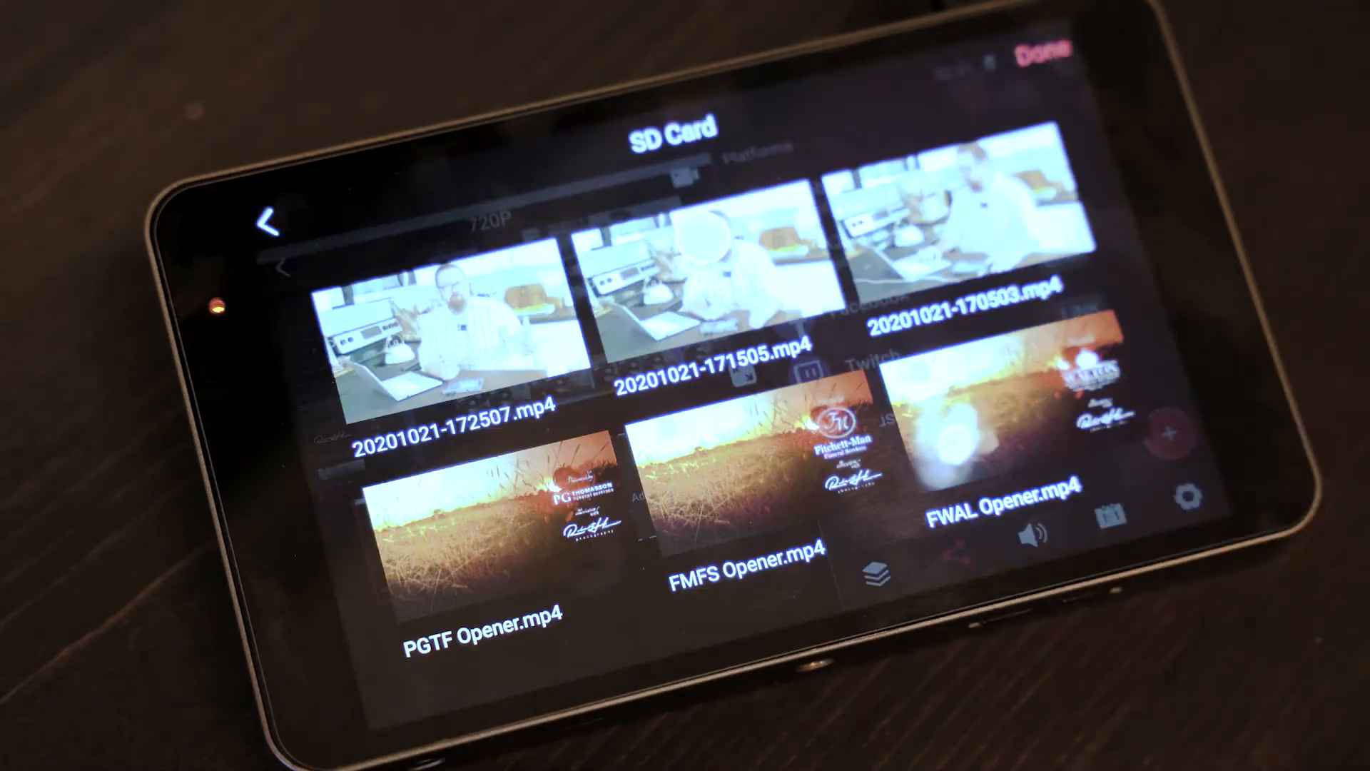
scroll("down", 3)
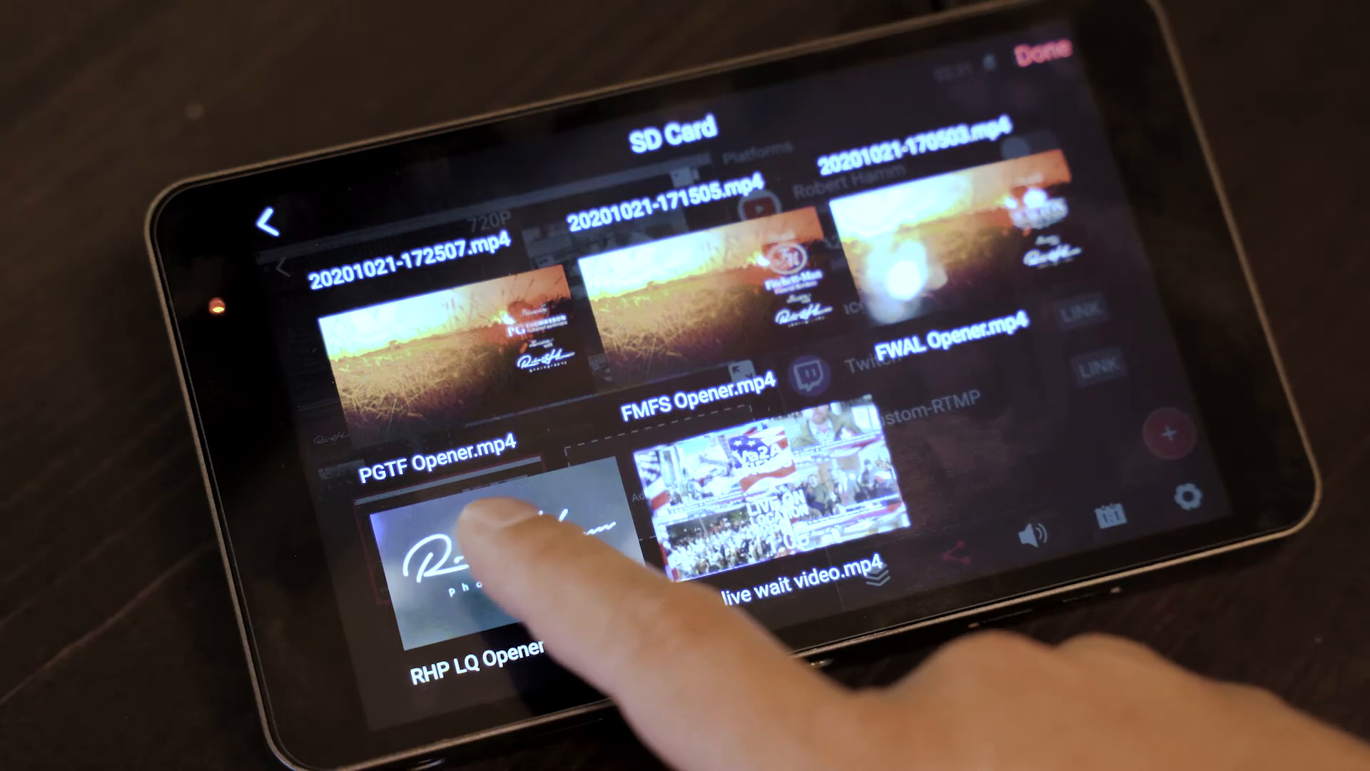
left_click(498, 560)
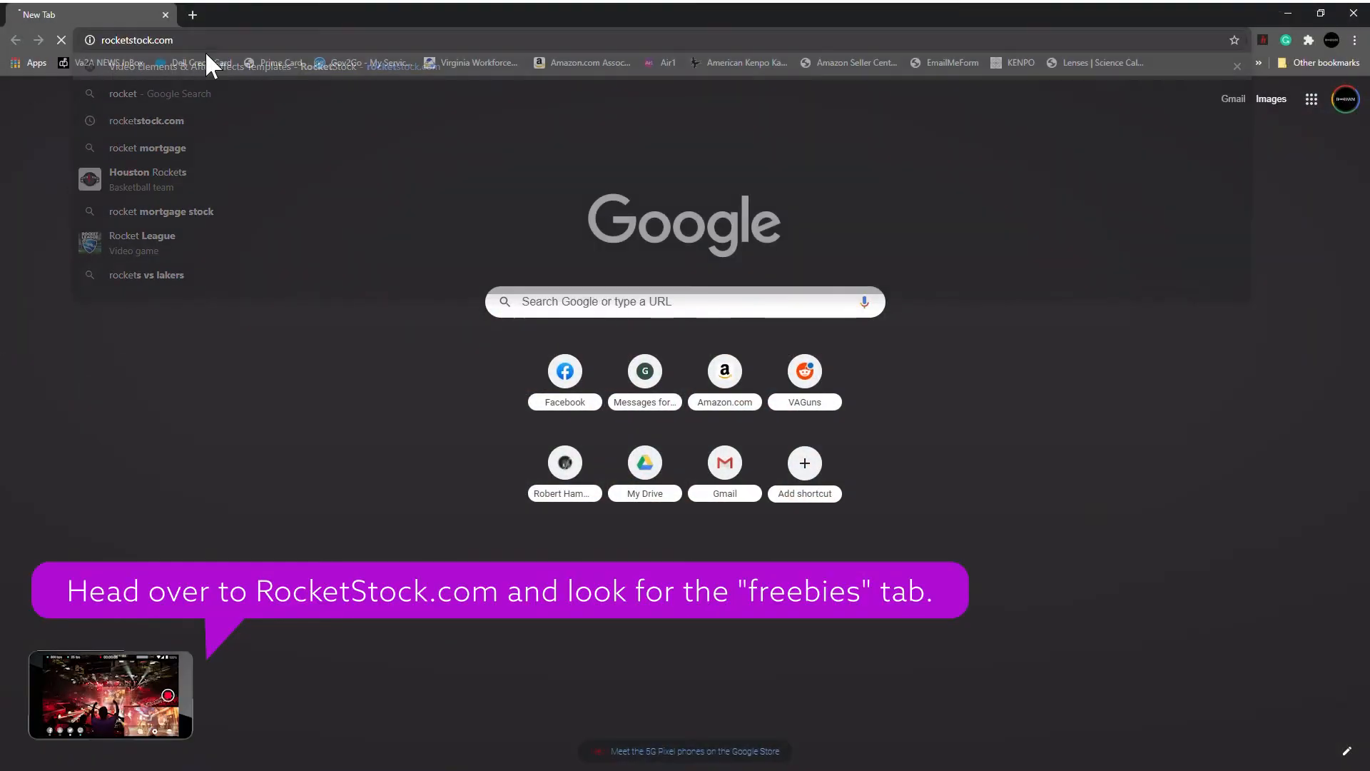
- Go to rocketstock.com and open its FREEBIES section
left_click(145, 120)
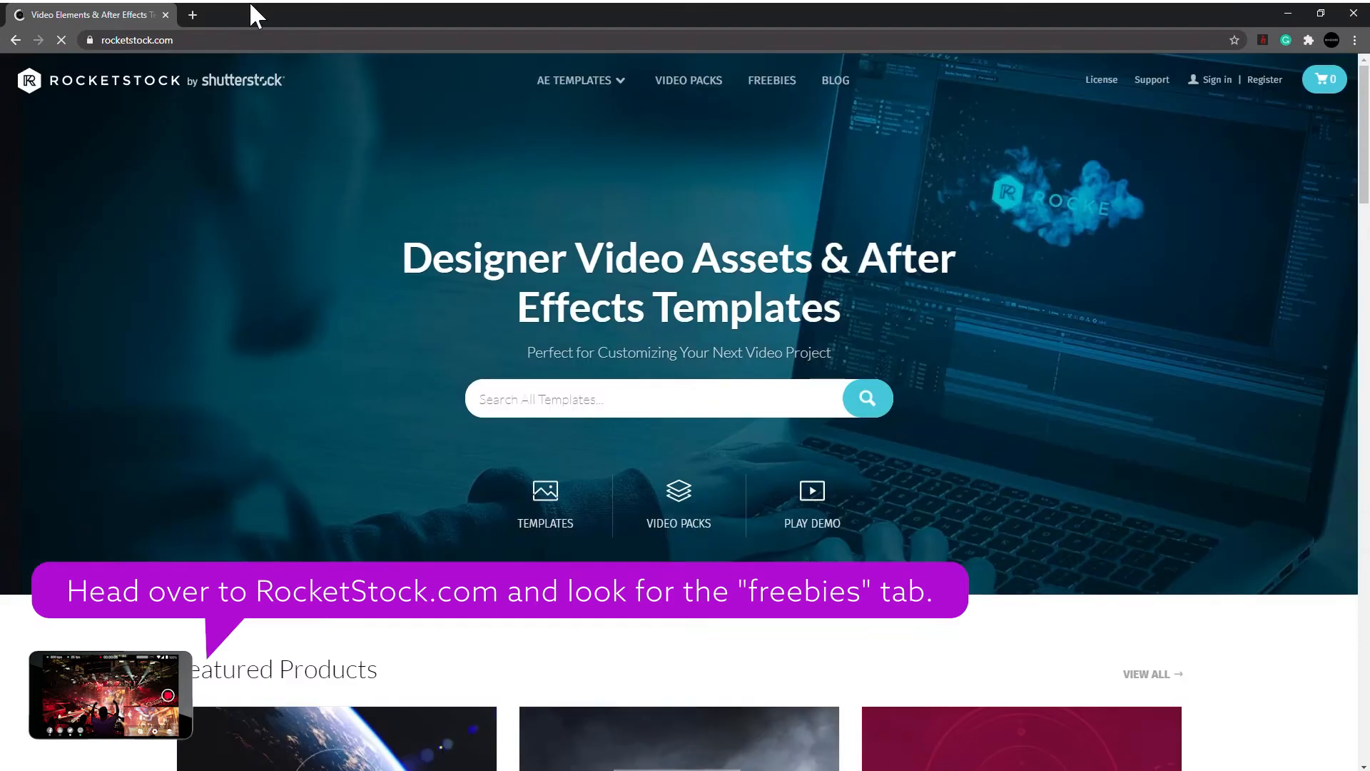
scroll("down", 3)
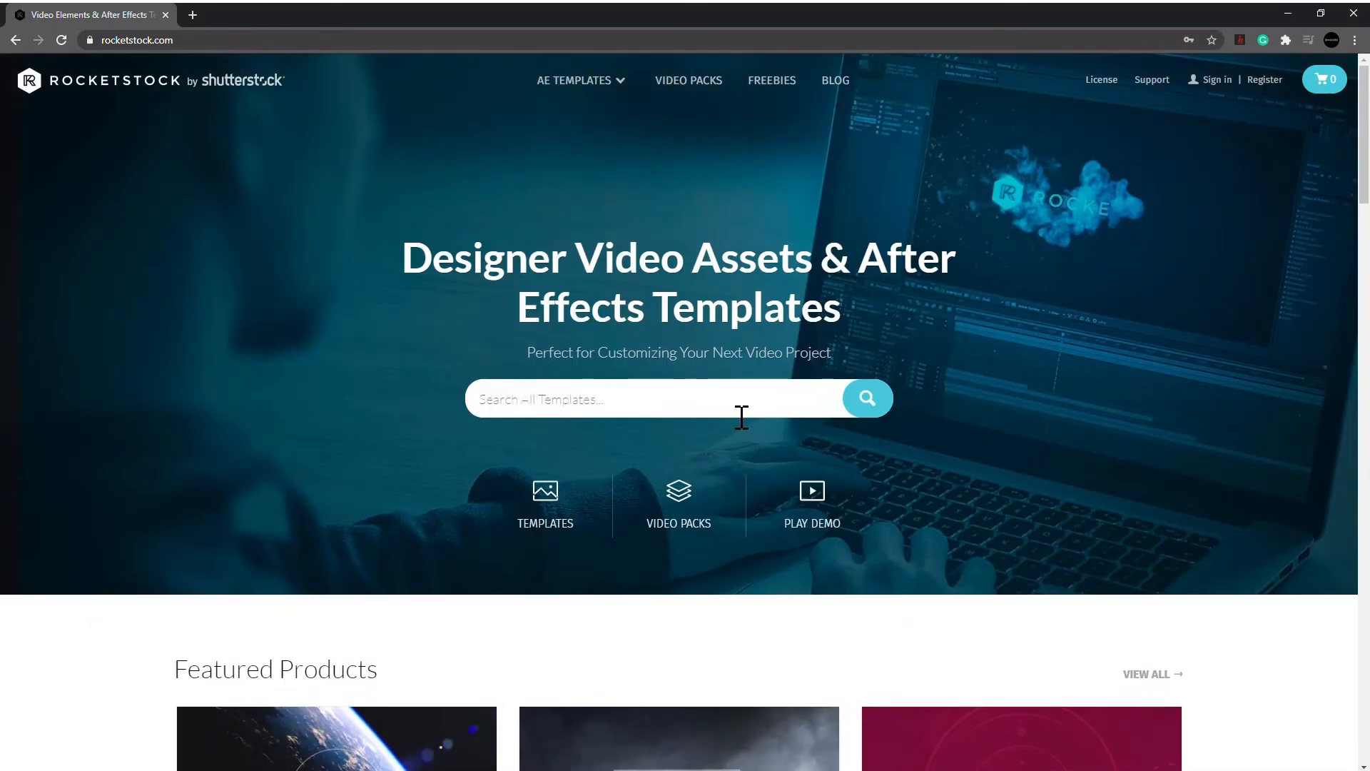
left_click(770, 80)
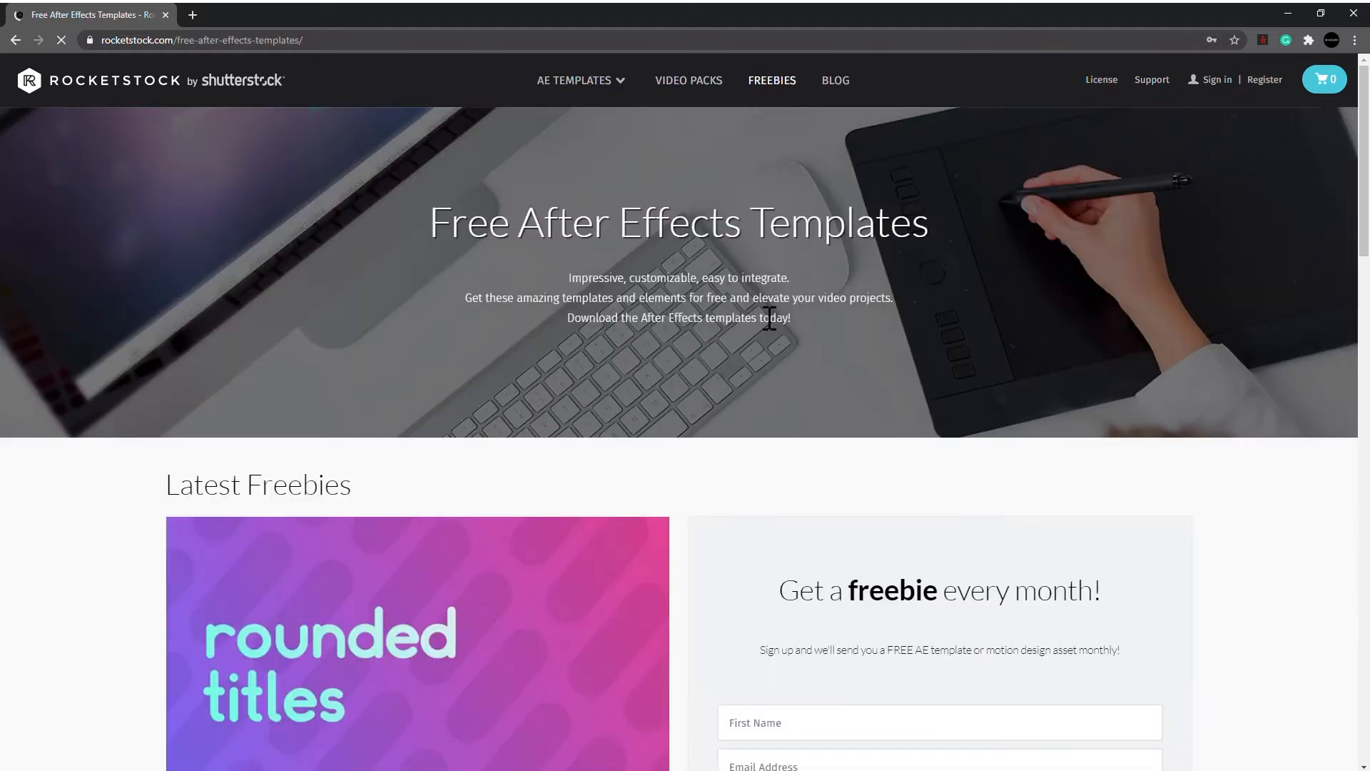
- Open the 35 FREE Prism Bokeh Effect Overlays pack and play its preview video
scroll("down", 3)
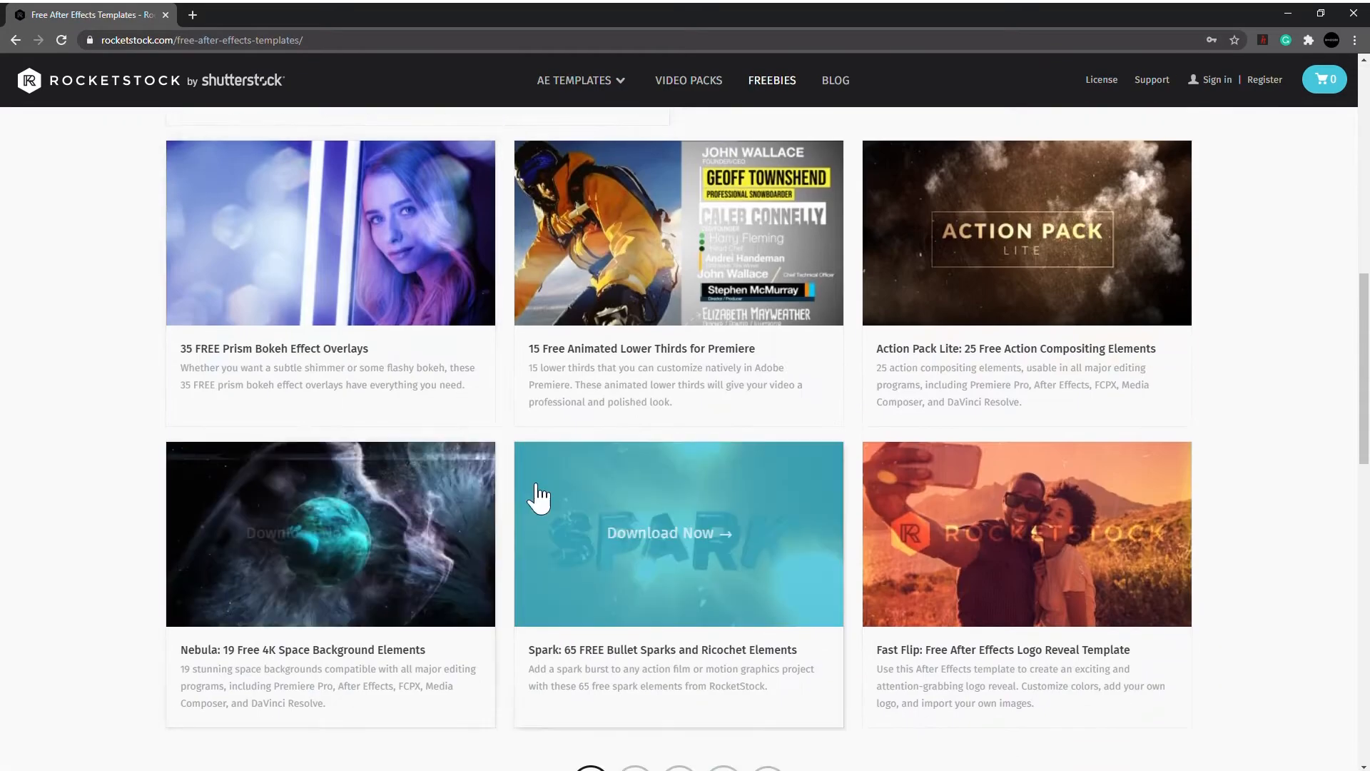
left_click(330, 232)
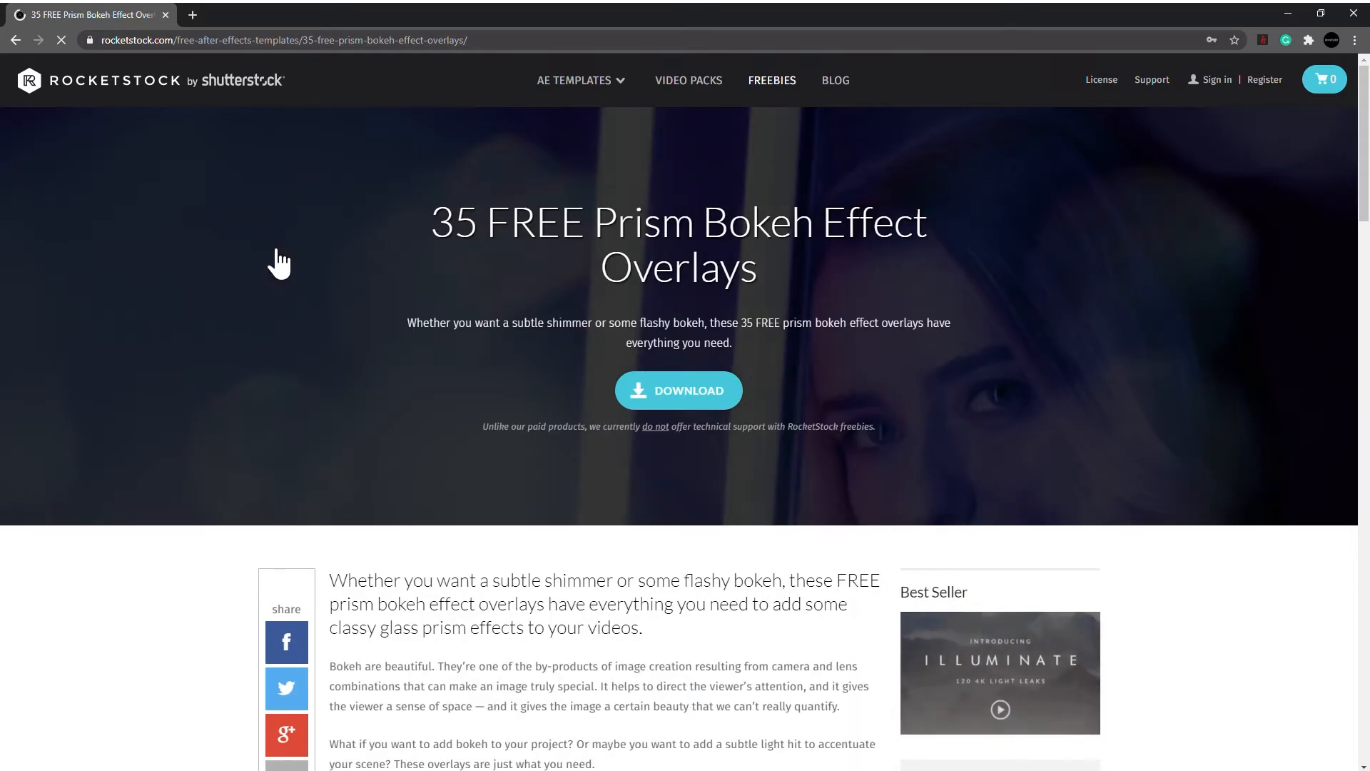
scroll("down", 3)
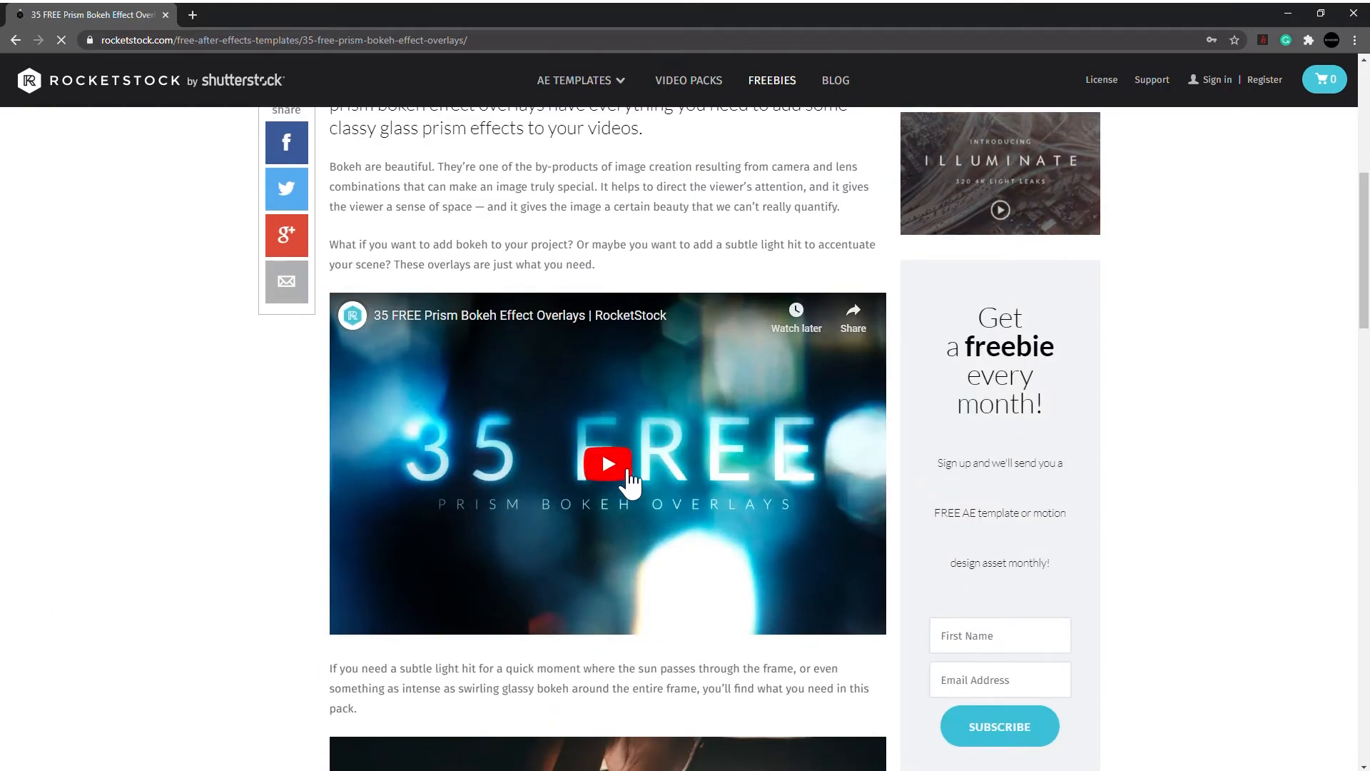
left_click(606, 464)
type("youtube royalty")
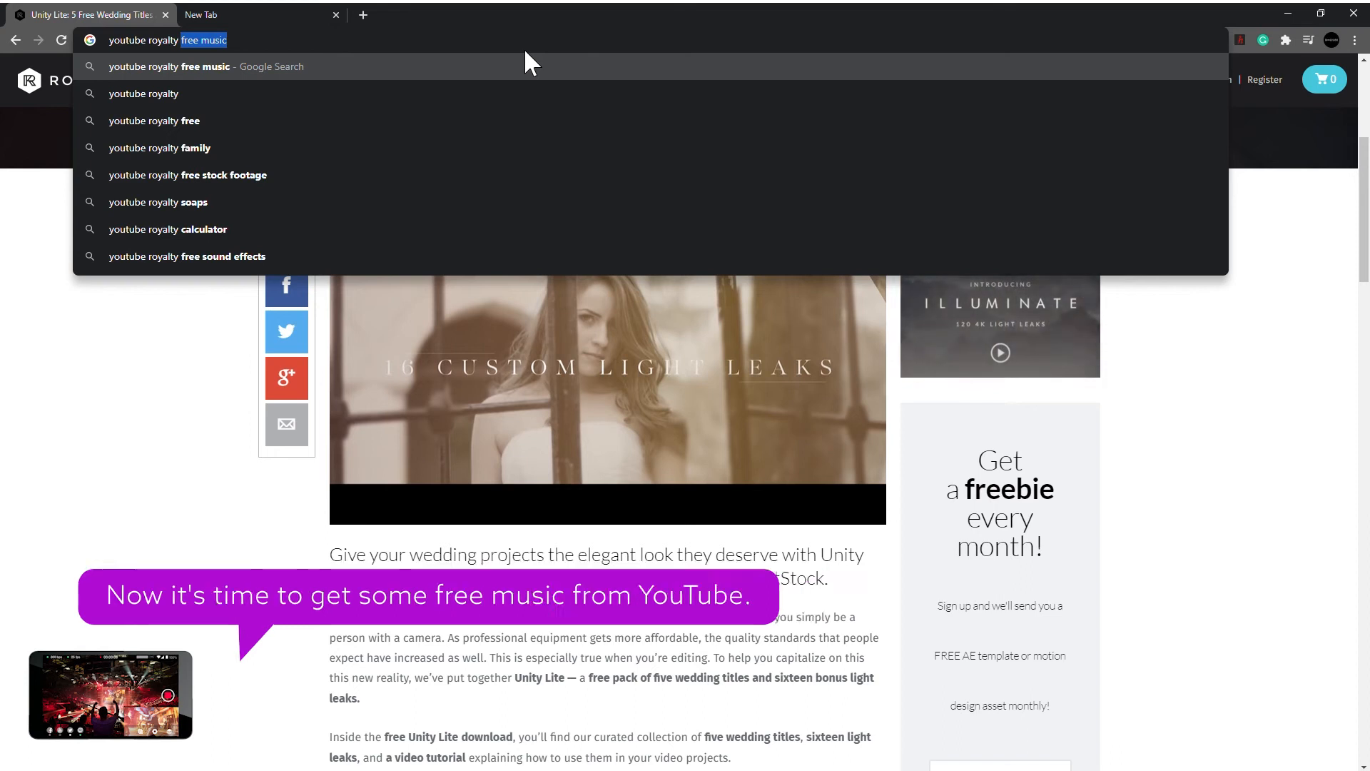
mouse_move(281, 82)
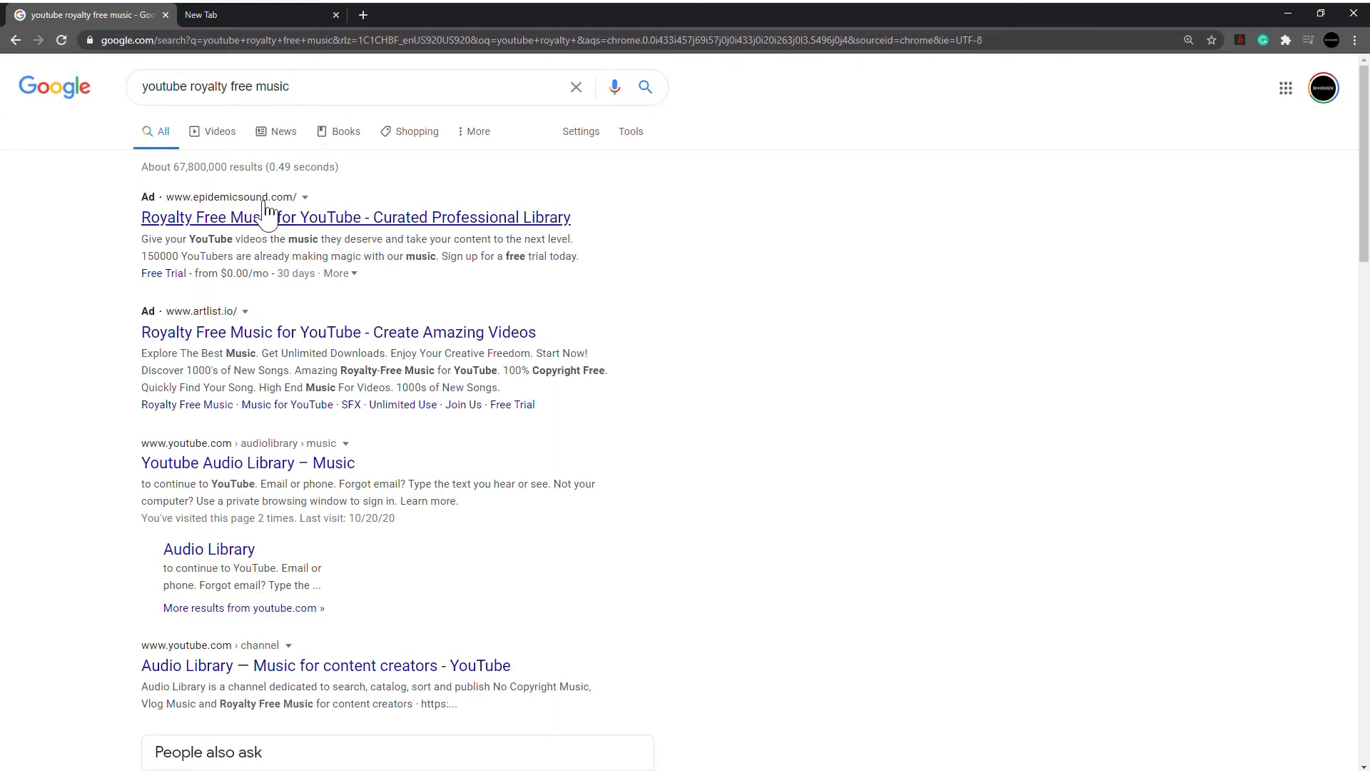
- Browse the Audio library's Sound effects and Starred tabs, then return to Free music
scroll("down", 3)
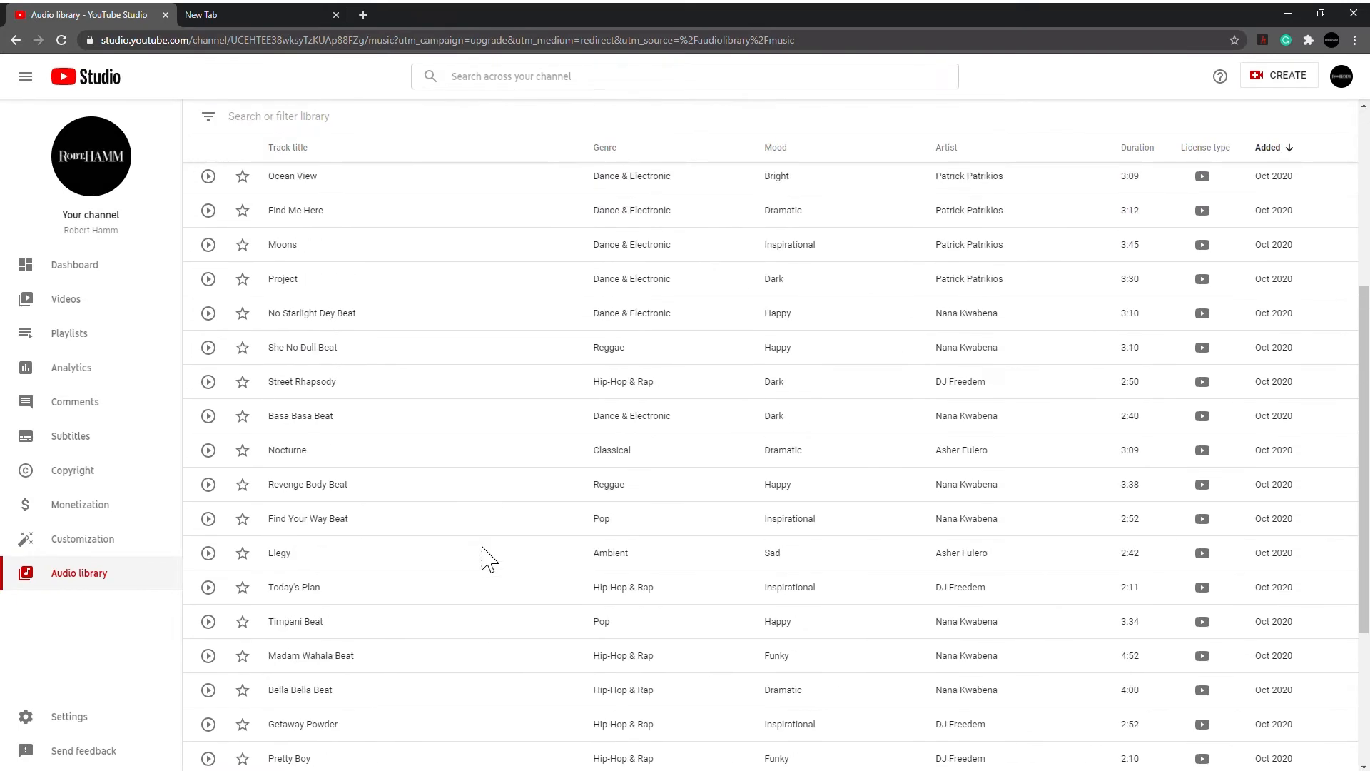
scroll("up", 3)
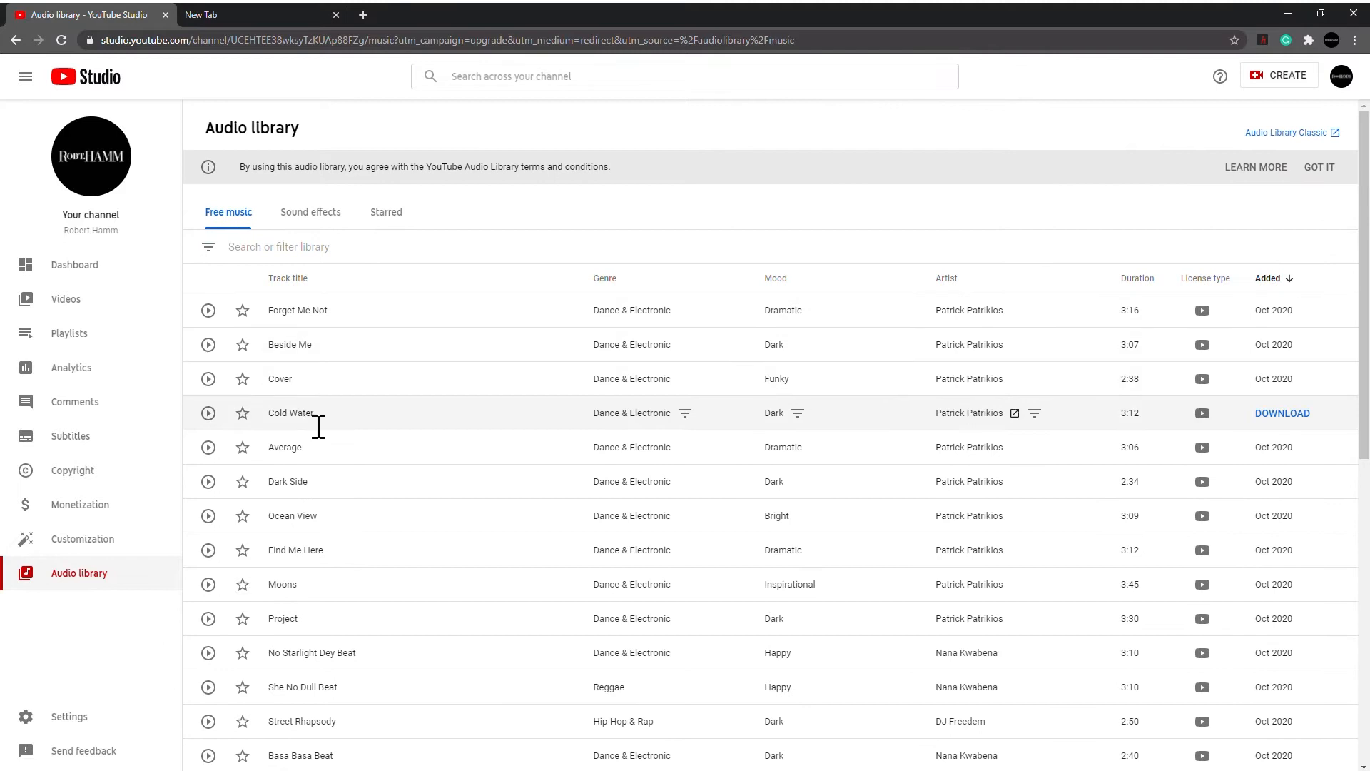
left_click(311, 211)
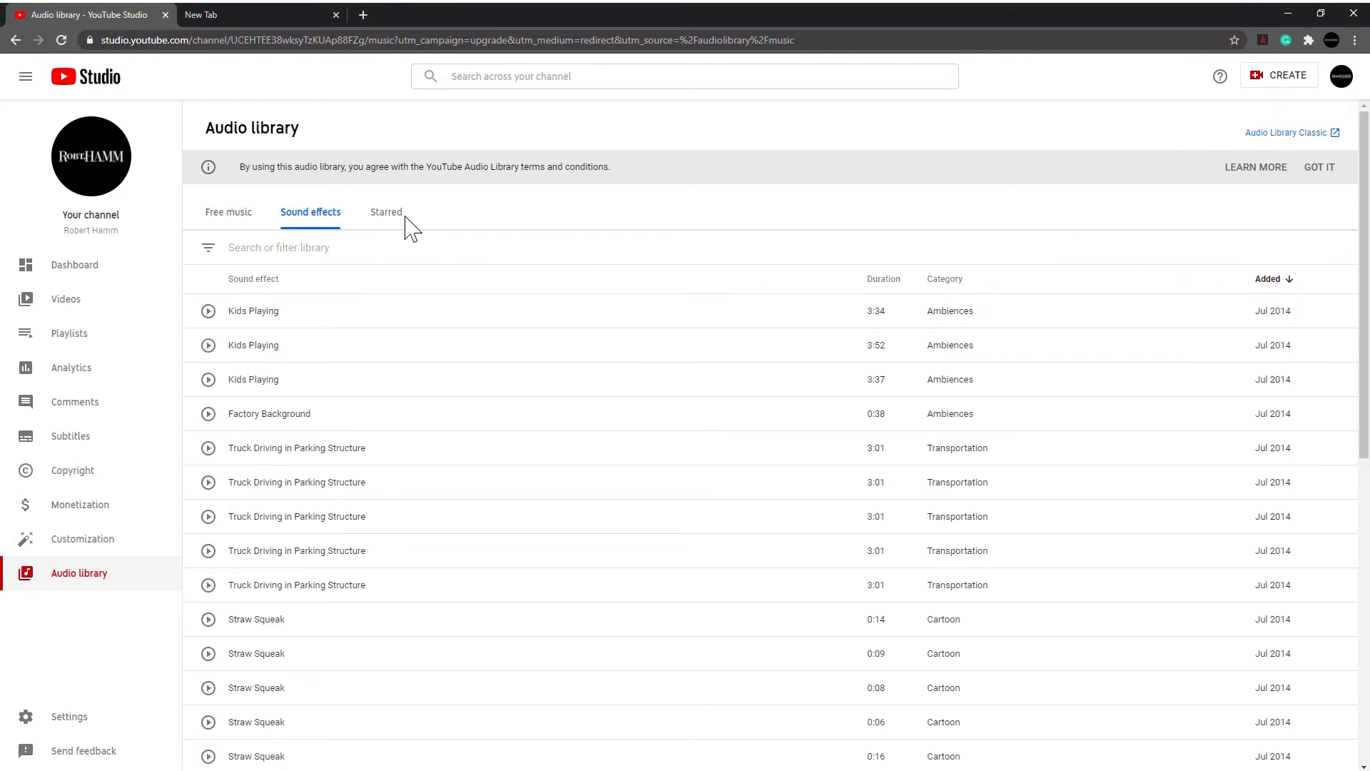
left_click(385, 211)
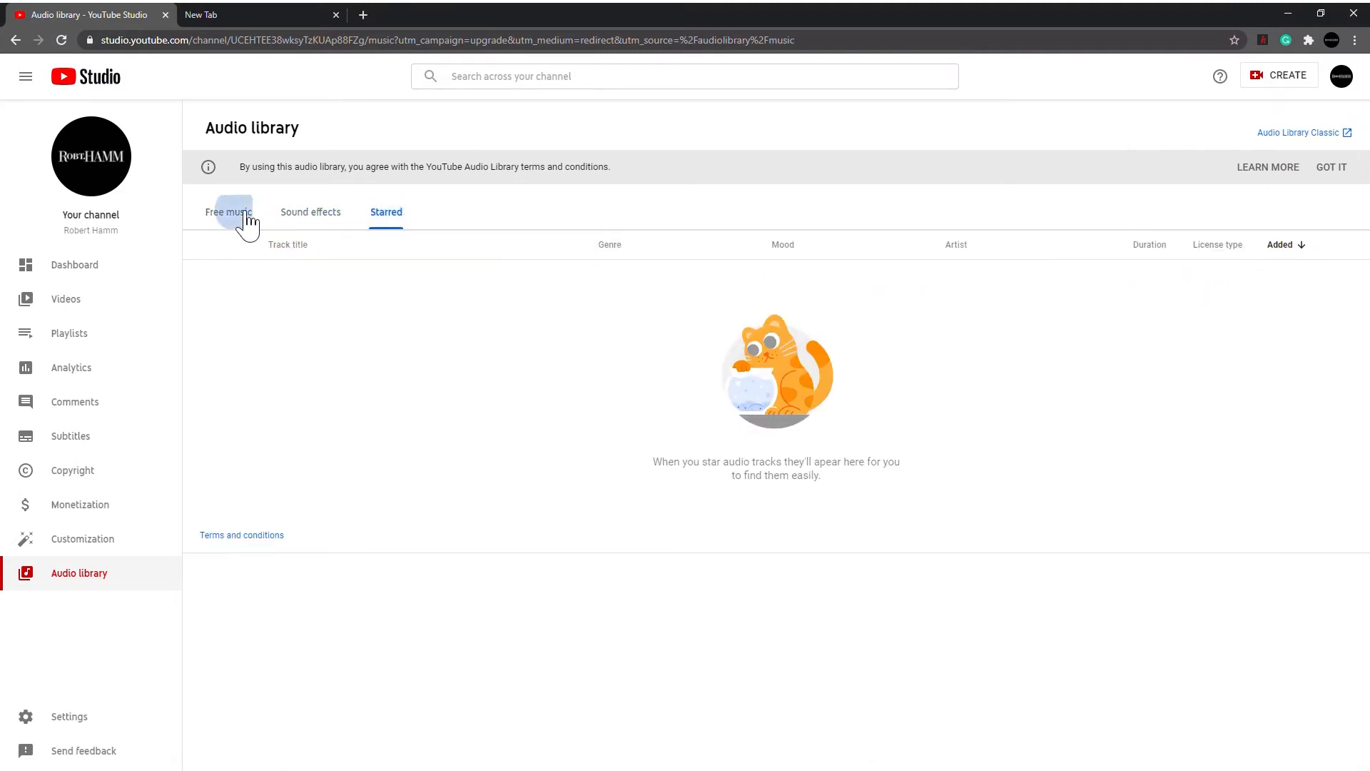
left_click(229, 211)
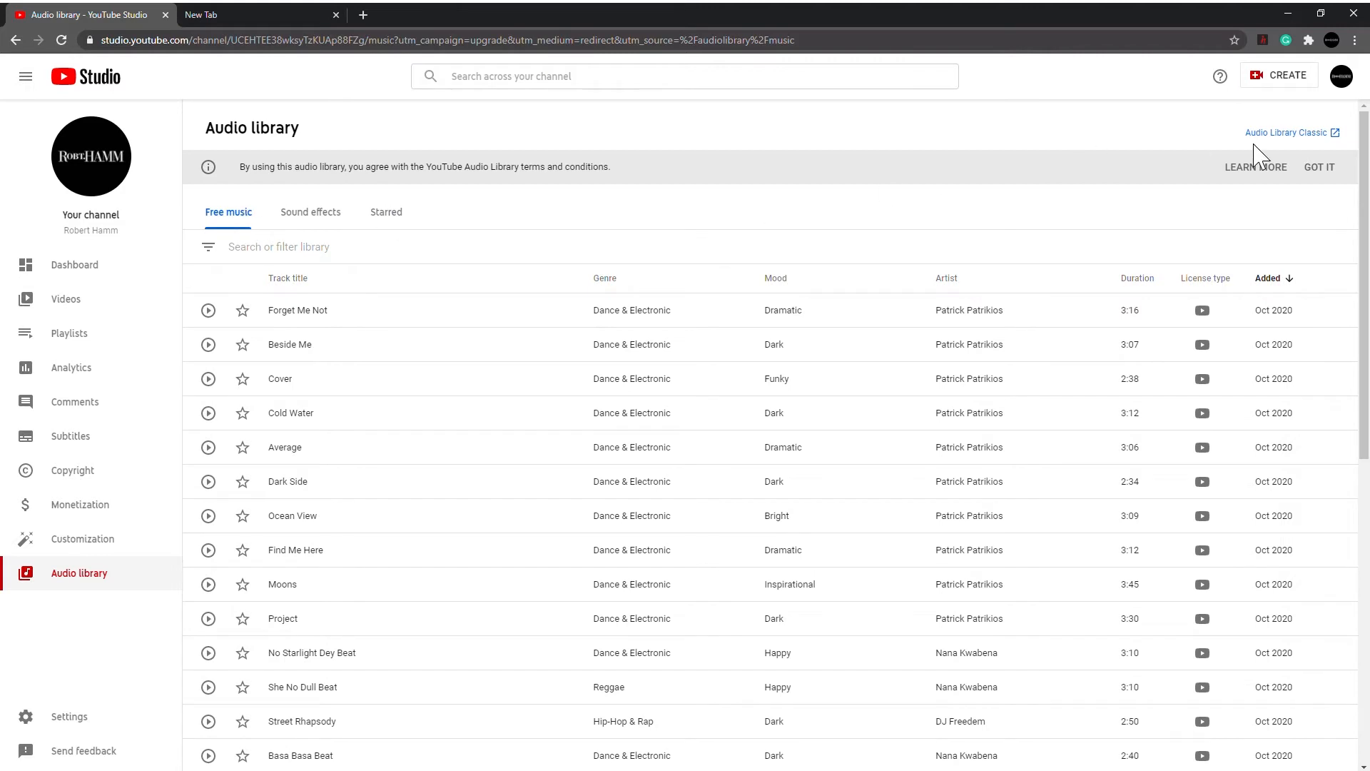
scroll("down", 3)
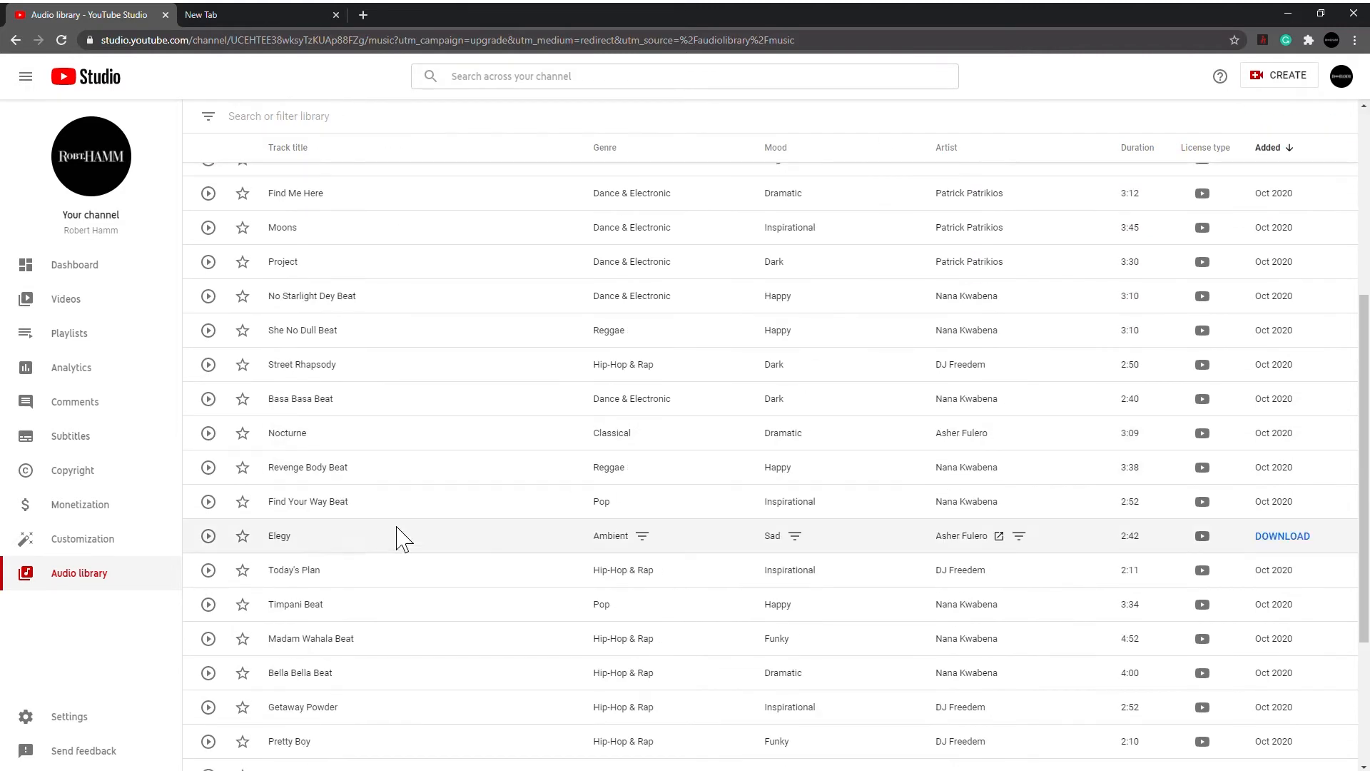
scroll("up", 3)
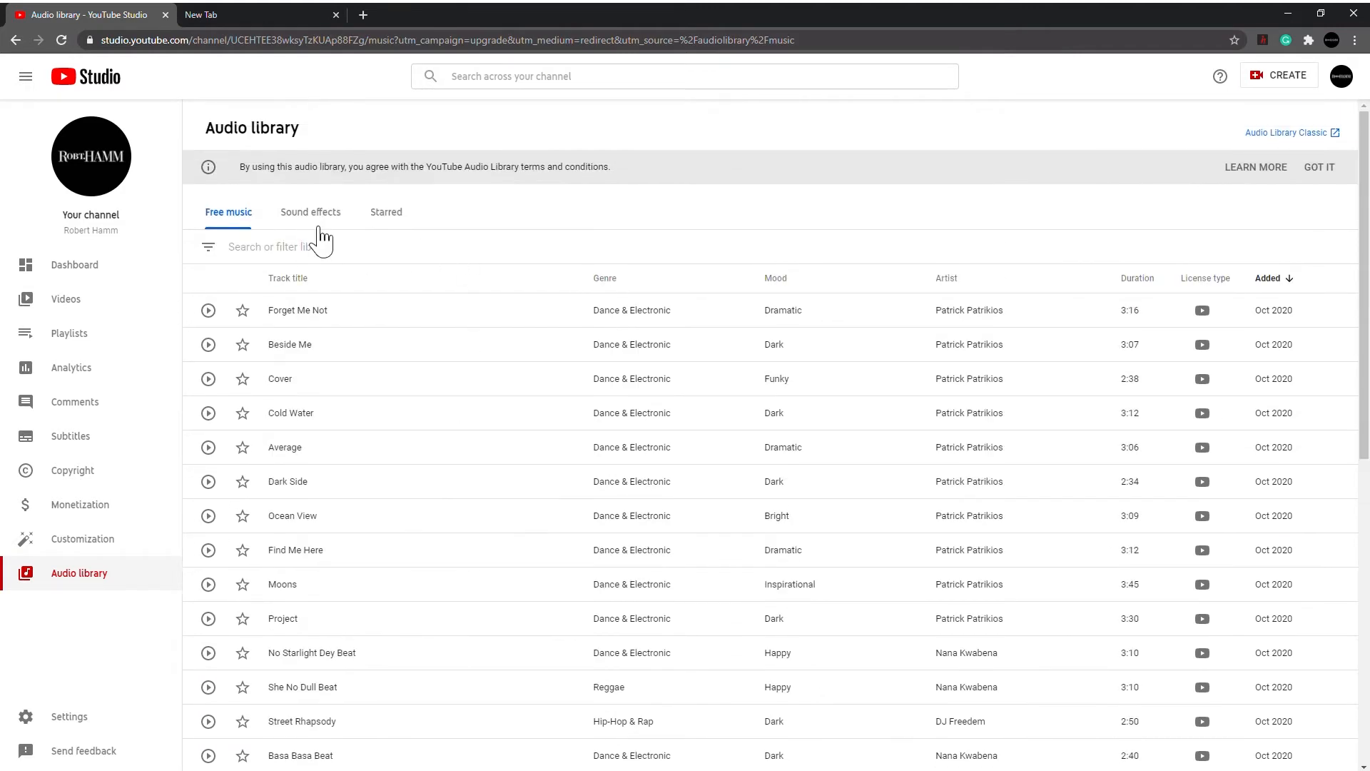
key("alt+tab")
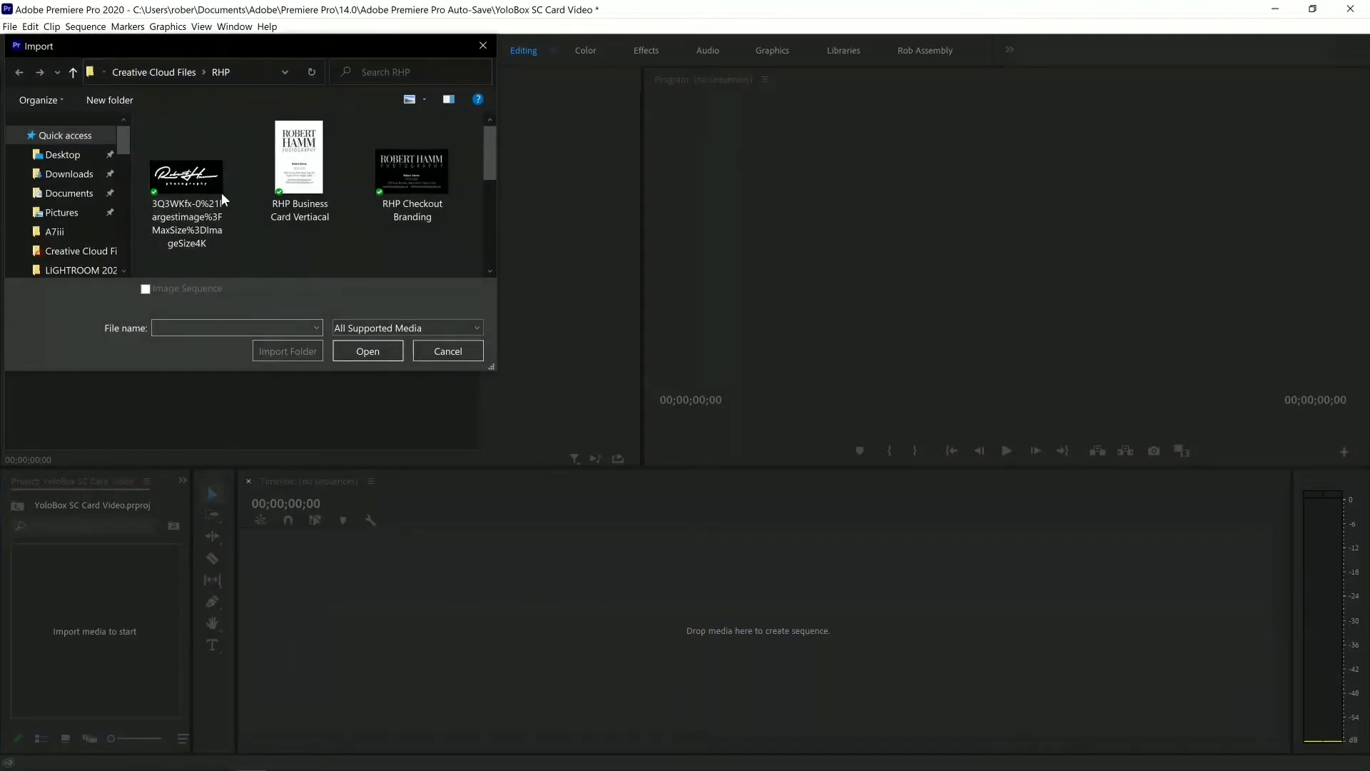
mouse_move(186, 175)
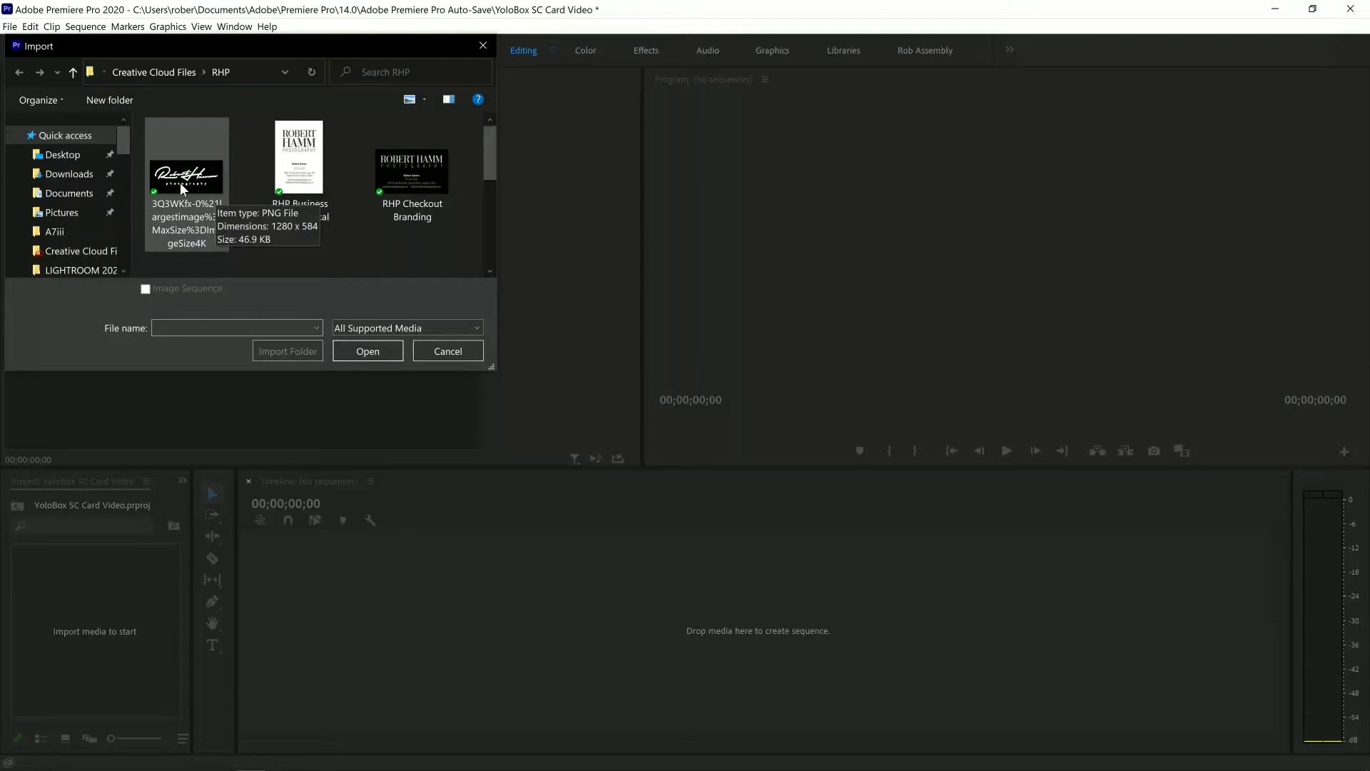
- Import the photography signature logo PNG from the RHP folder into the project
left_click(367, 351)
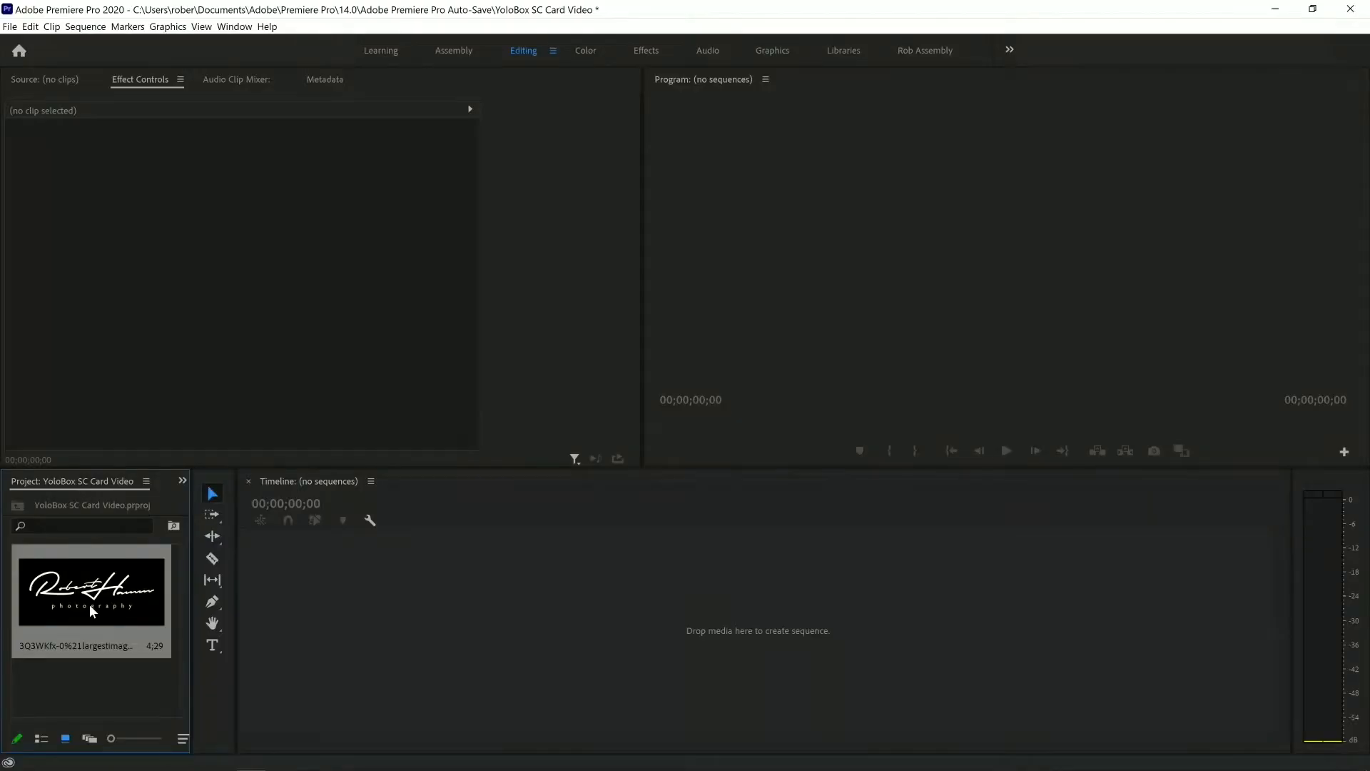
right_click(87, 697)
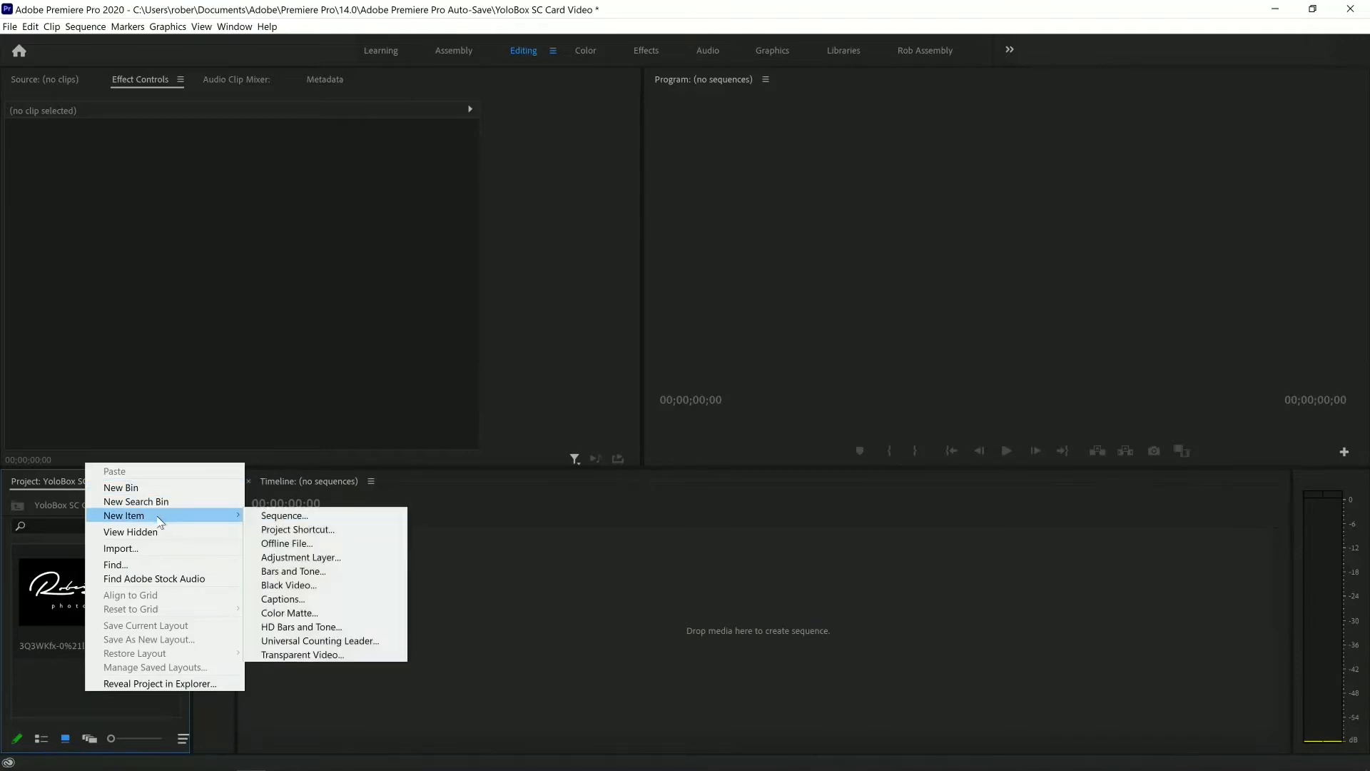
mouse_move(284, 514)
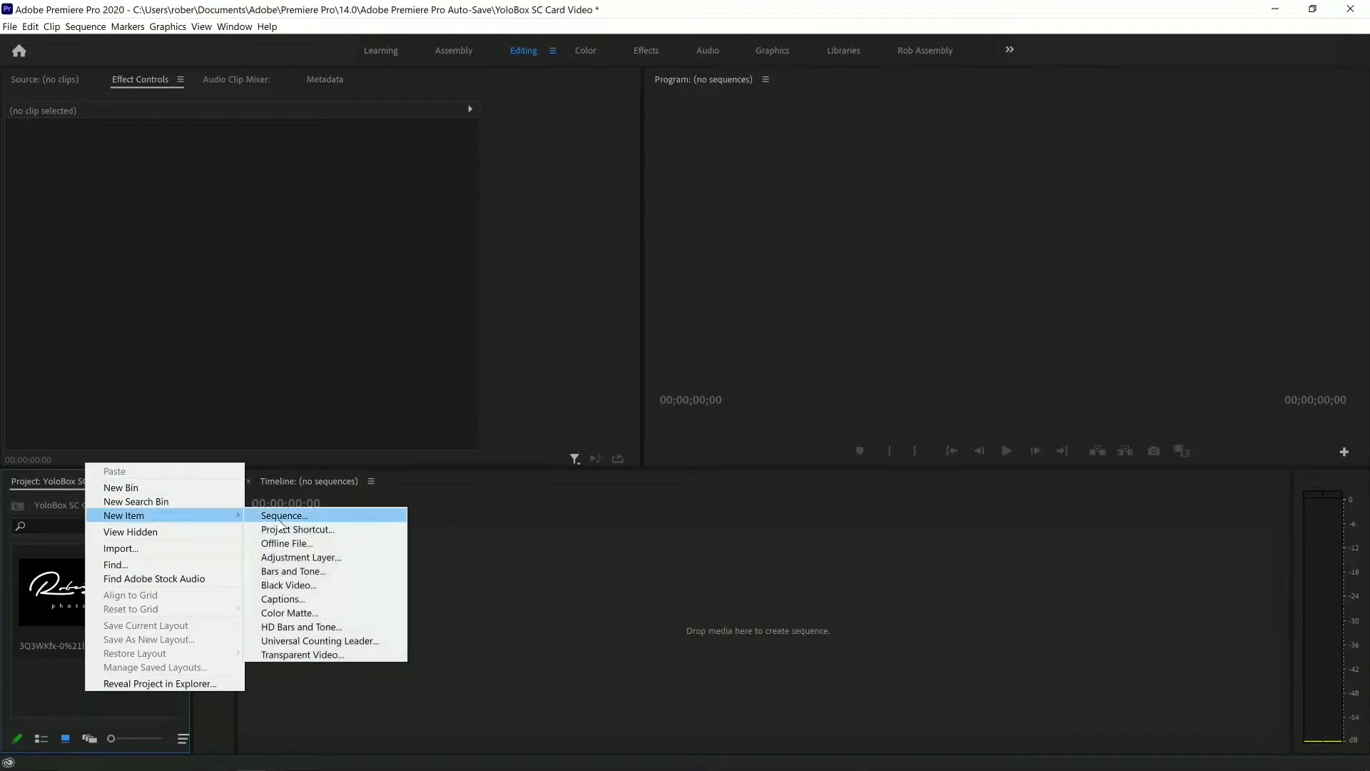
- Create Sequence 01 via New Item > Sequence and put the logo image on V1
left_click(283, 514)
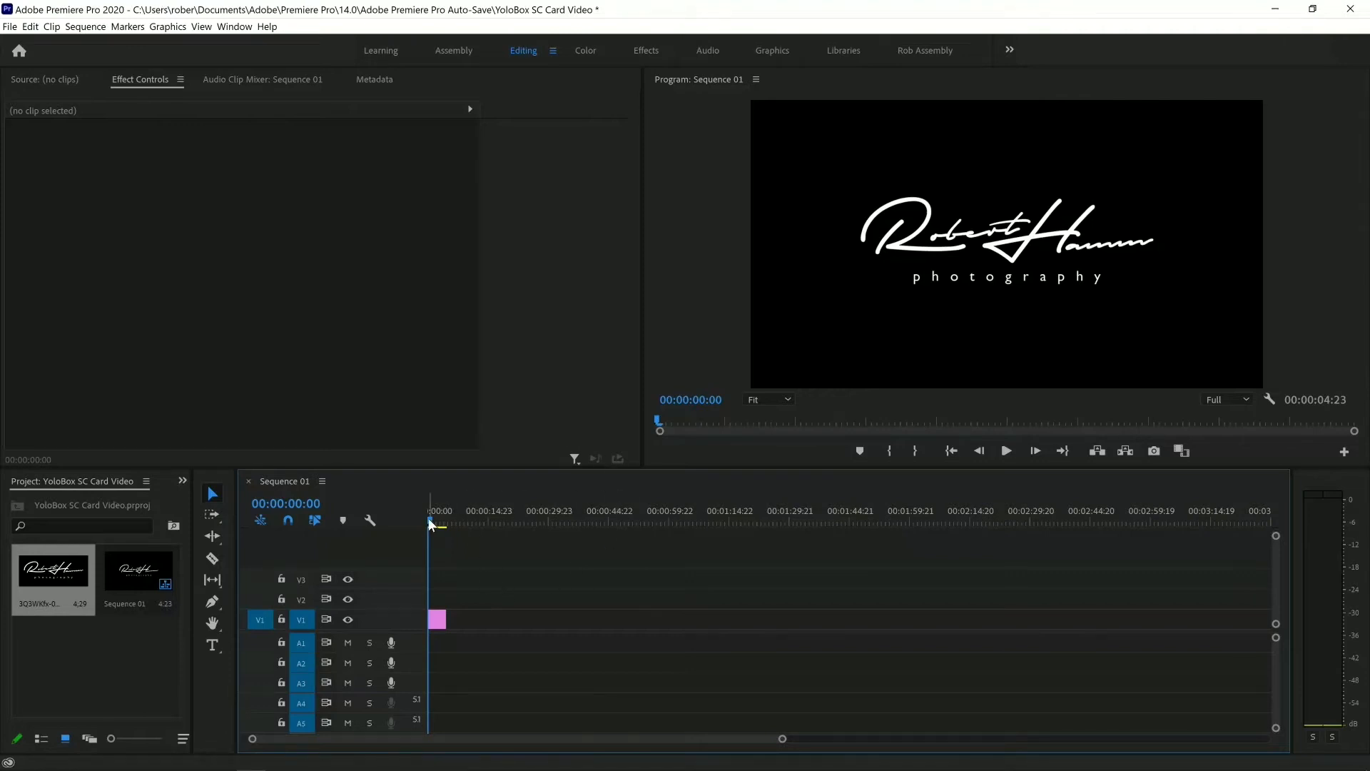
left_click(437, 619)
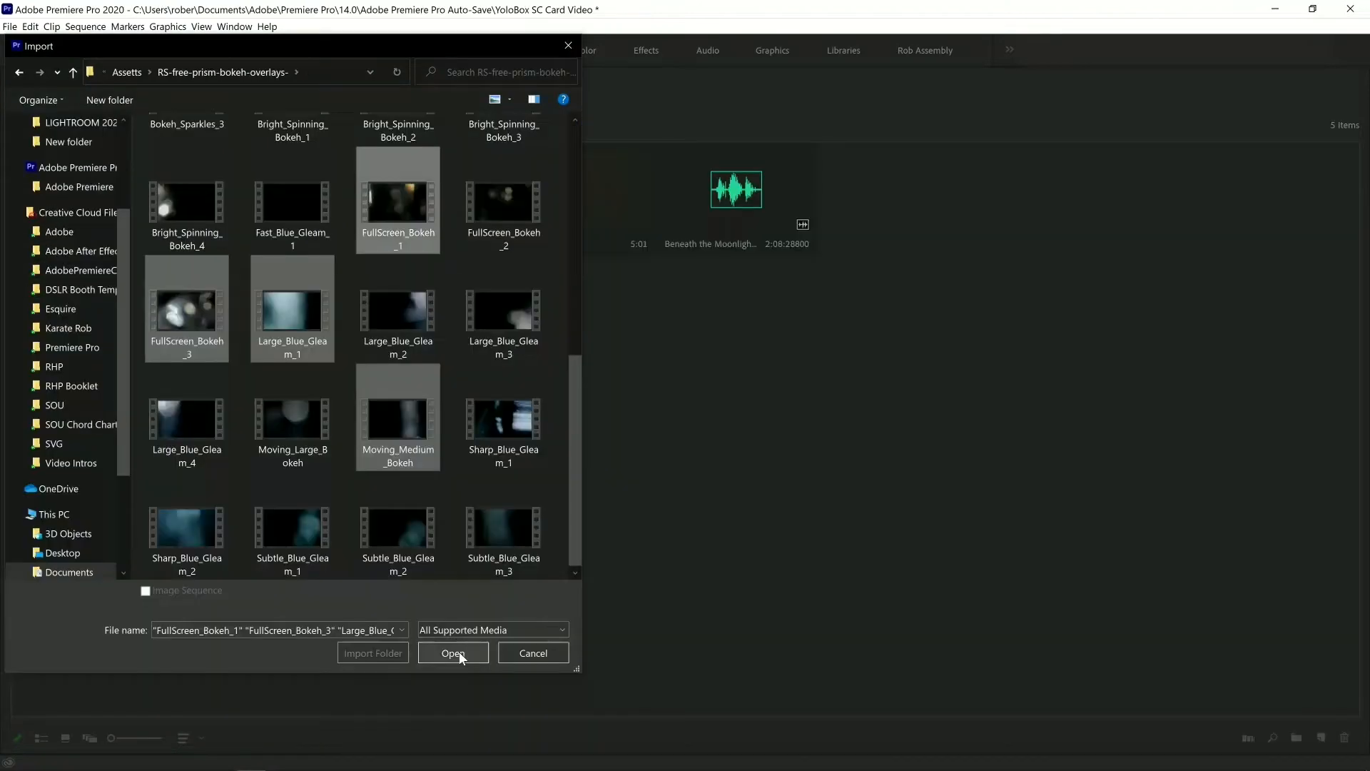
- Import the selected prism bokeh clips and lay them end to end on V2
left_click(453, 653)
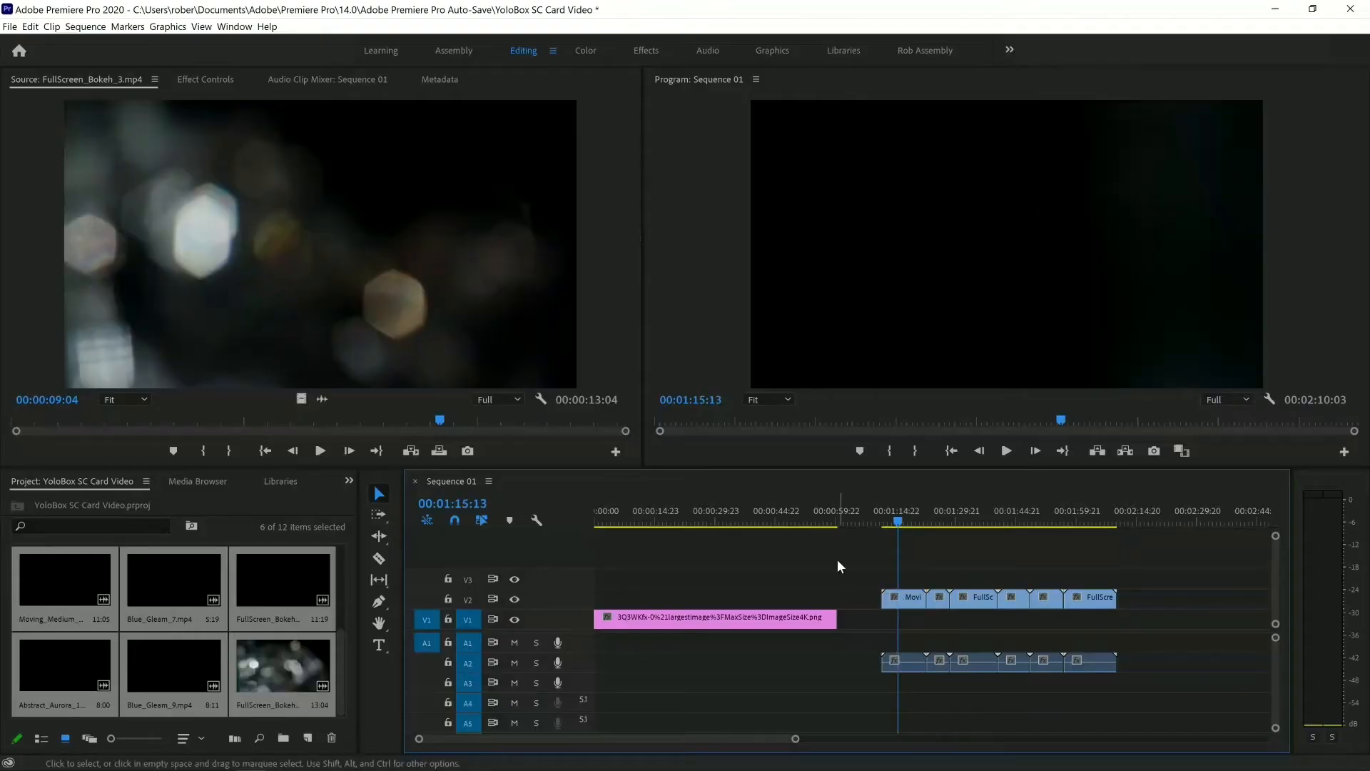
mouse_move(906, 604)
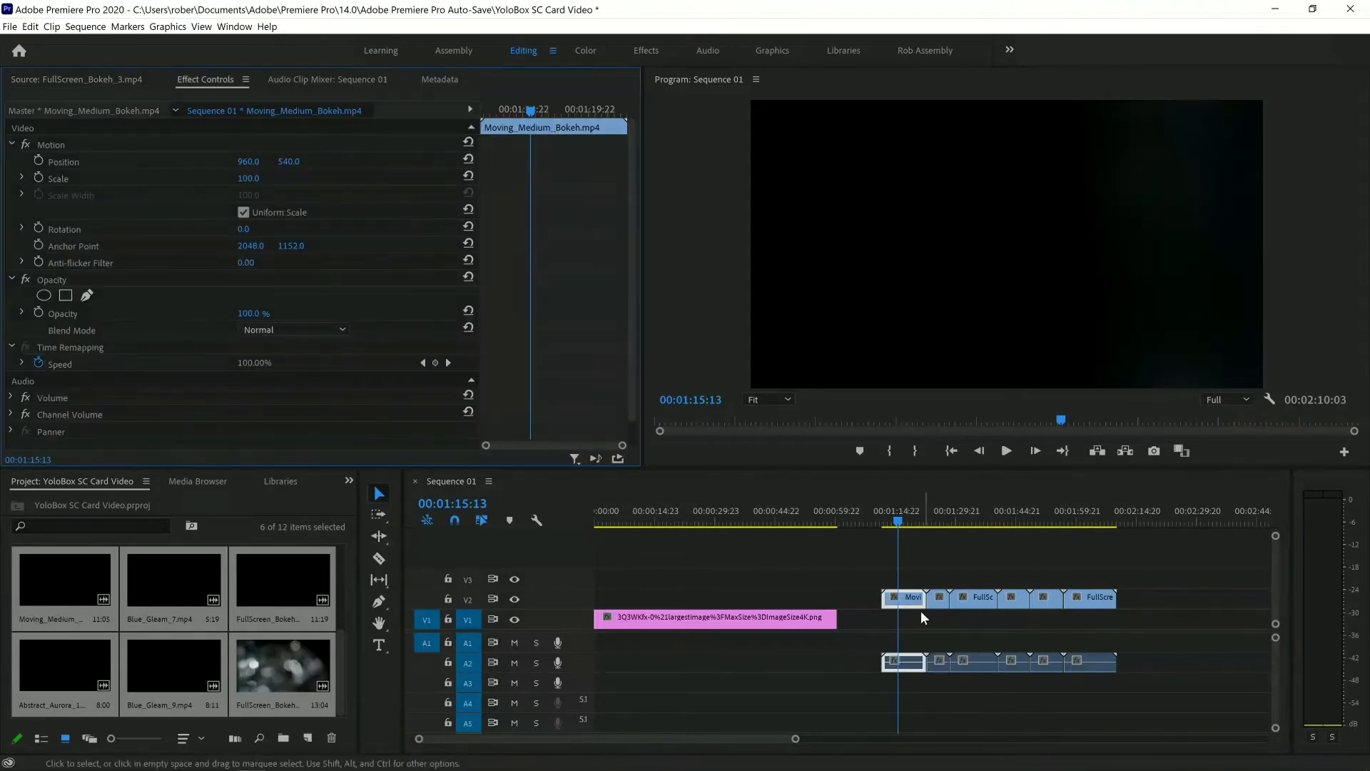
mouse_move(904, 607)
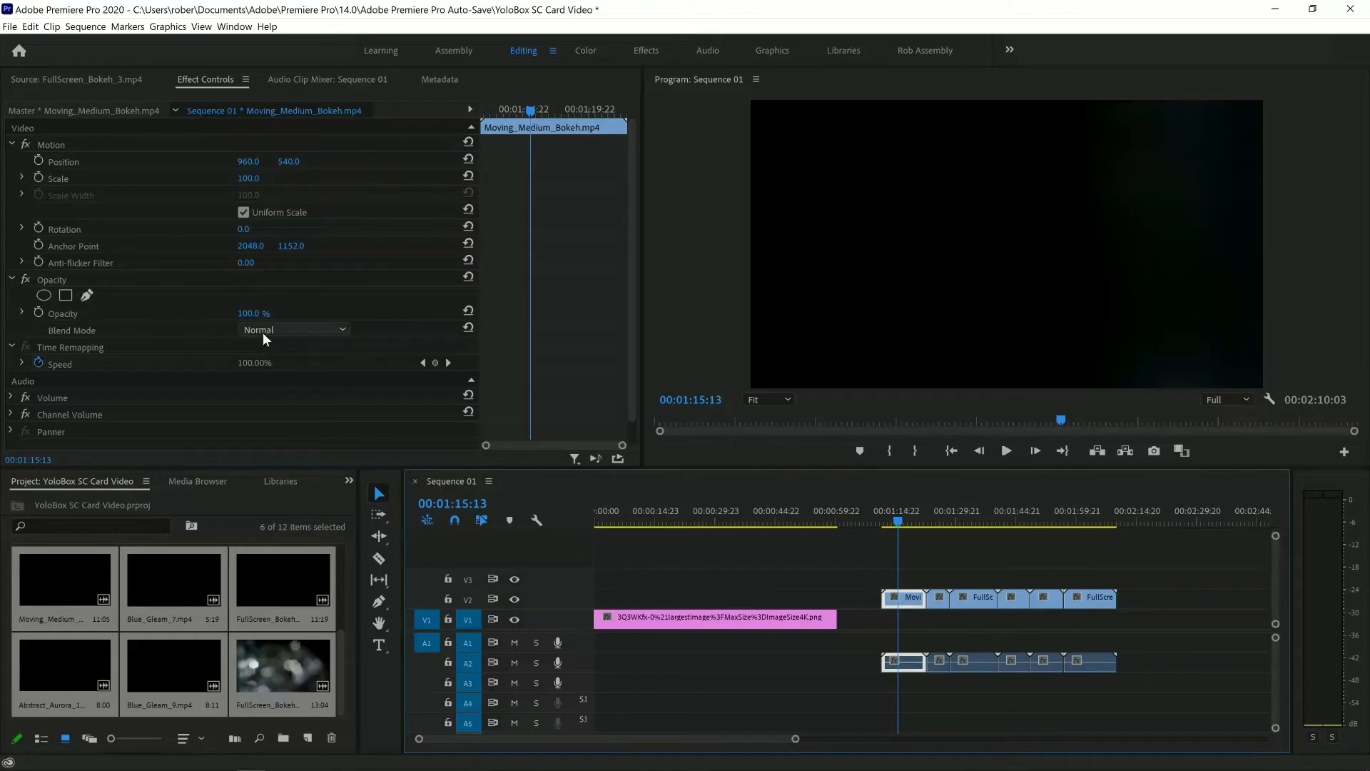
- Set the bokeh clip to Screen blending and paste its Opacity attributes onto the other clips
left_click(293, 330)
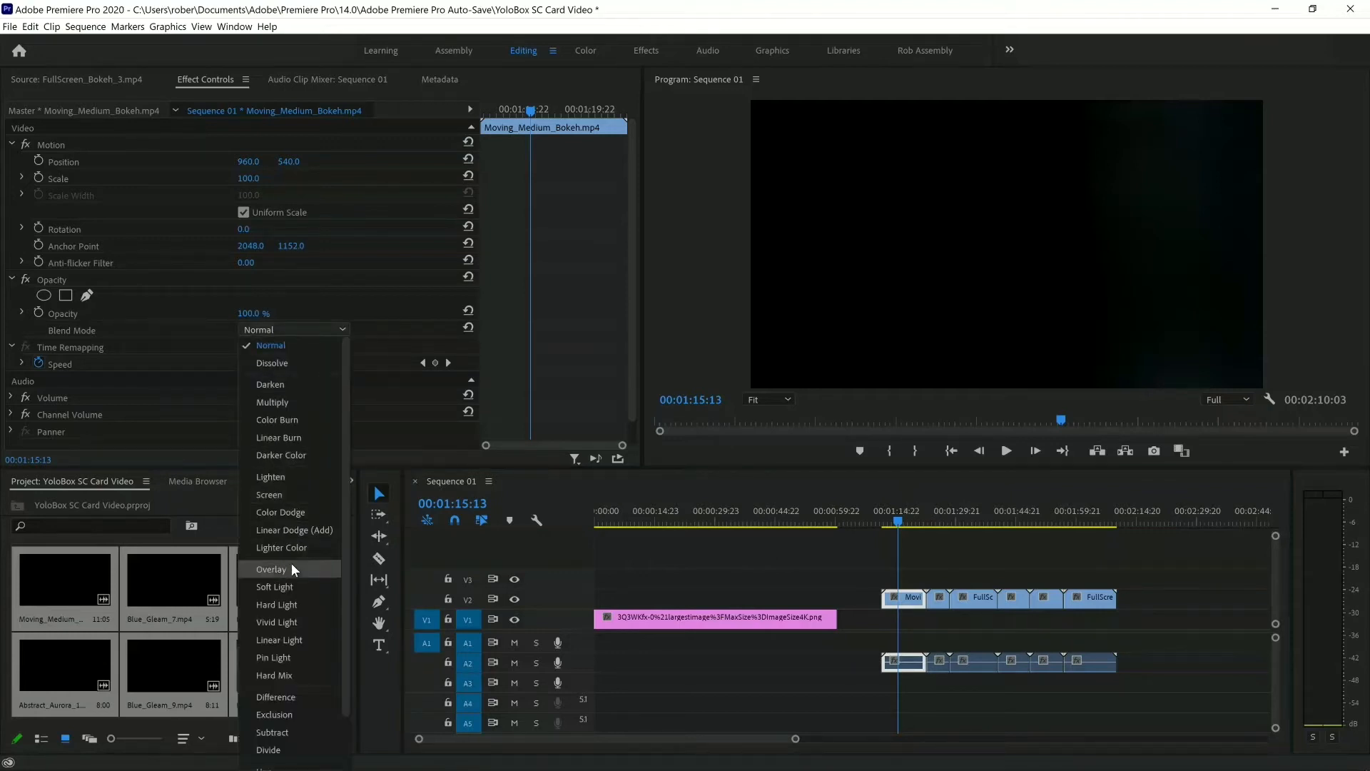
left_click(269, 493)
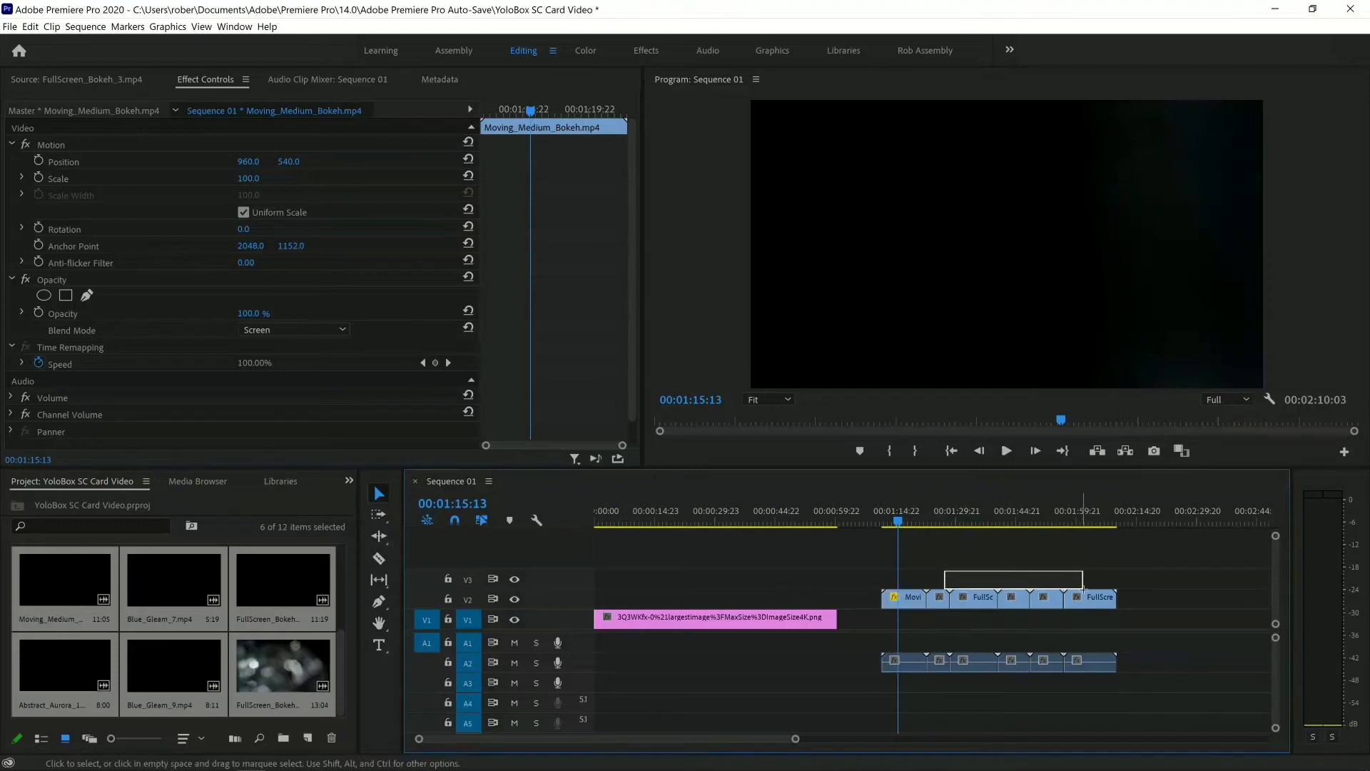
right_click(1013, 599)
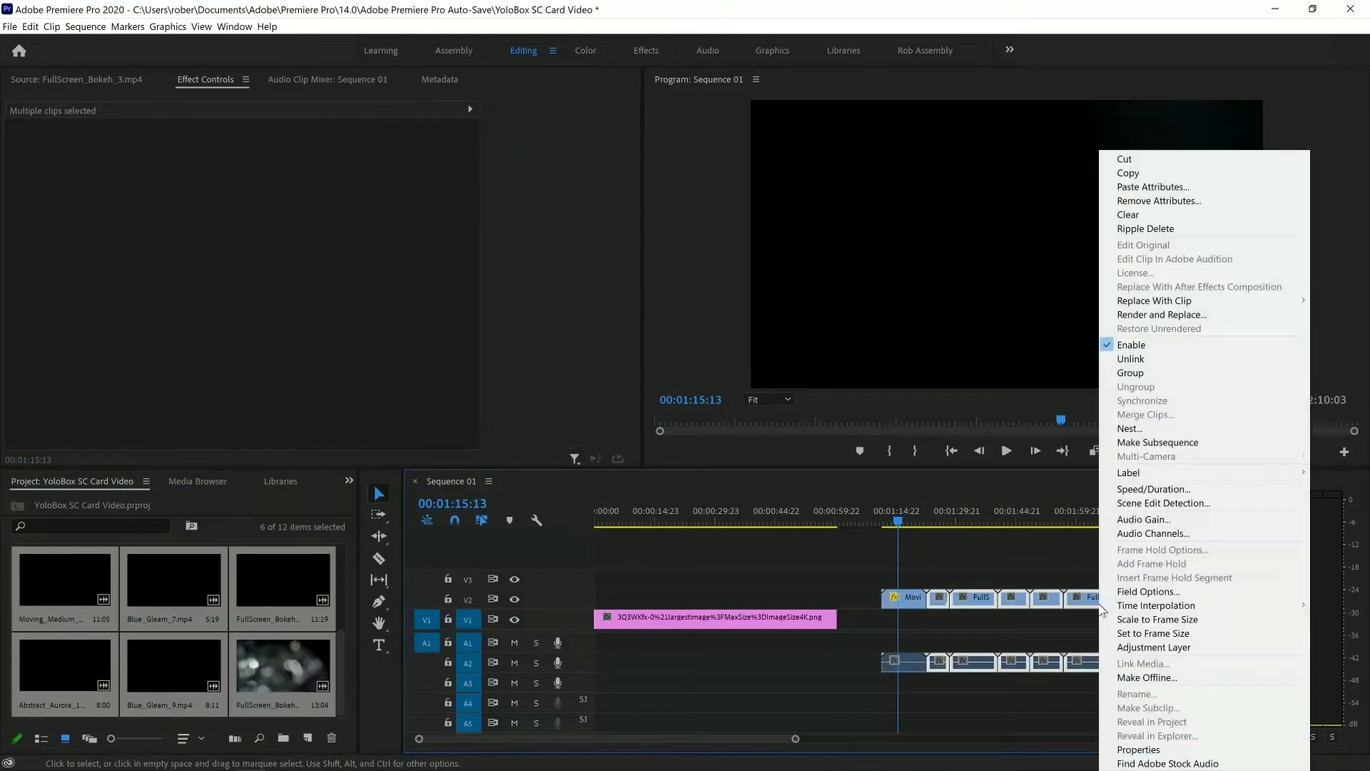
mouse_move(1157, 201)
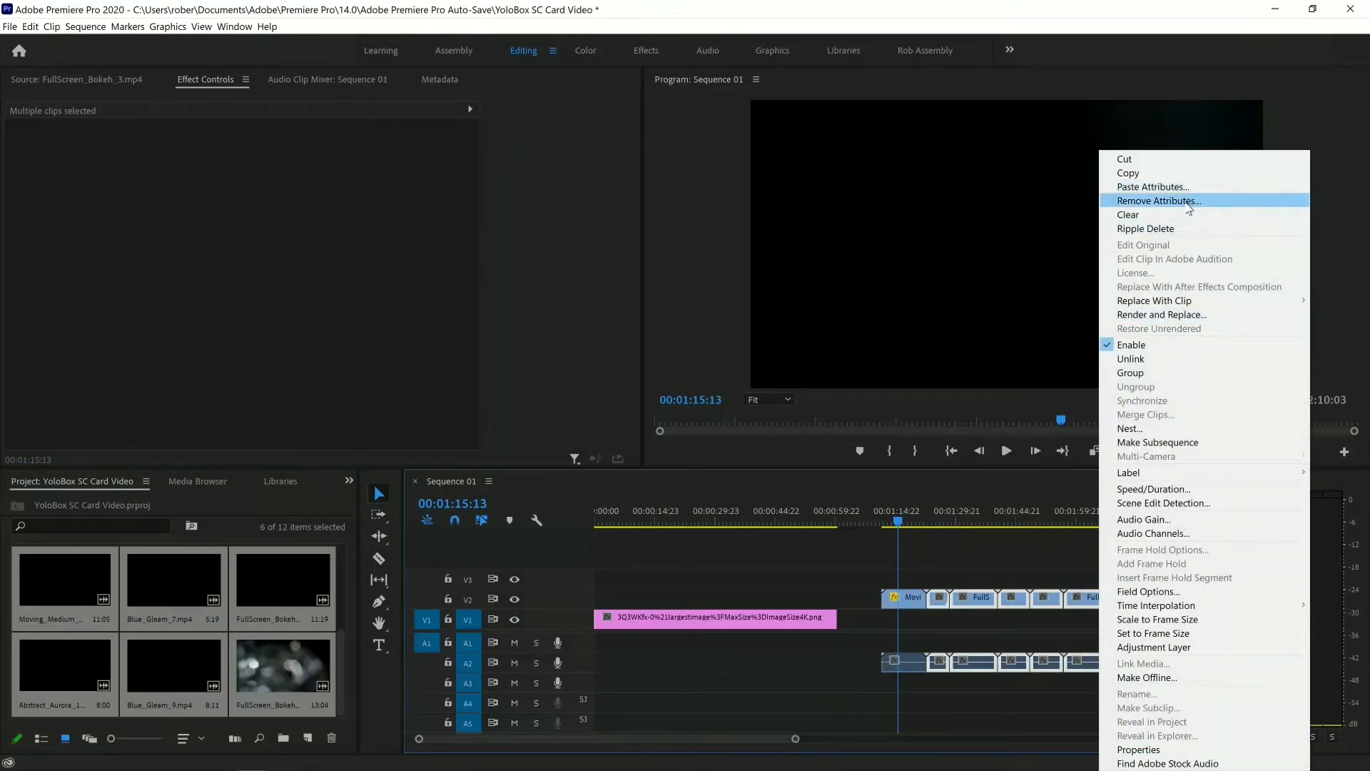
left_click(1152, 186)
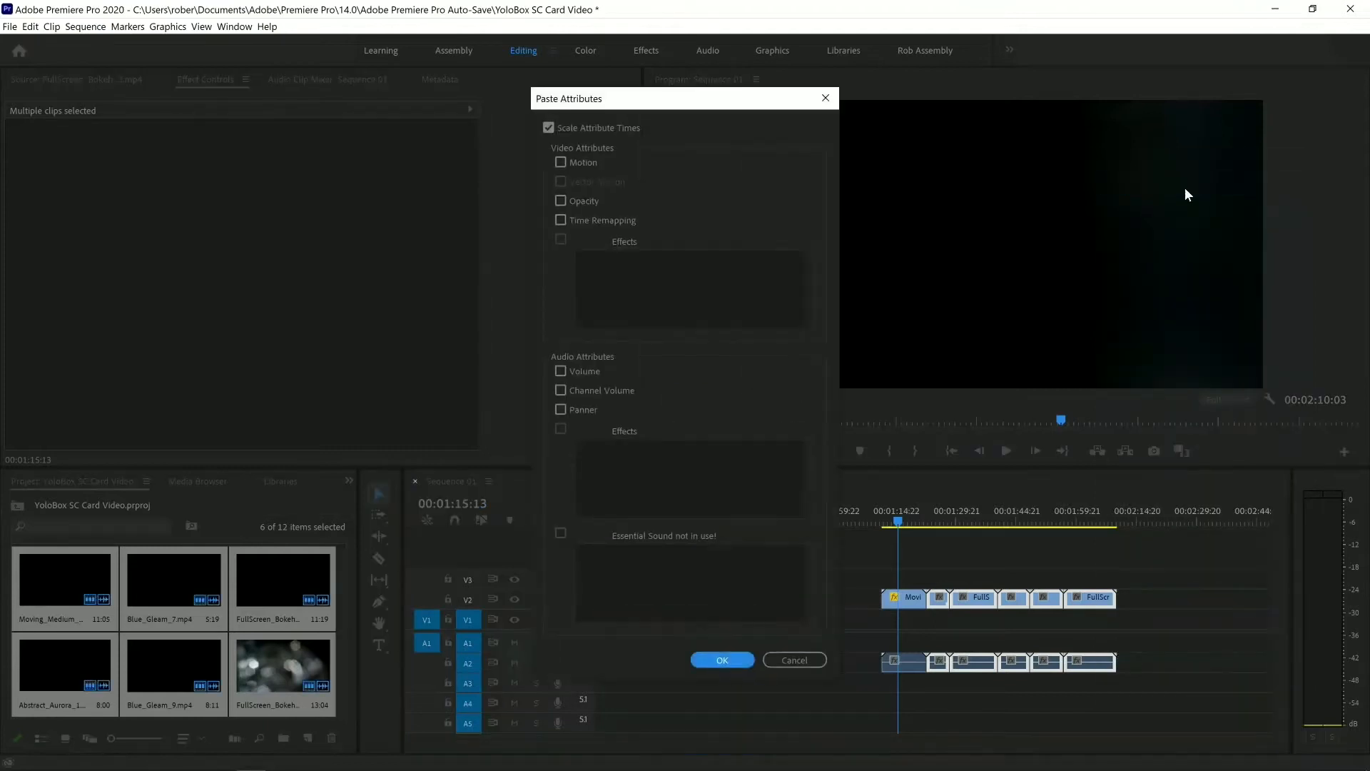
left_click(560, 200)
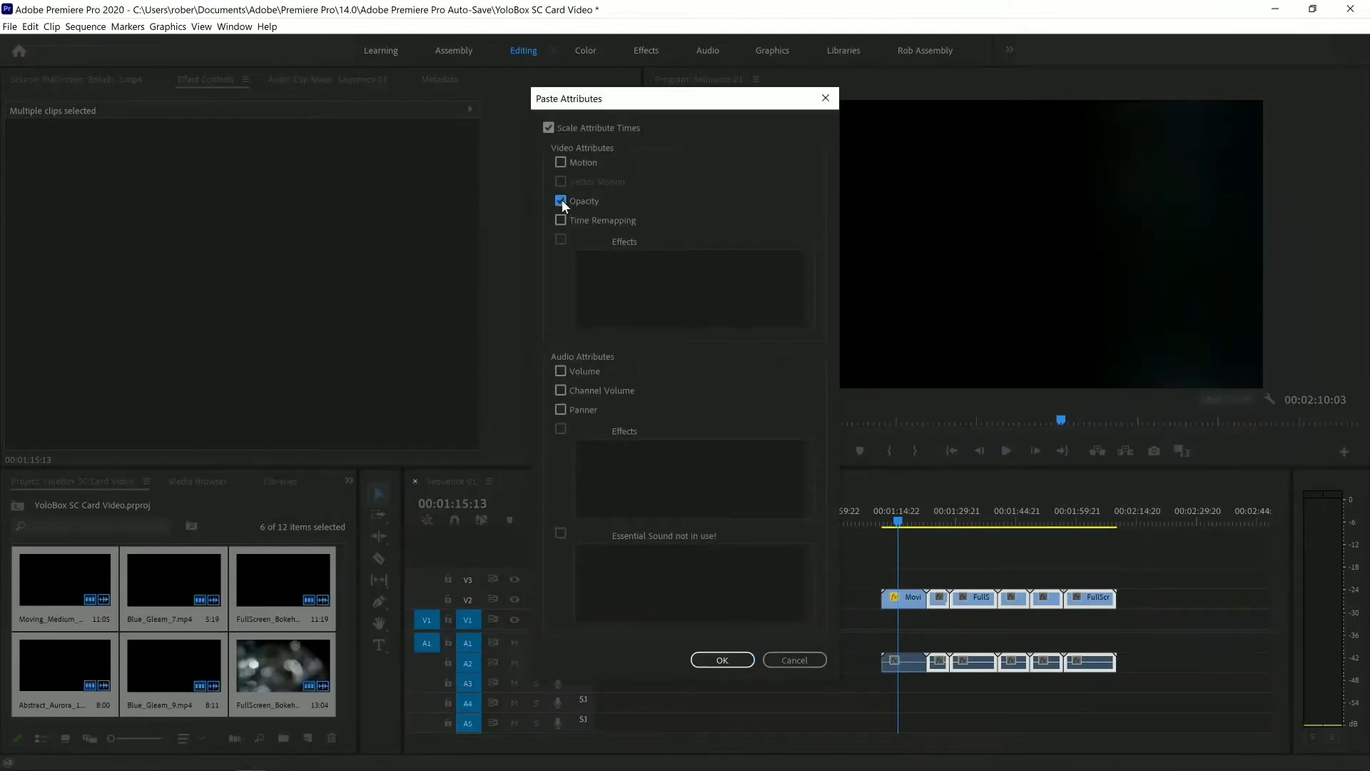
left_click(720, 660)
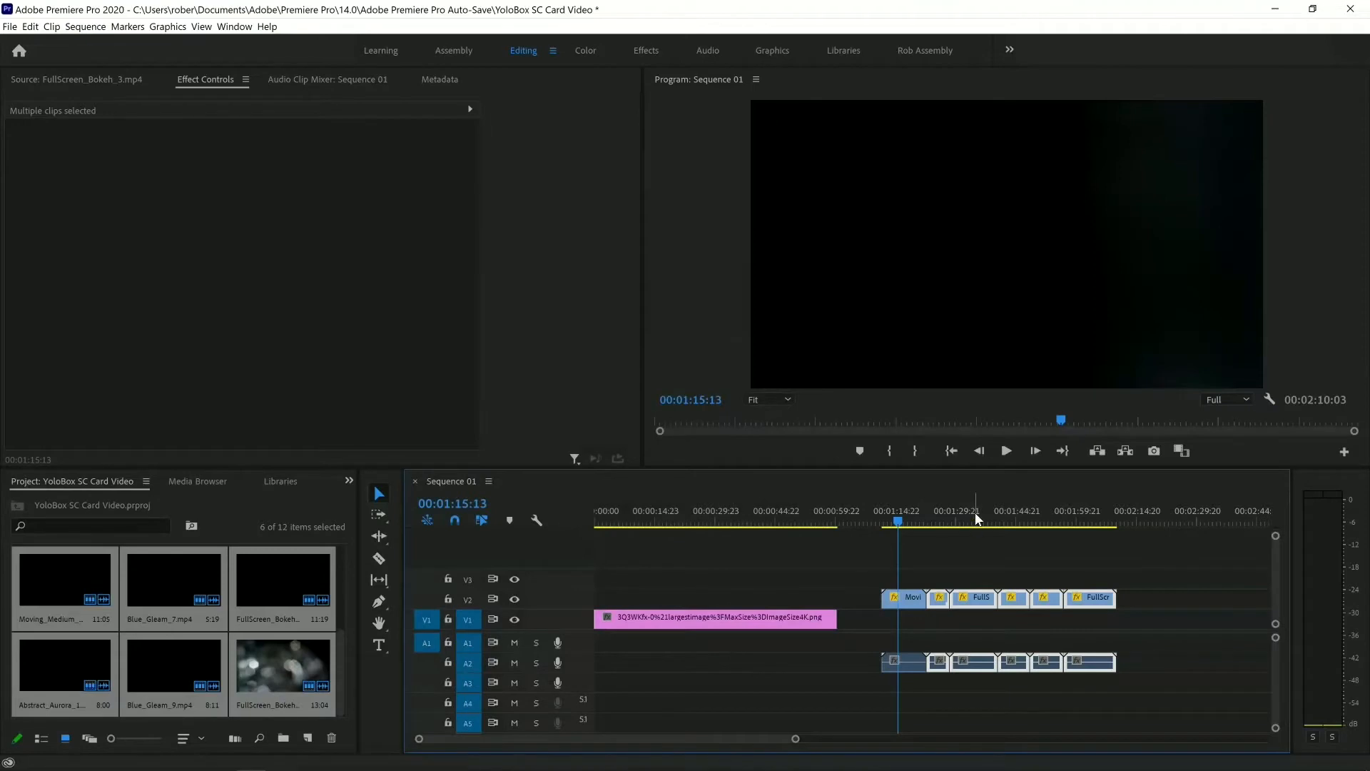
- Move the first bokeh clip to 00:00 over the logo and recheck its Screen blend mode
left_click(1048, 520)
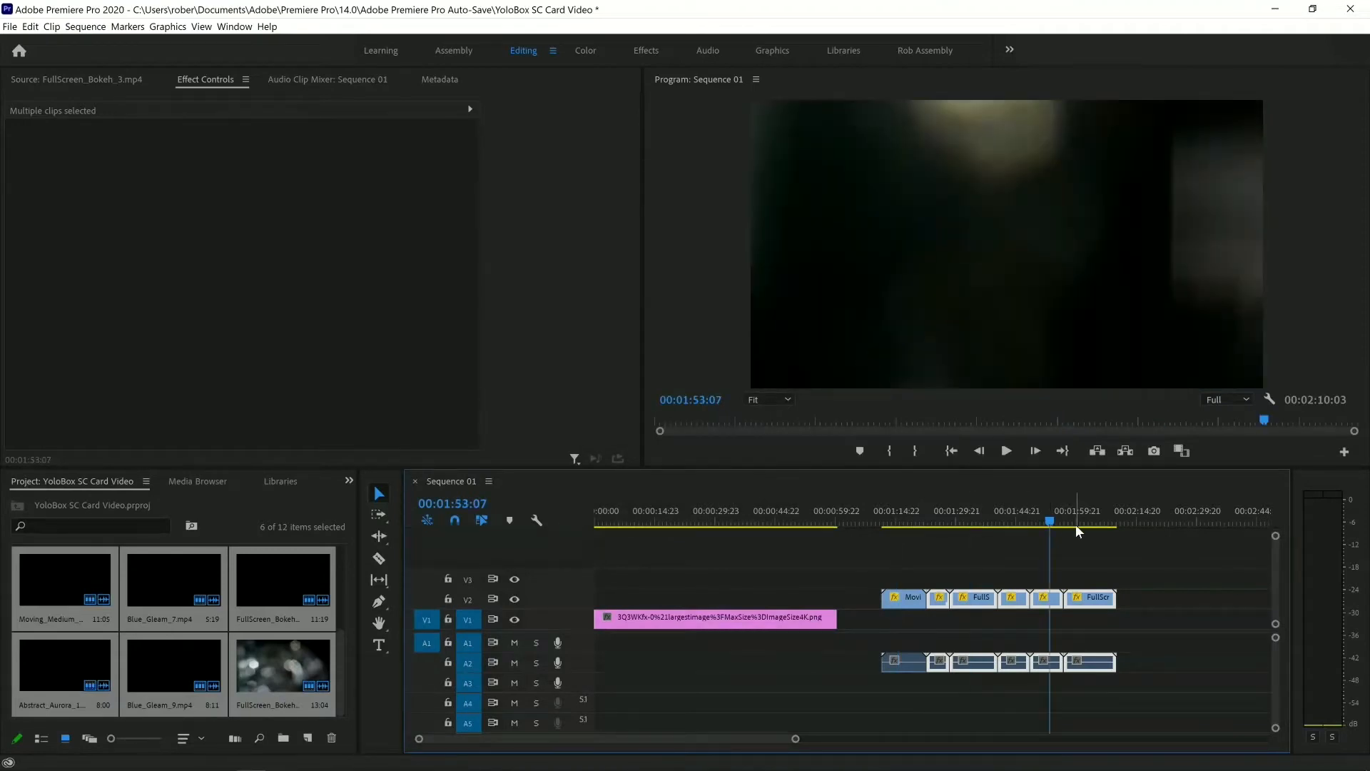
left_click(906, 597)
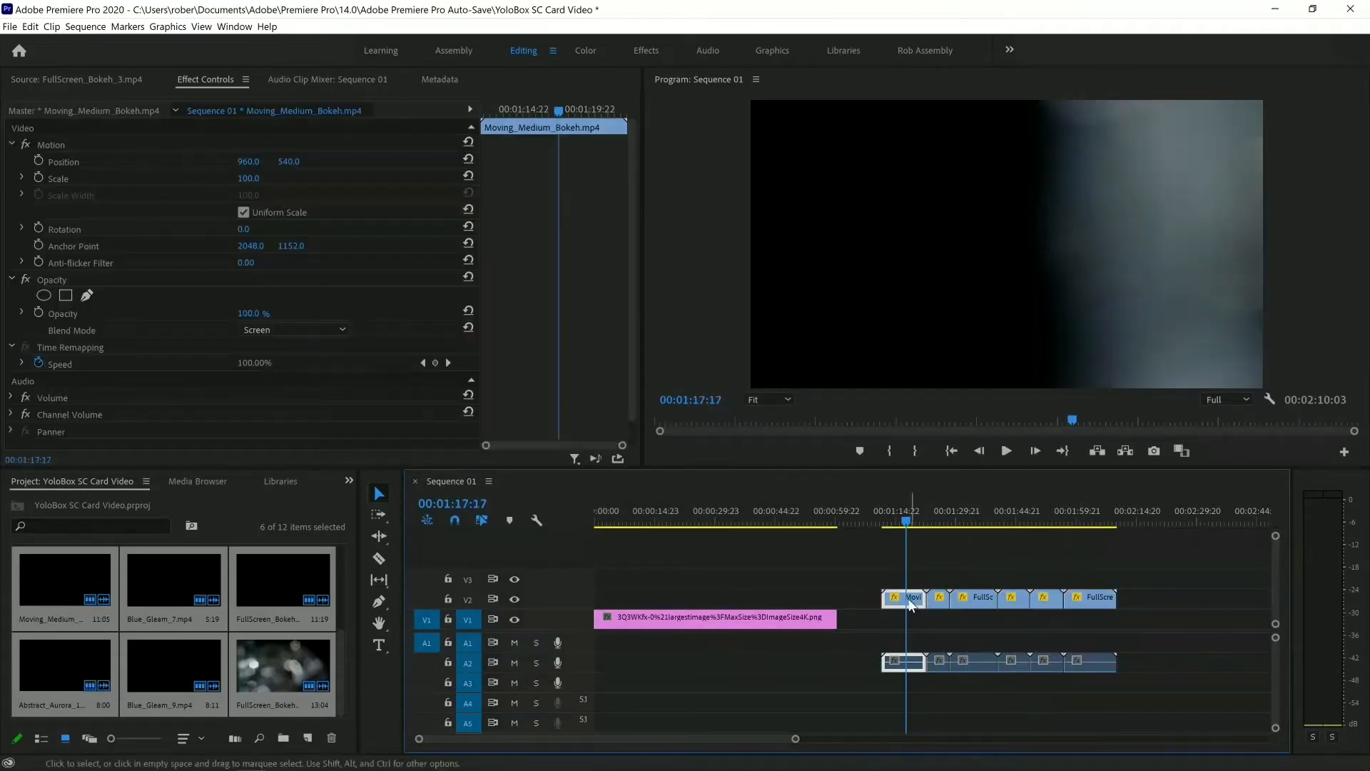
left_click(611, 517)
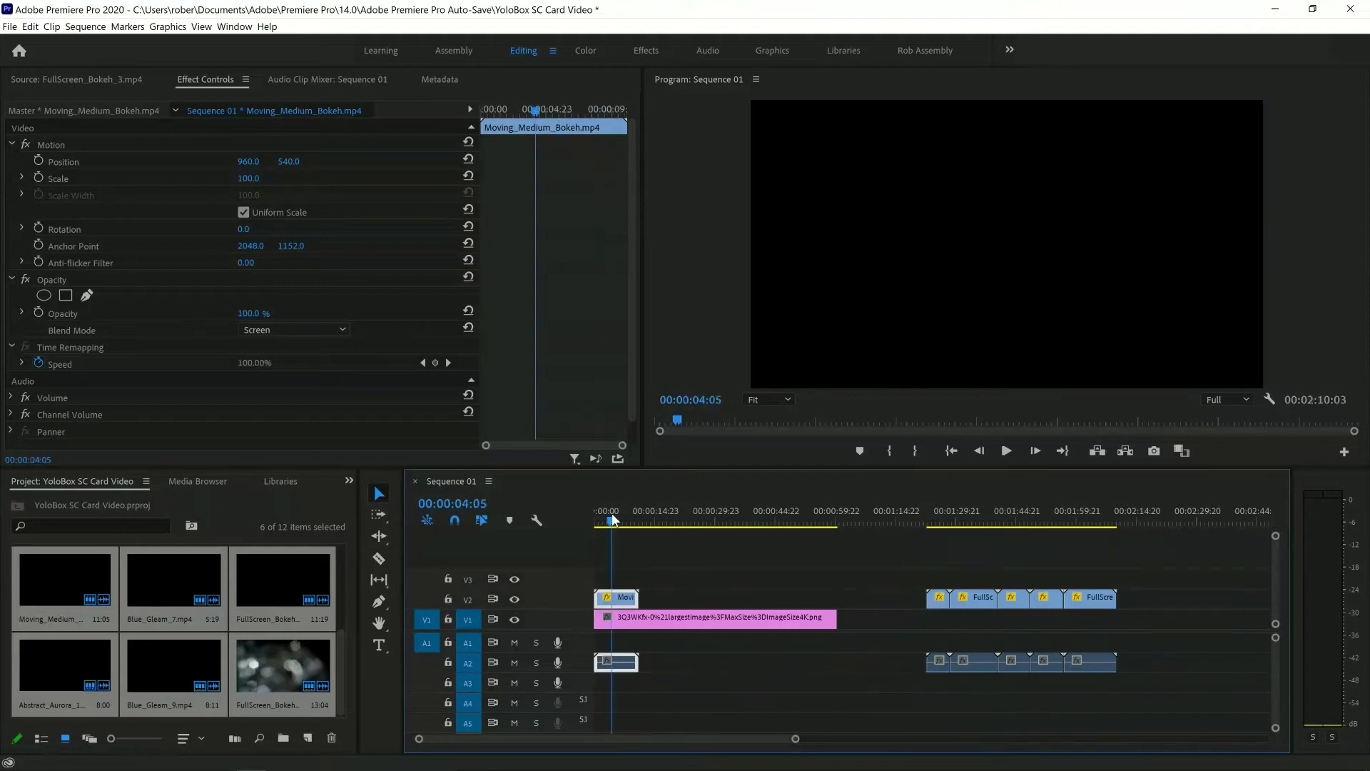
left_click(658, 511)
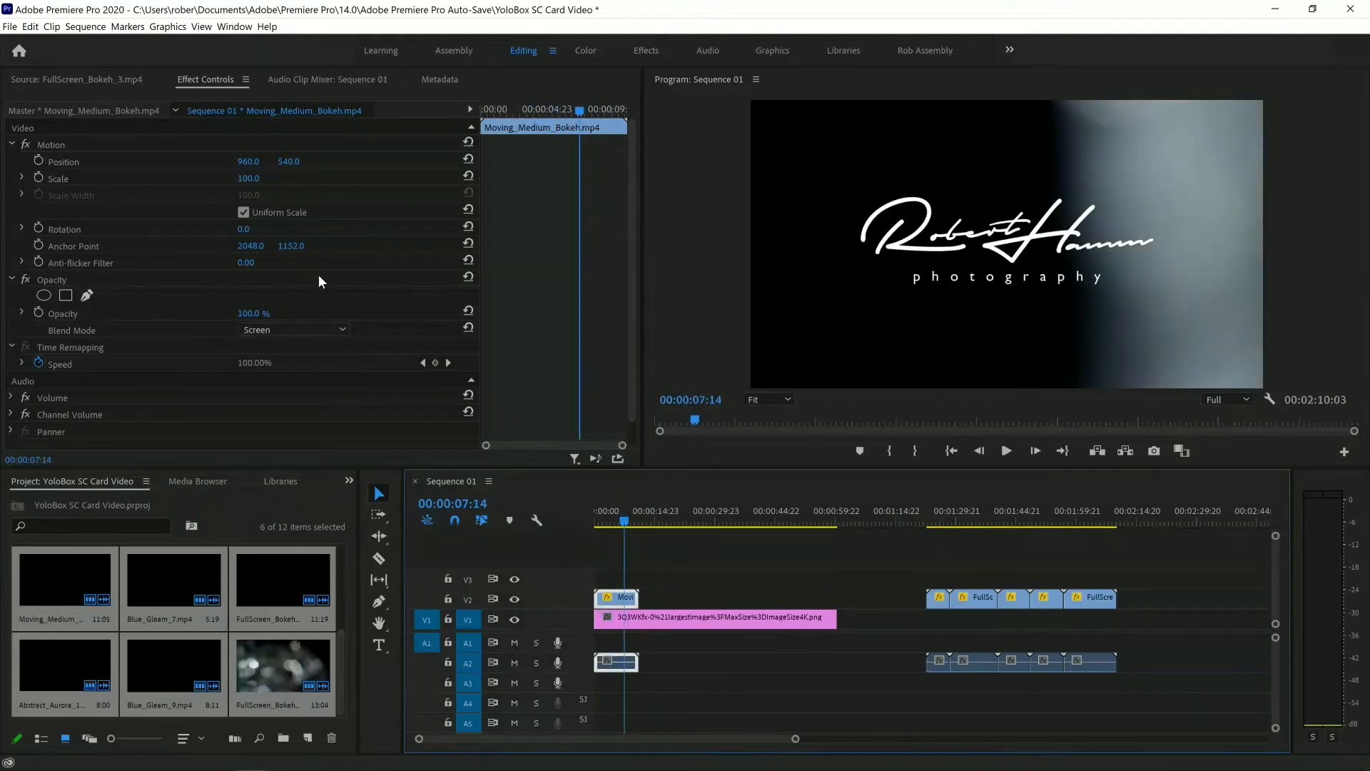
left_click(293, 330)
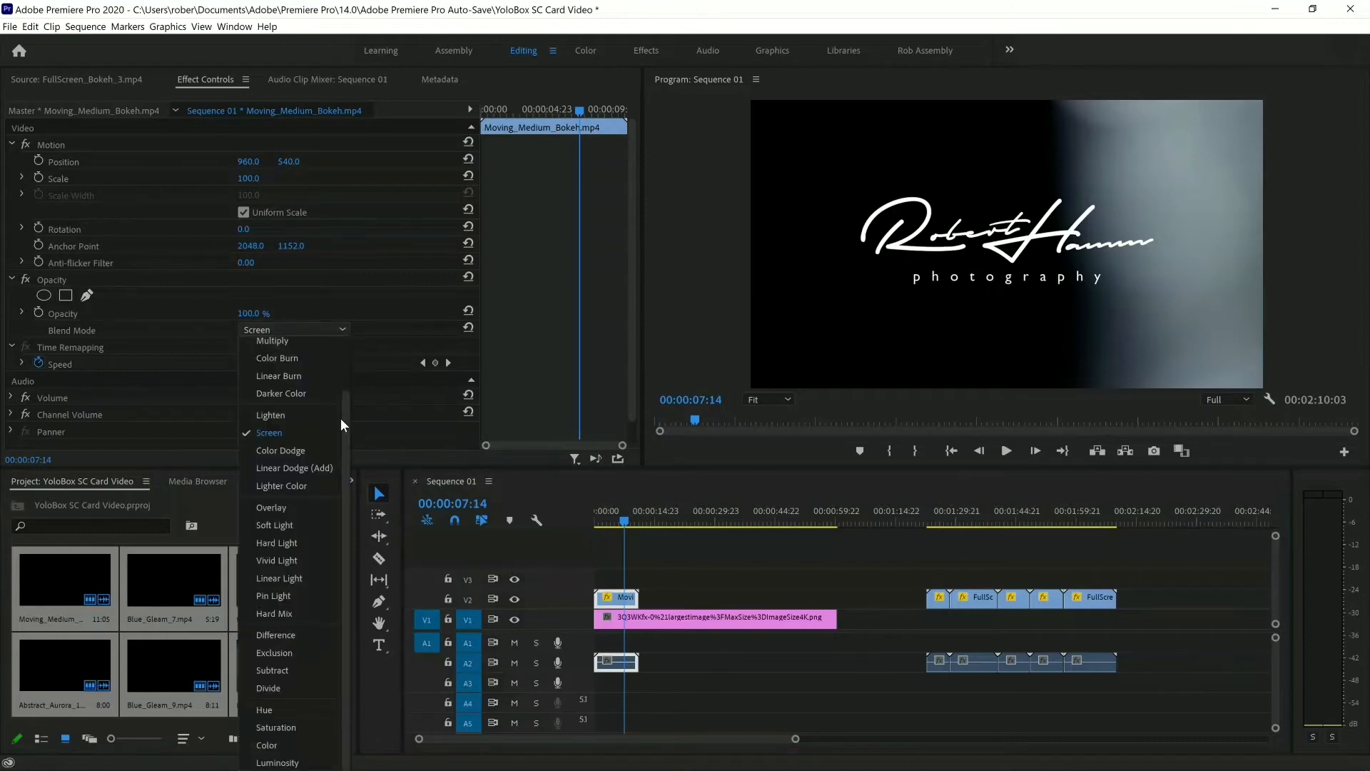
left_click(268, 432)
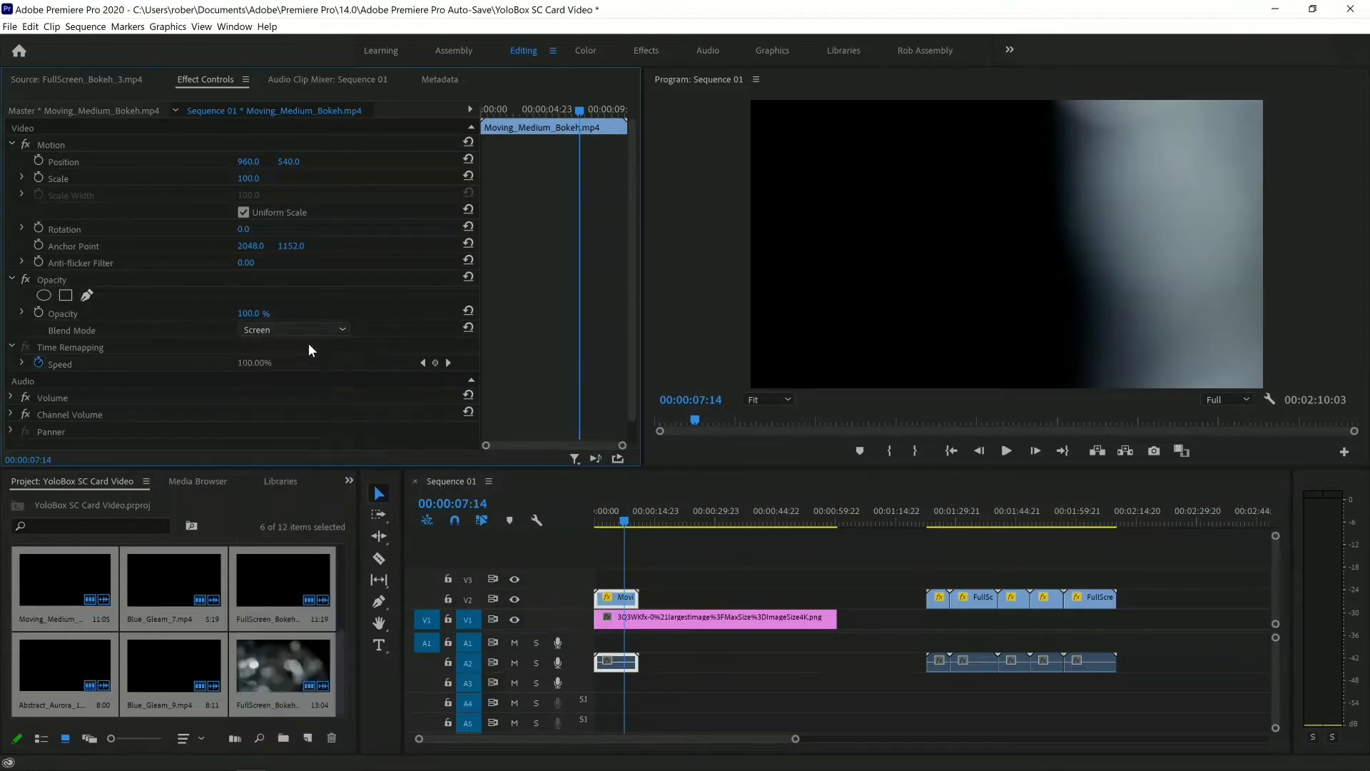
left_click(295, 330)
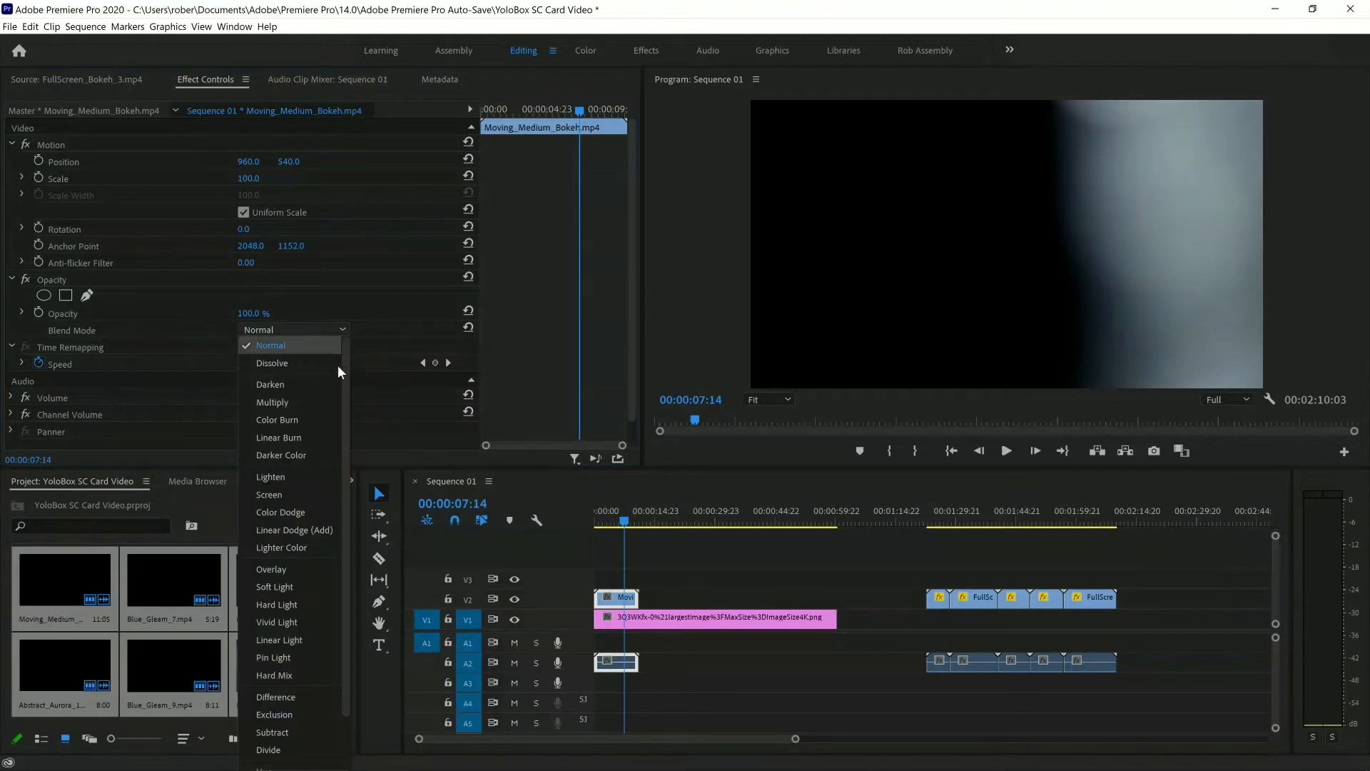
left_click(269, 494)
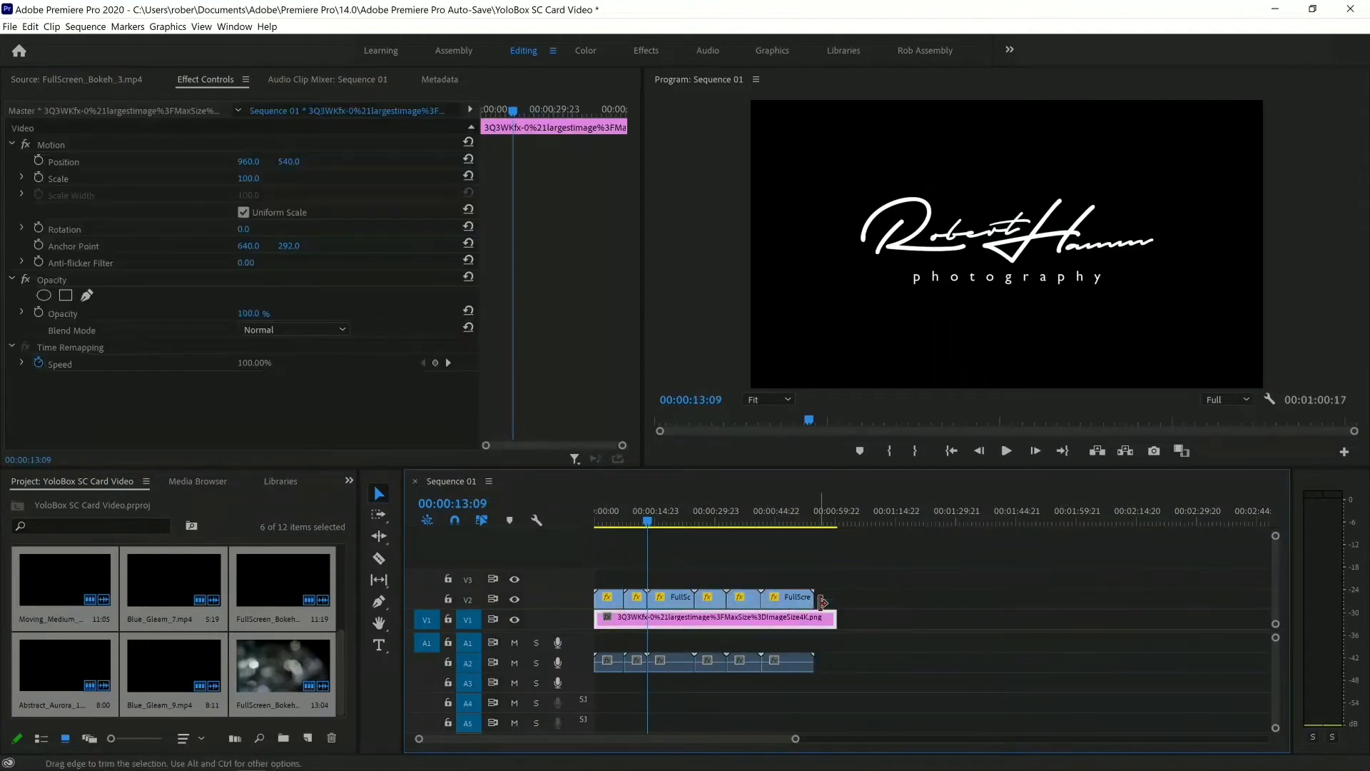
left_click(727, 511)
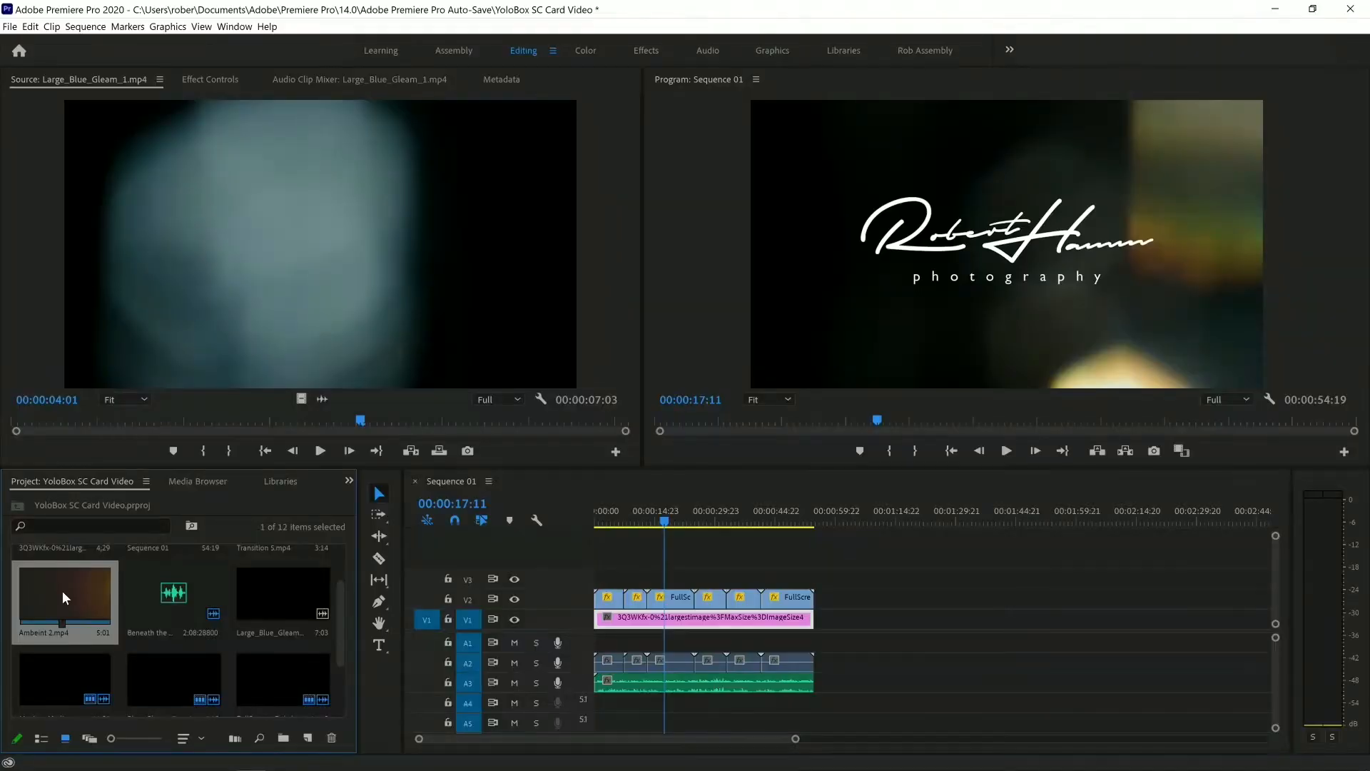
mouse_move(87, 627)
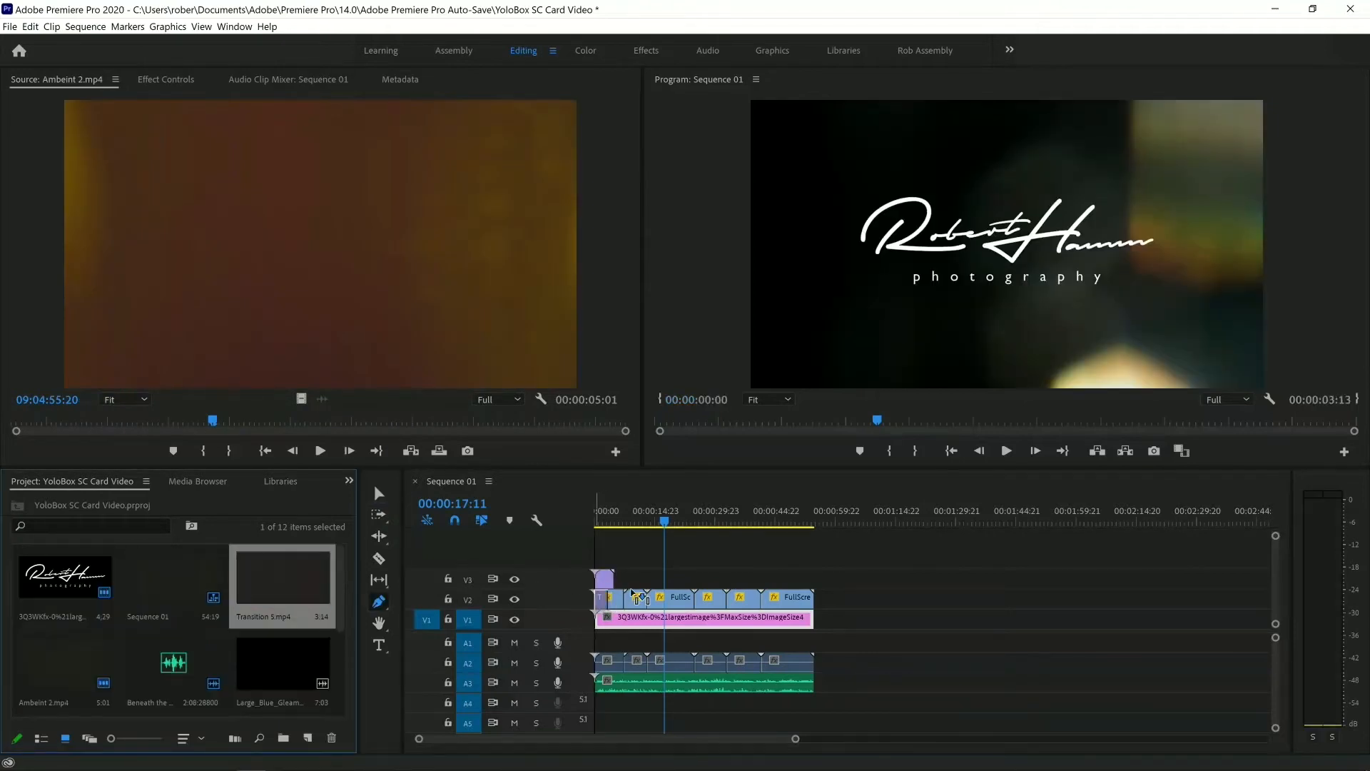
- Put the Ambient 2 overlay on V3, set its Scale to 50 and Blend Mode to Screen
left_click(625, 510)
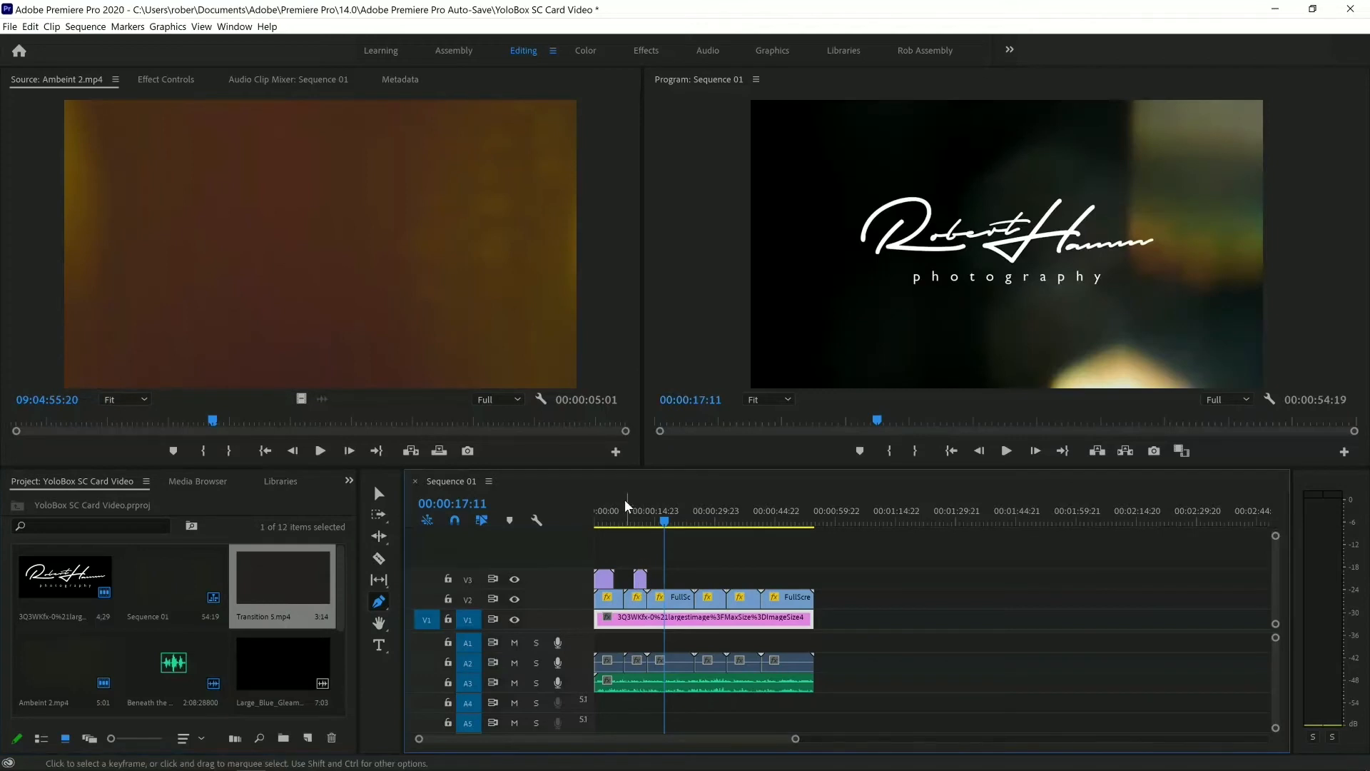
left_click(606, 511)
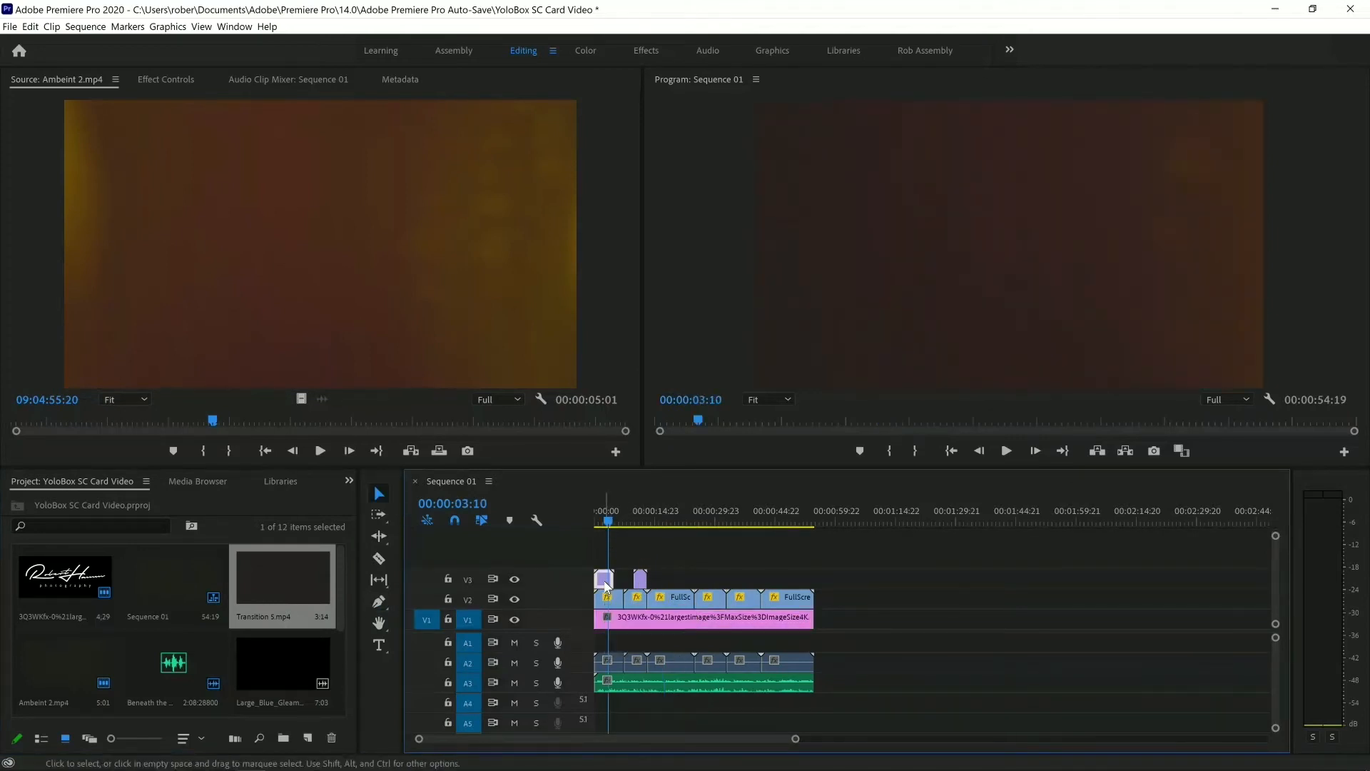
left_click(165, 79)
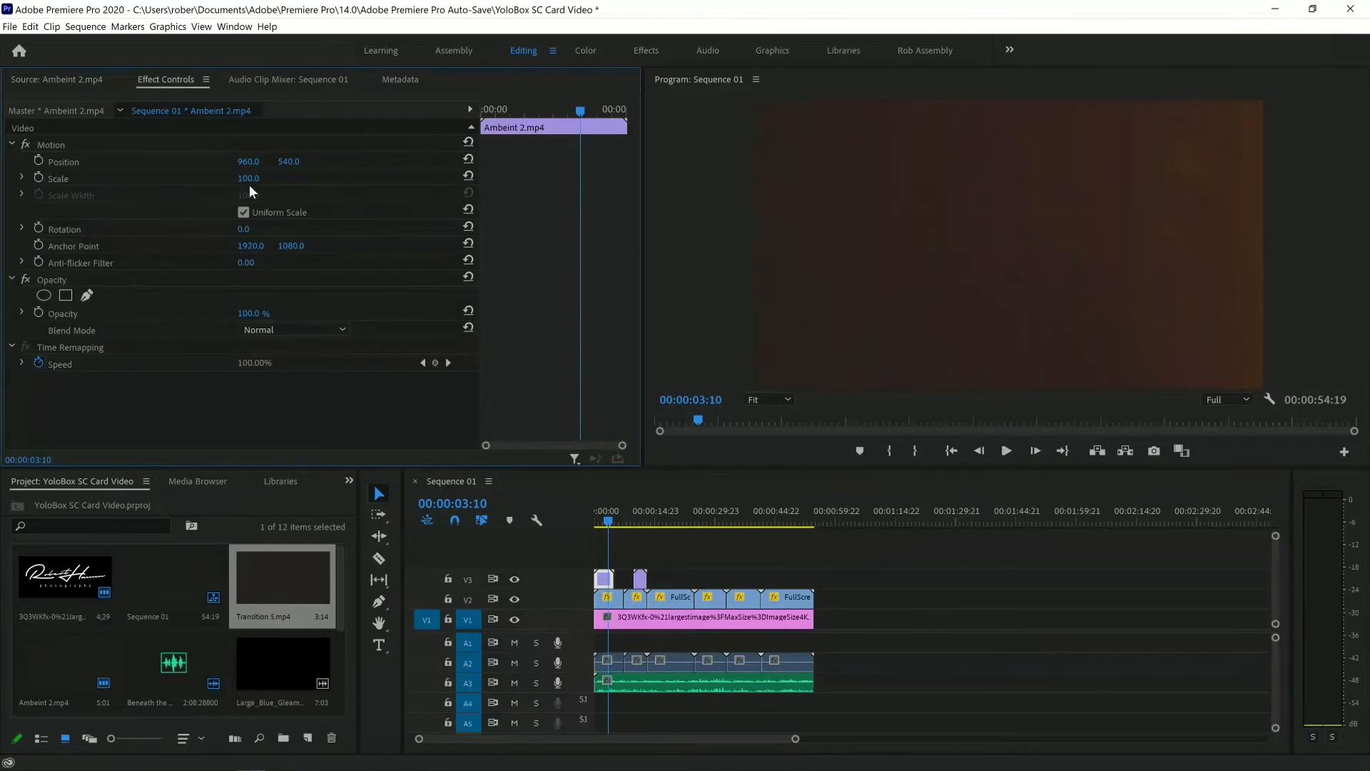
double_click(248, 178)
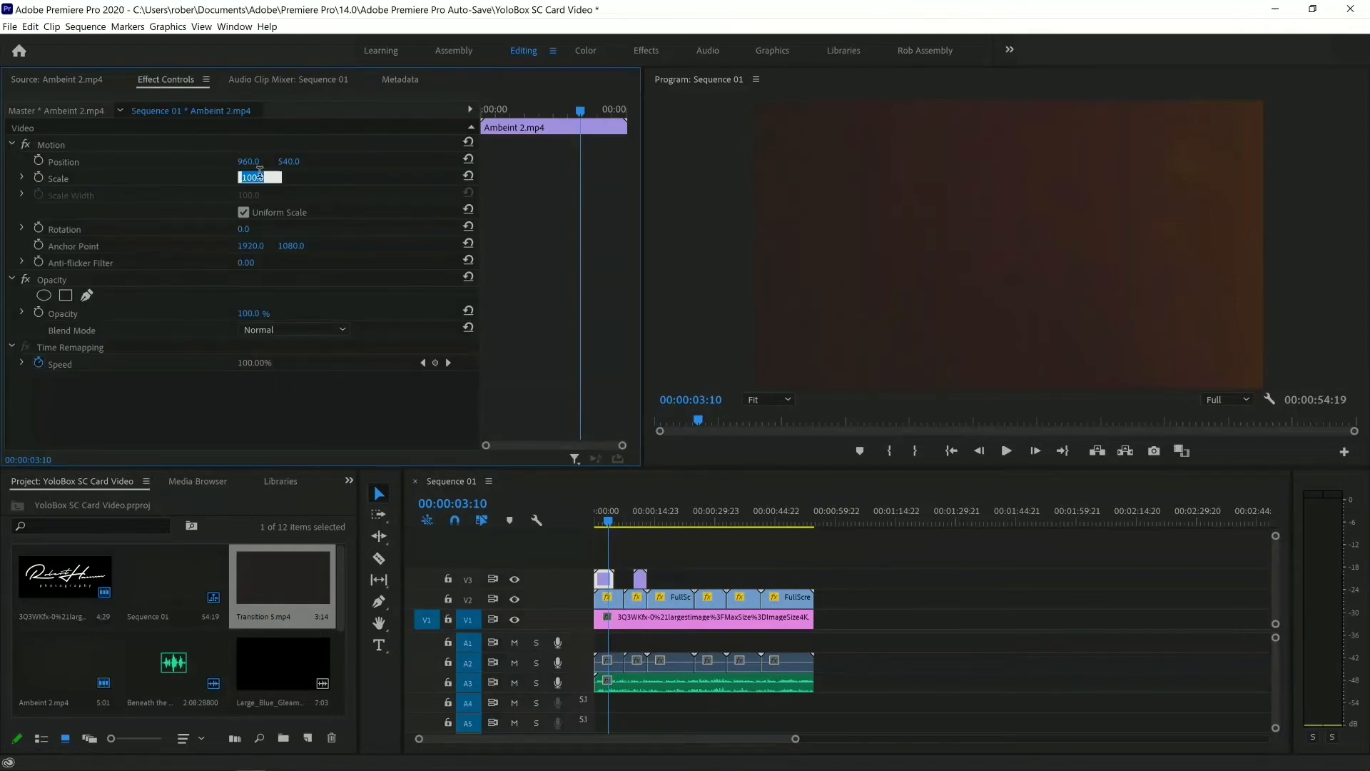
type("50")
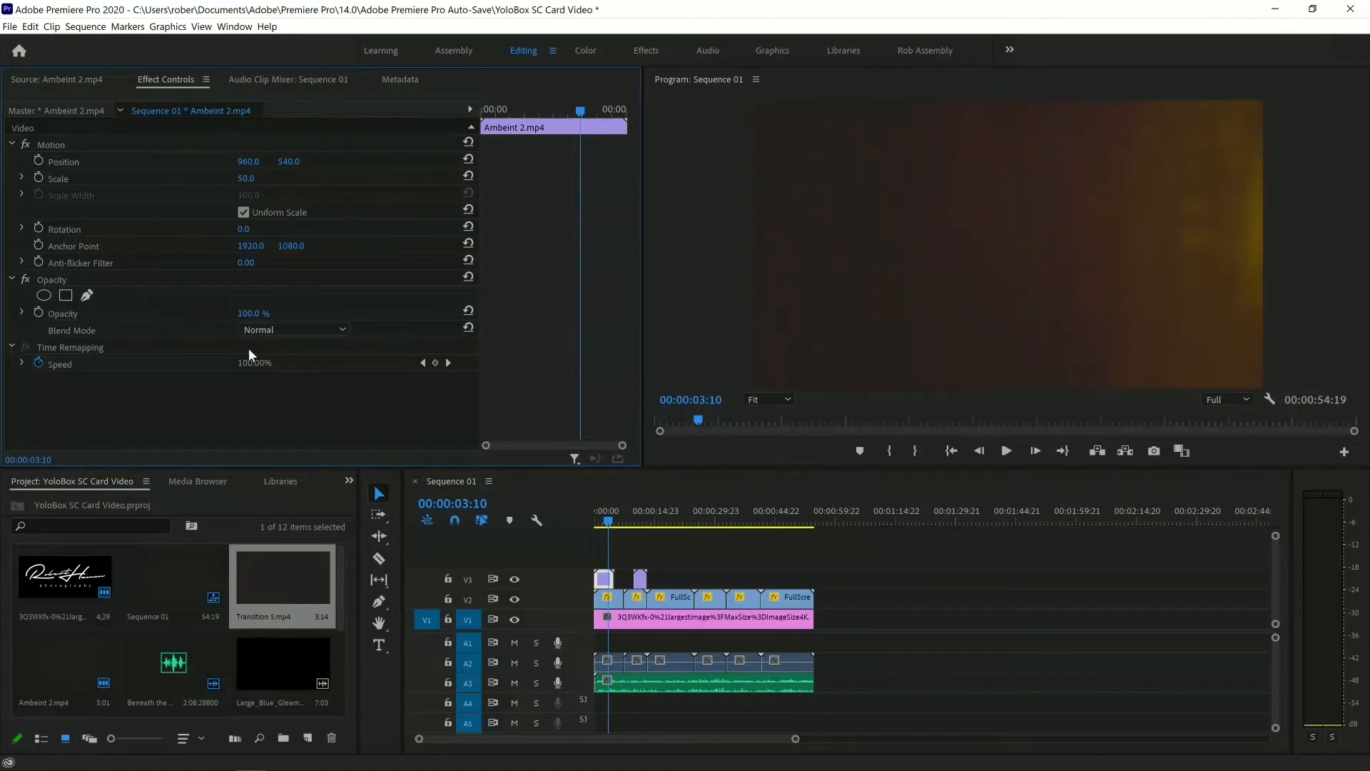
mouse_move(266, 341)
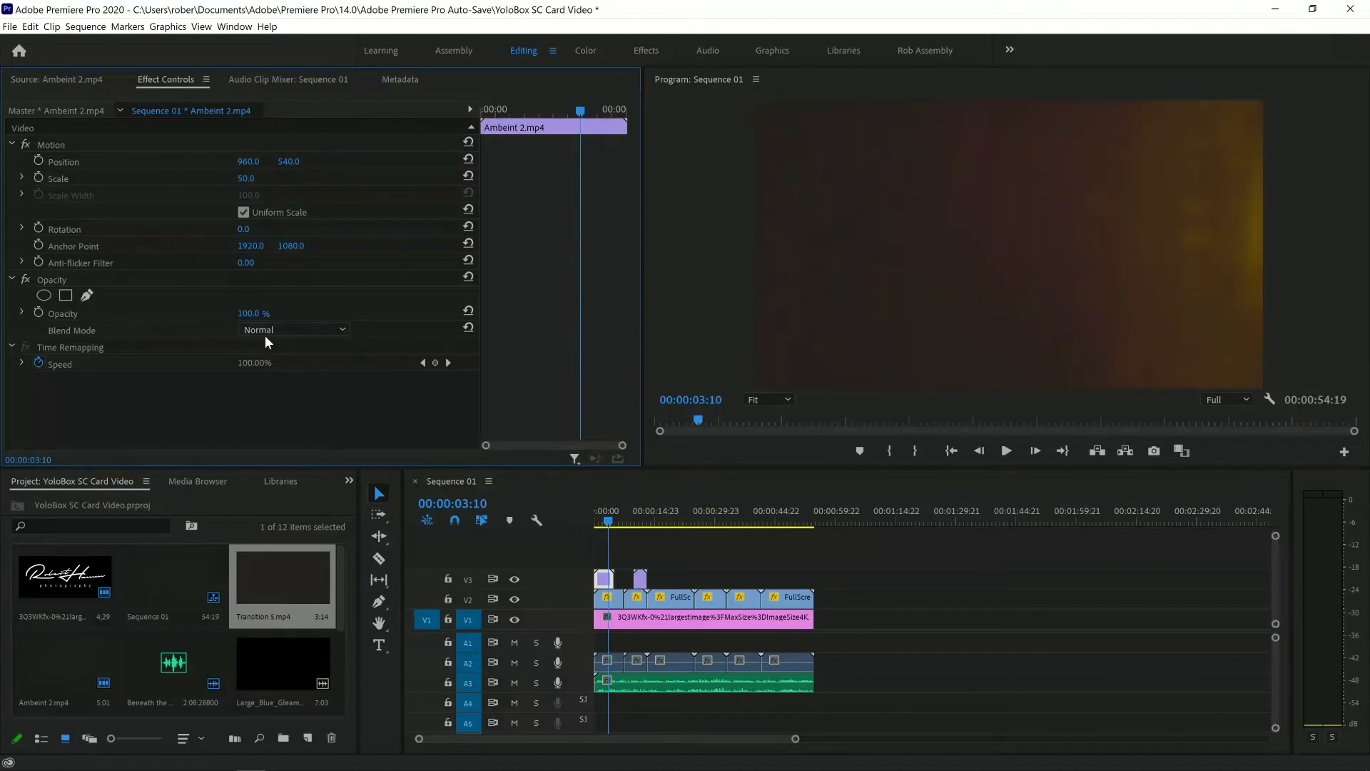
left_click(293, 330)
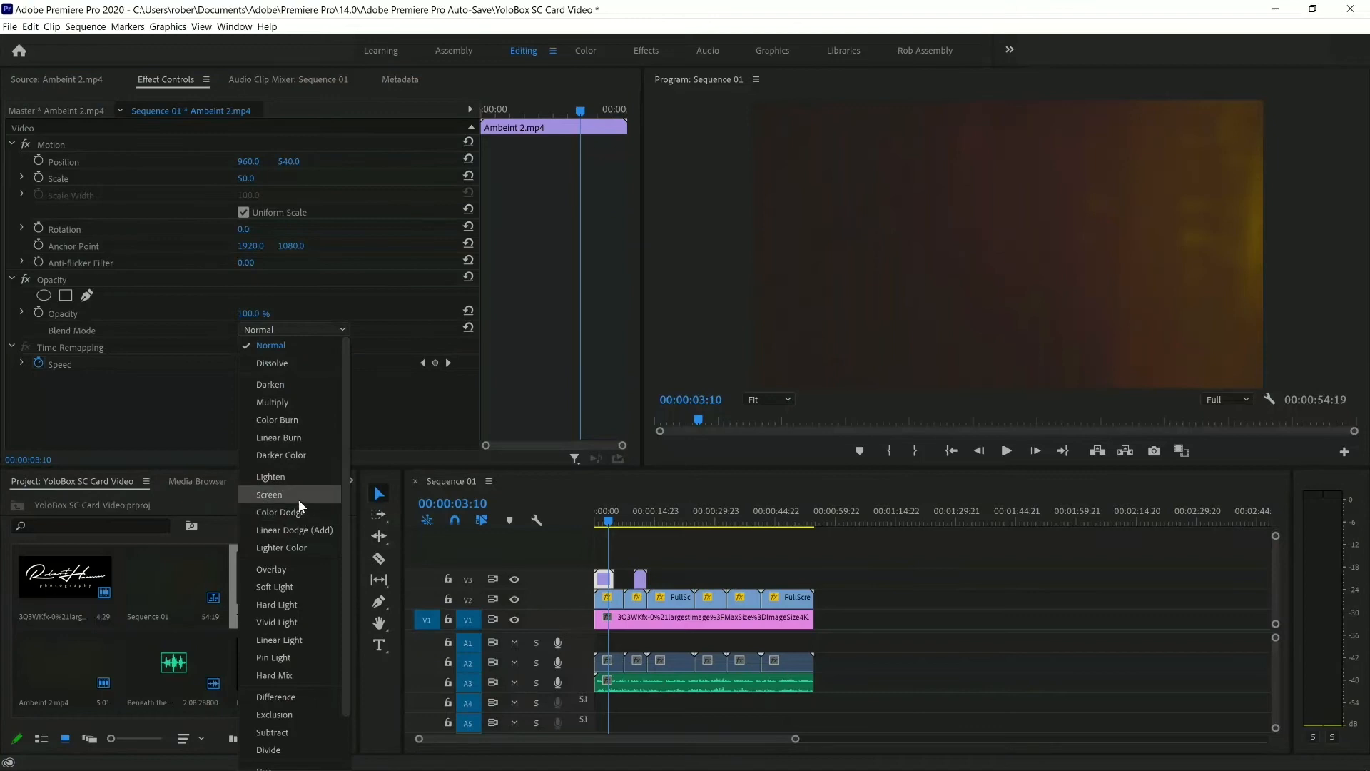
left_click(269, 494)
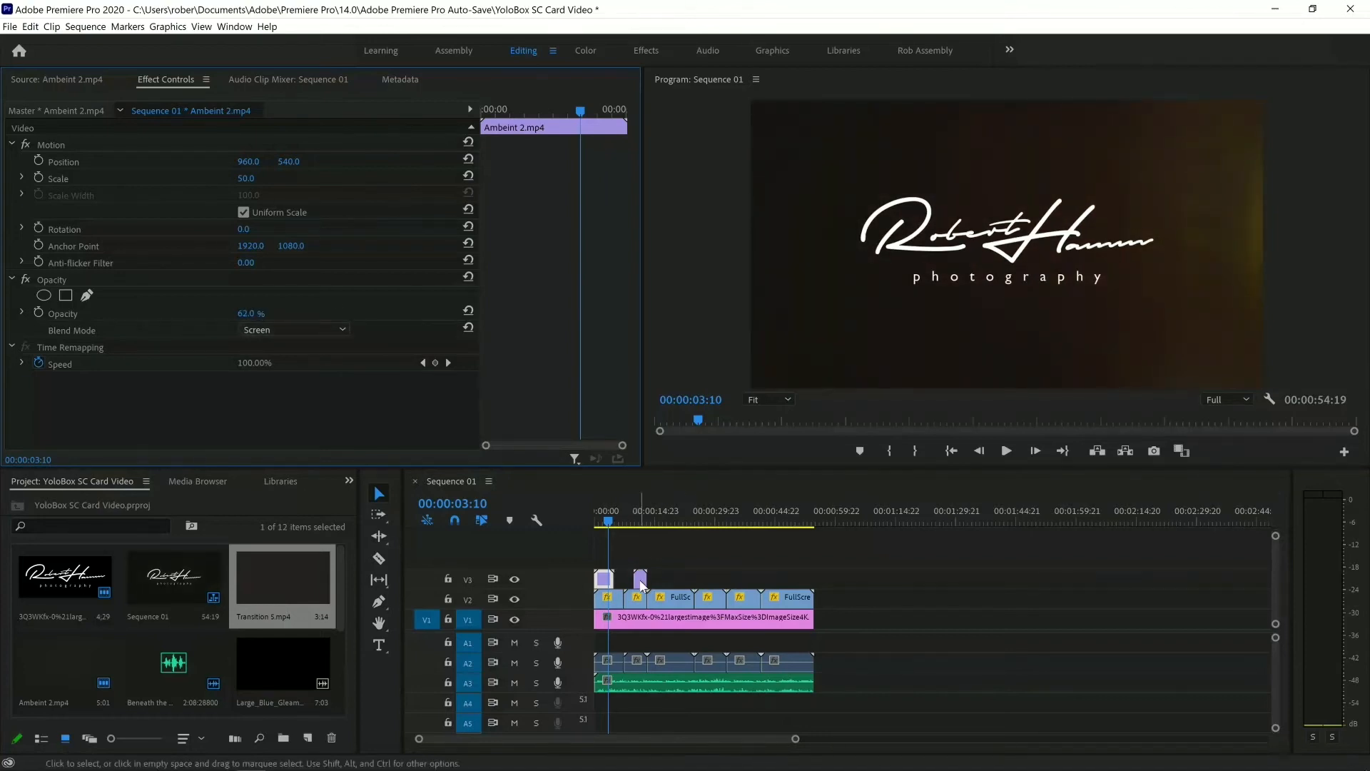
- Paste Ambient 2's Motion and Opacity attributes onto the Transition 5 dust clip
right_click(603, 581)
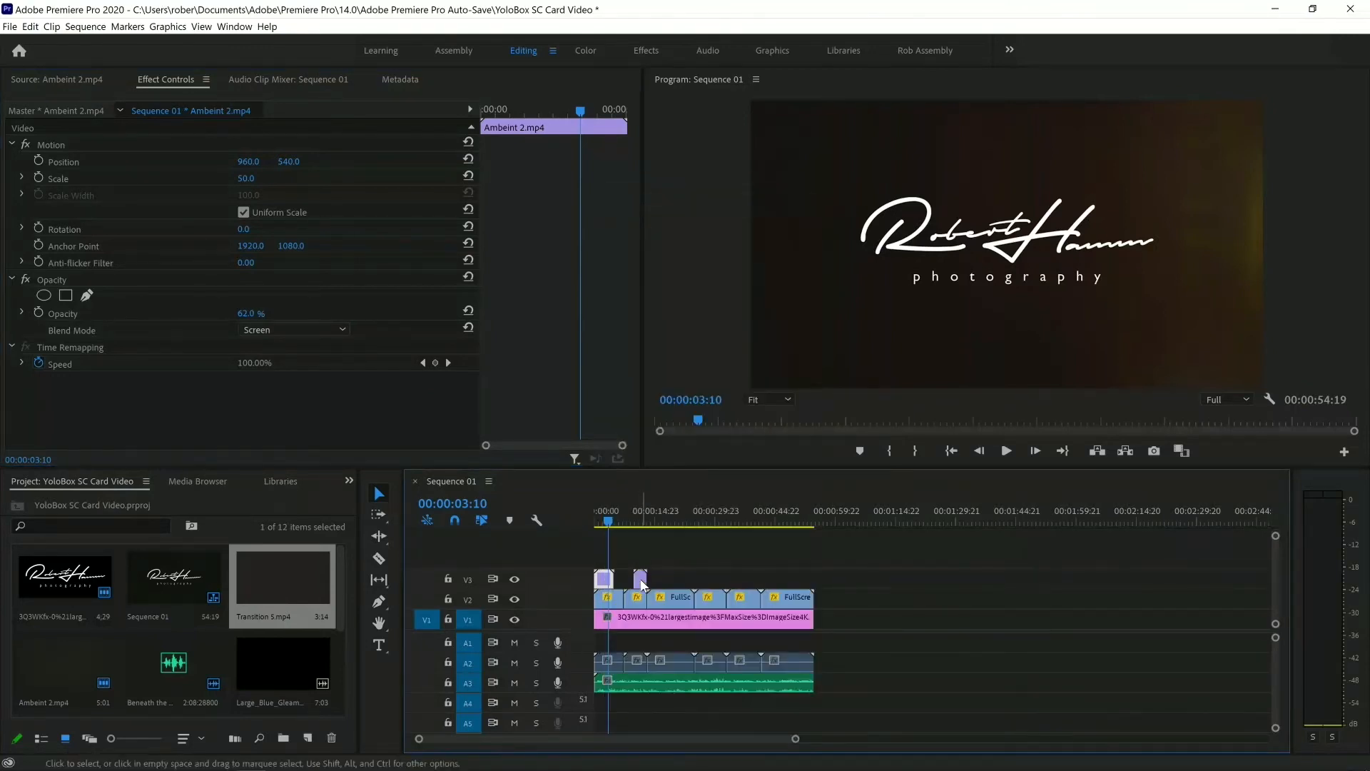
right_click(639, 579)
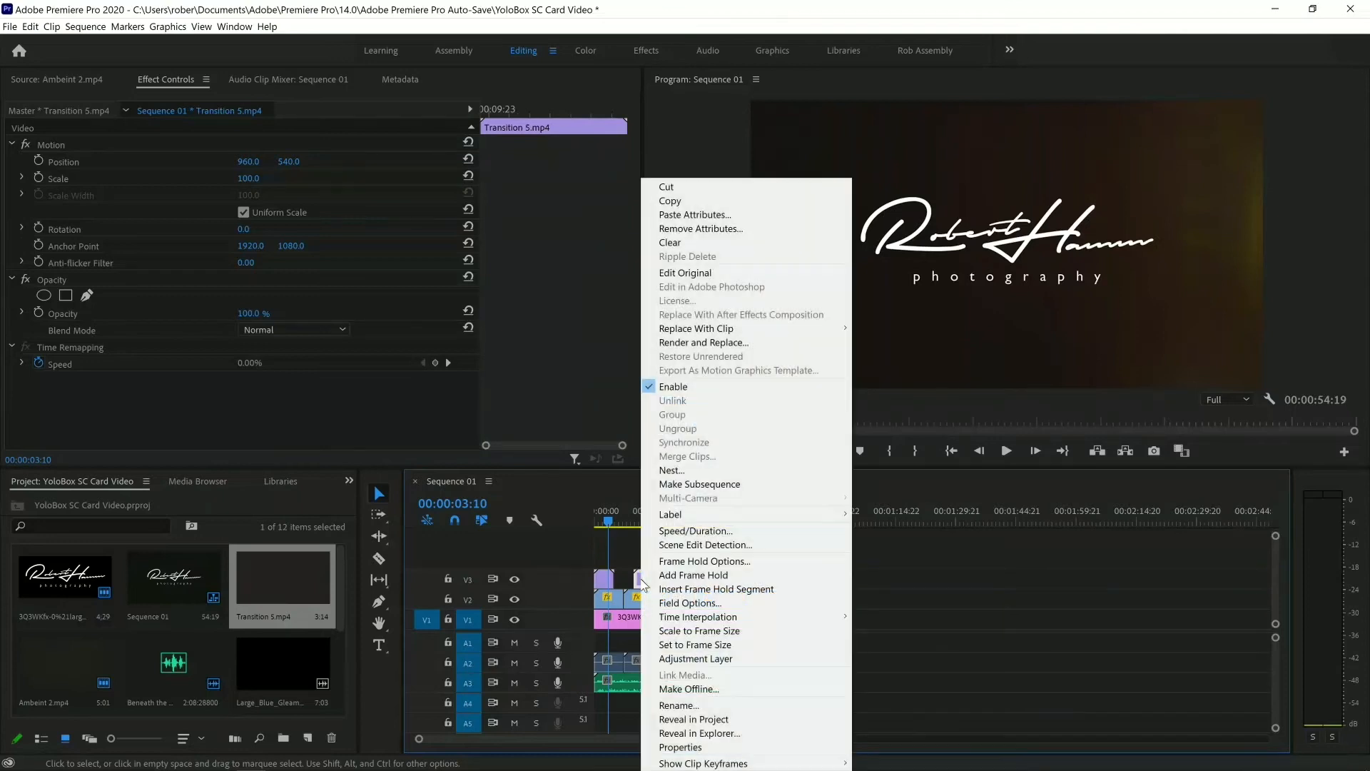
left_click(694, 214)
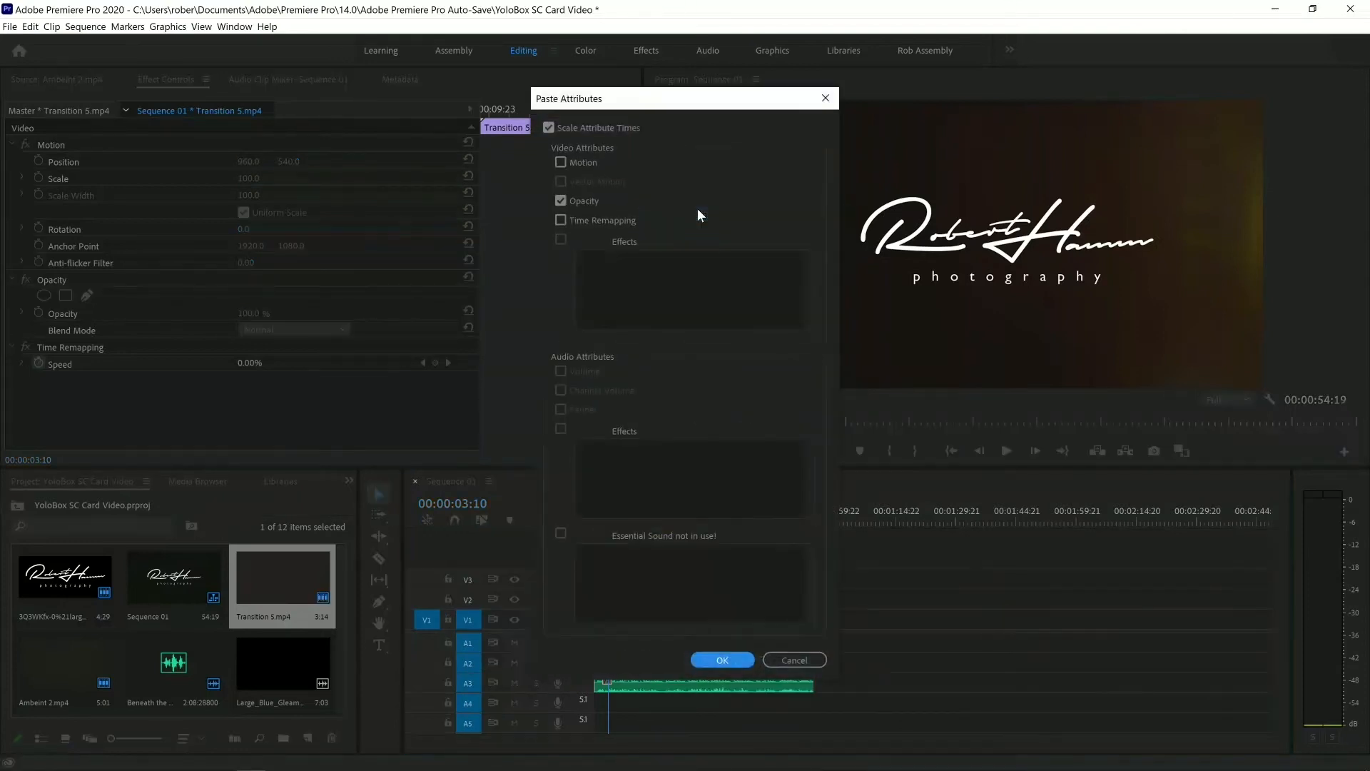
mouse_move(721, 644)
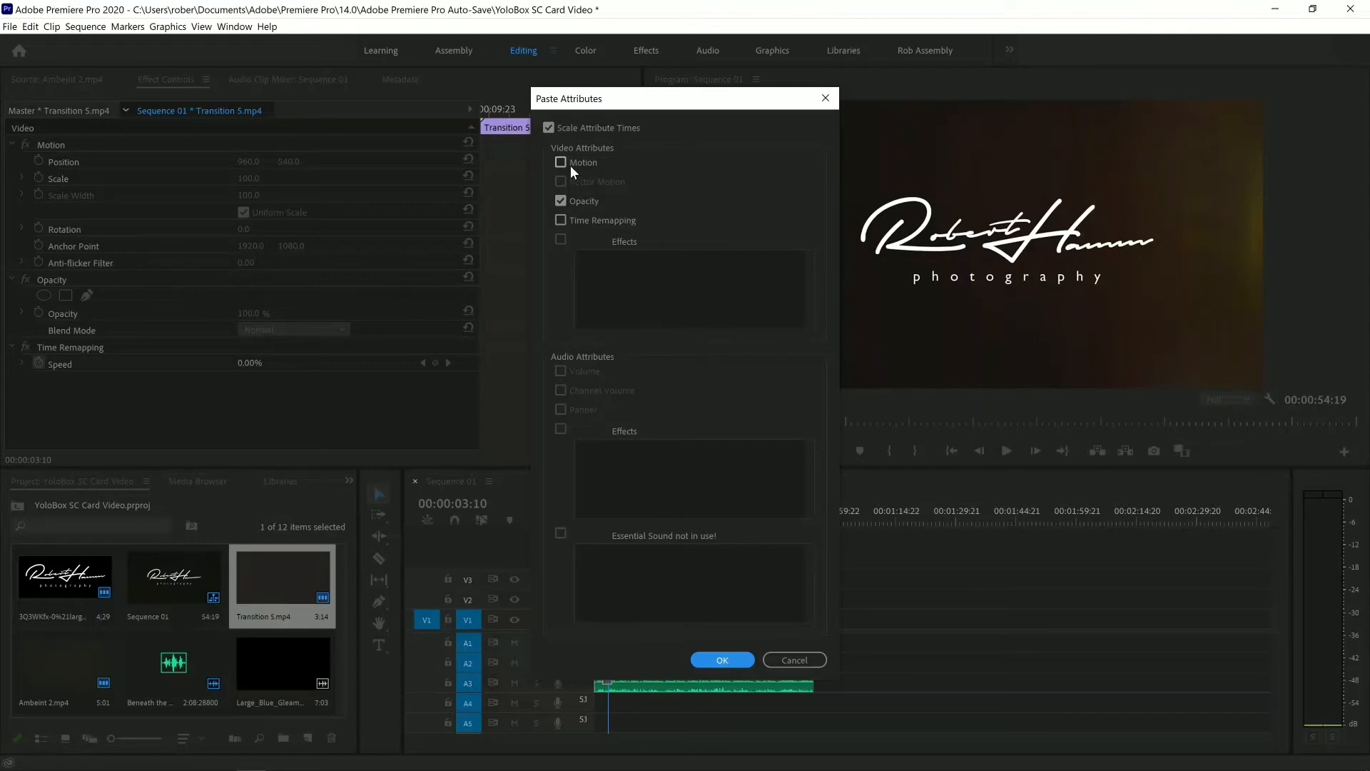
left_click(560, 163)
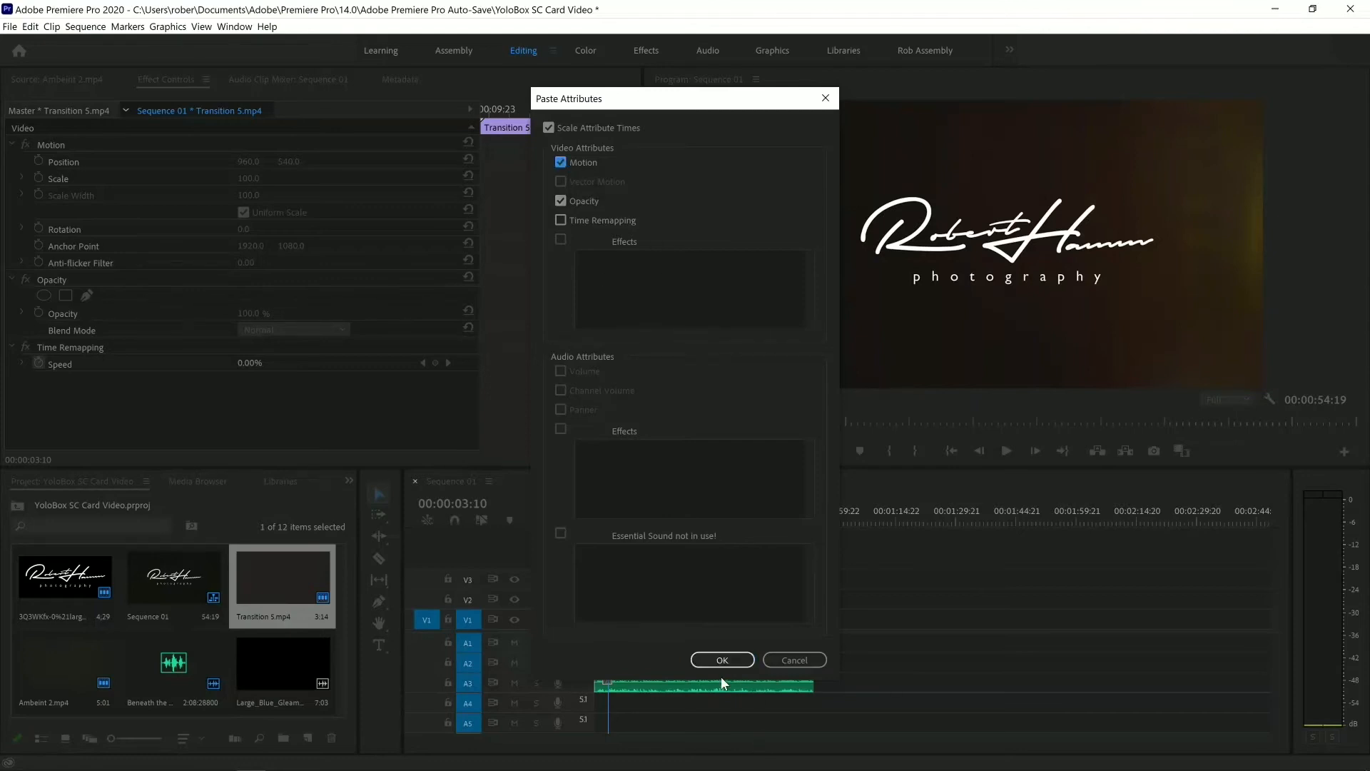
left_click(720, 659)
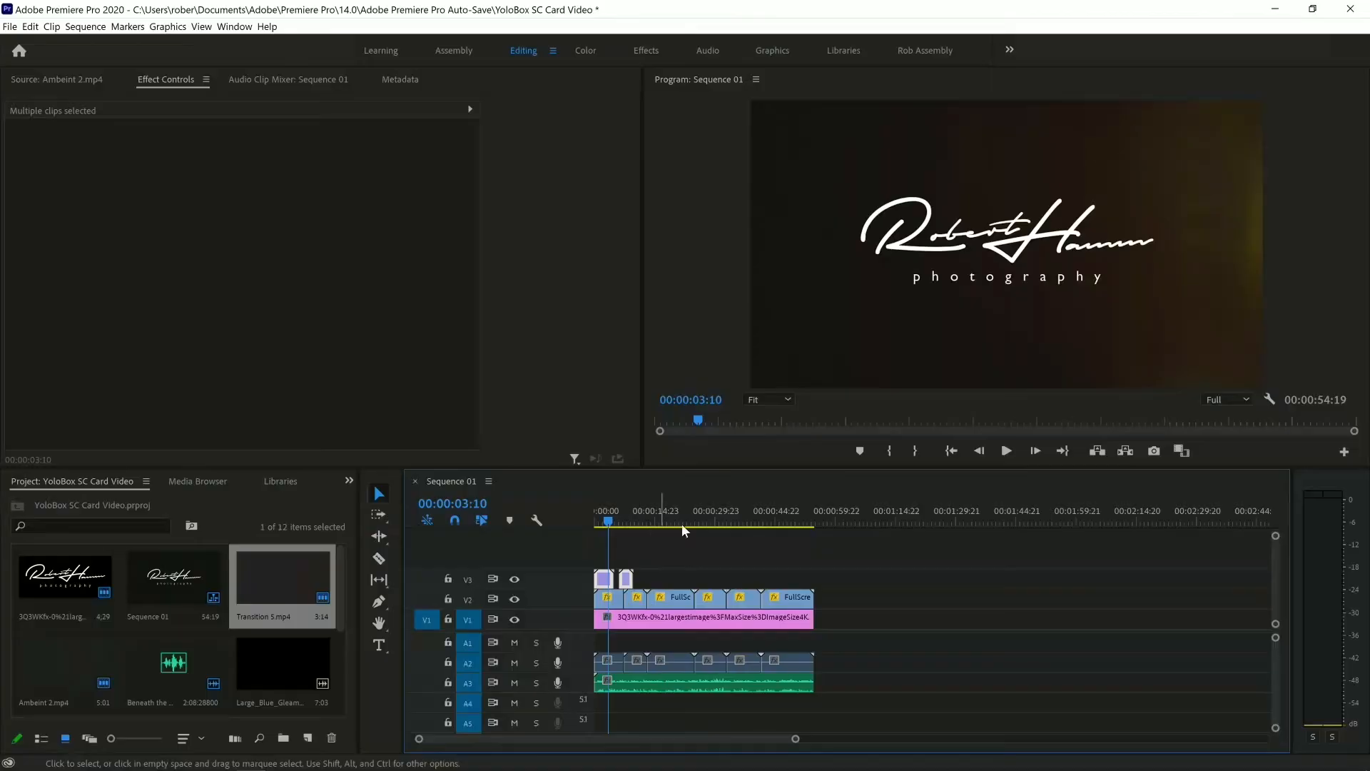
- Duplicate the two dust overlay clips along V3 and add default crossfades
left_click(681, 542)
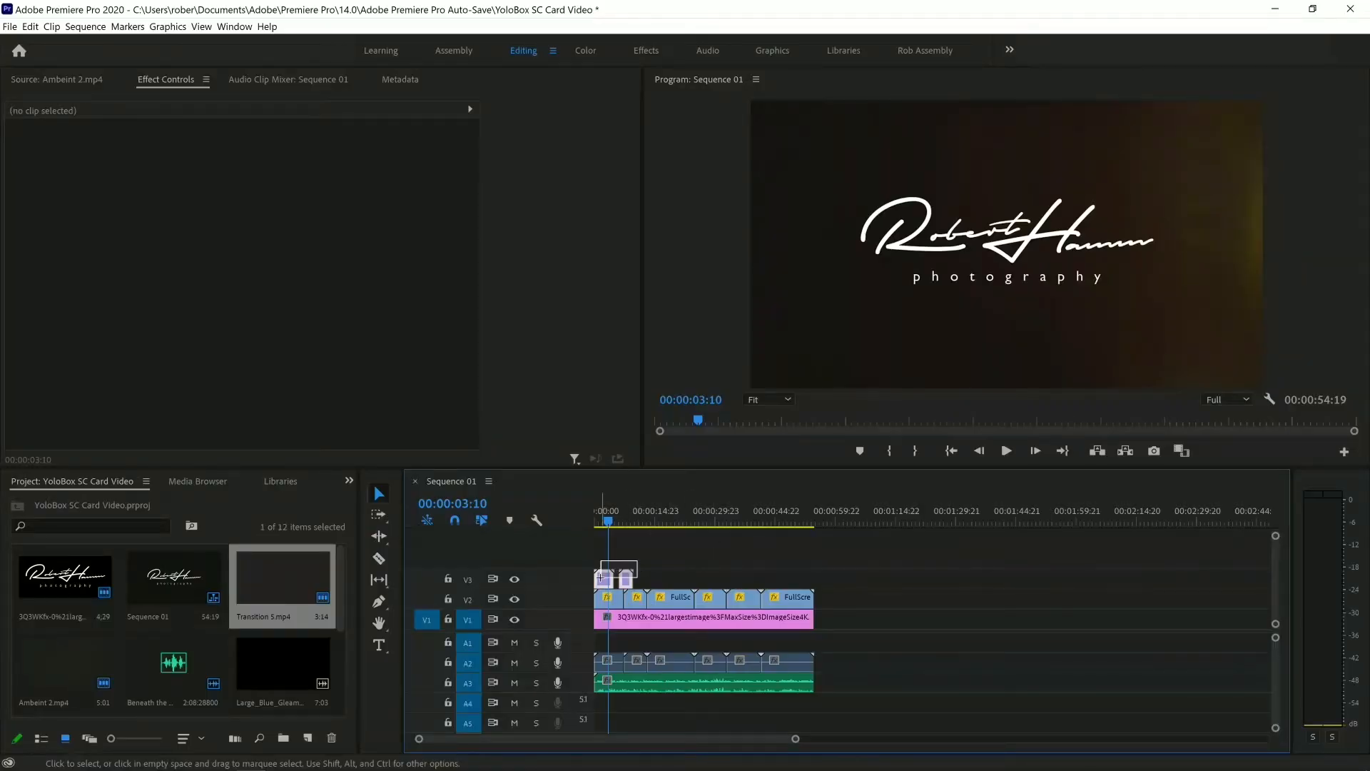
left_click(620, 579)
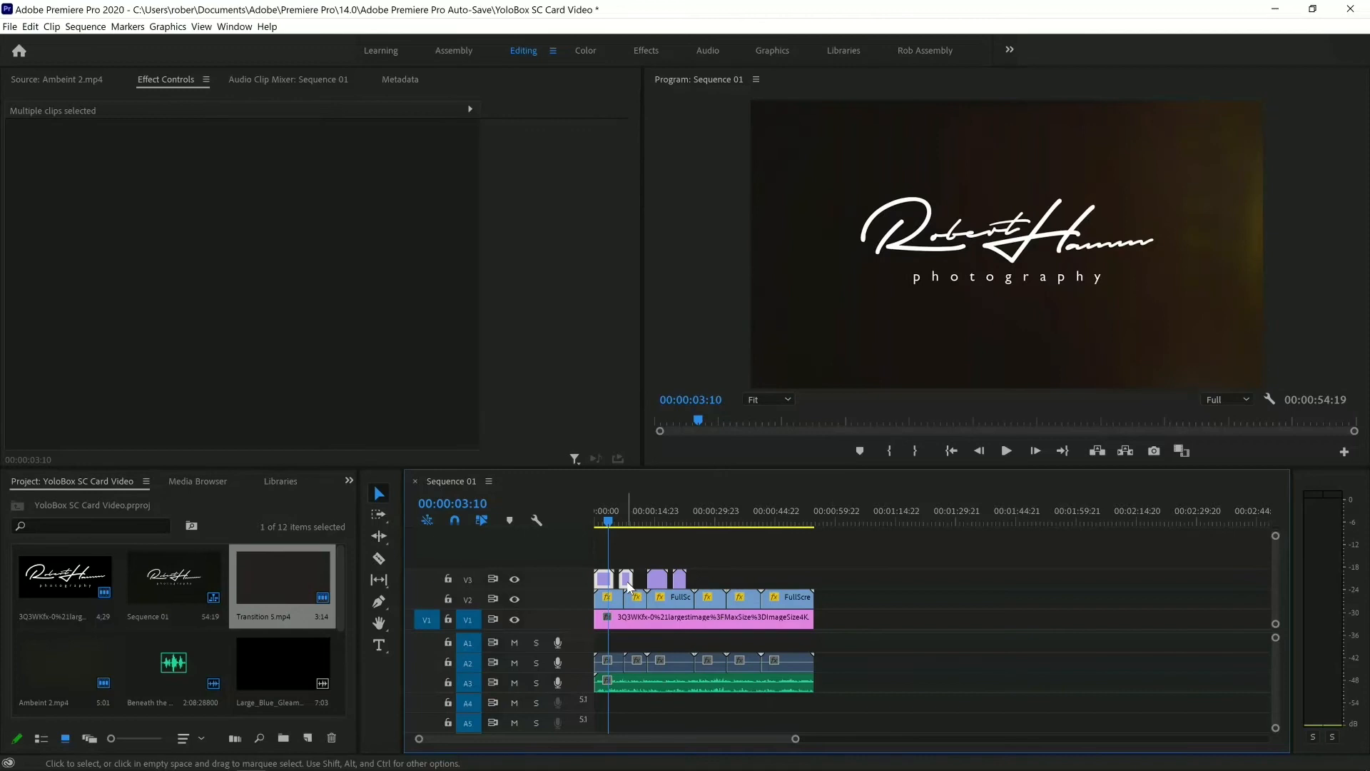
left_click(841, 599)
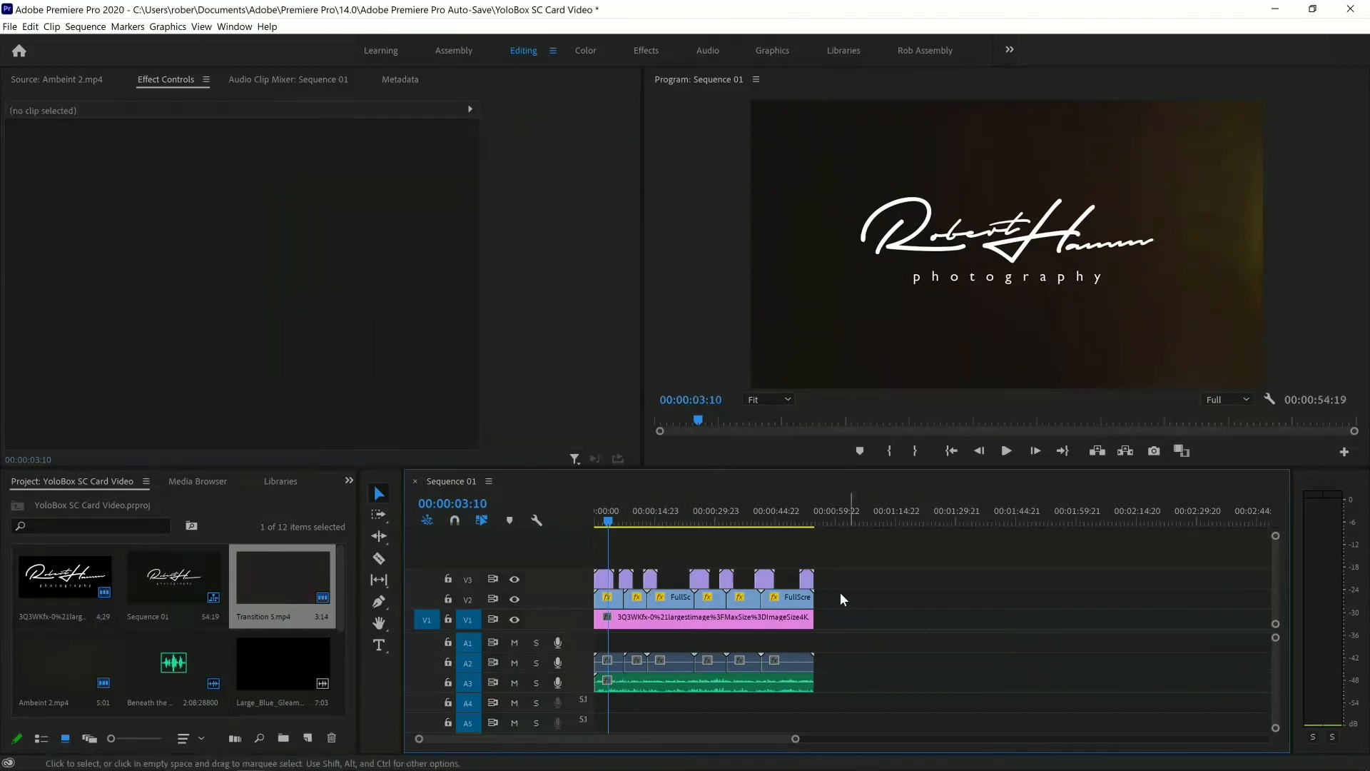
mouse_move(852, 604)
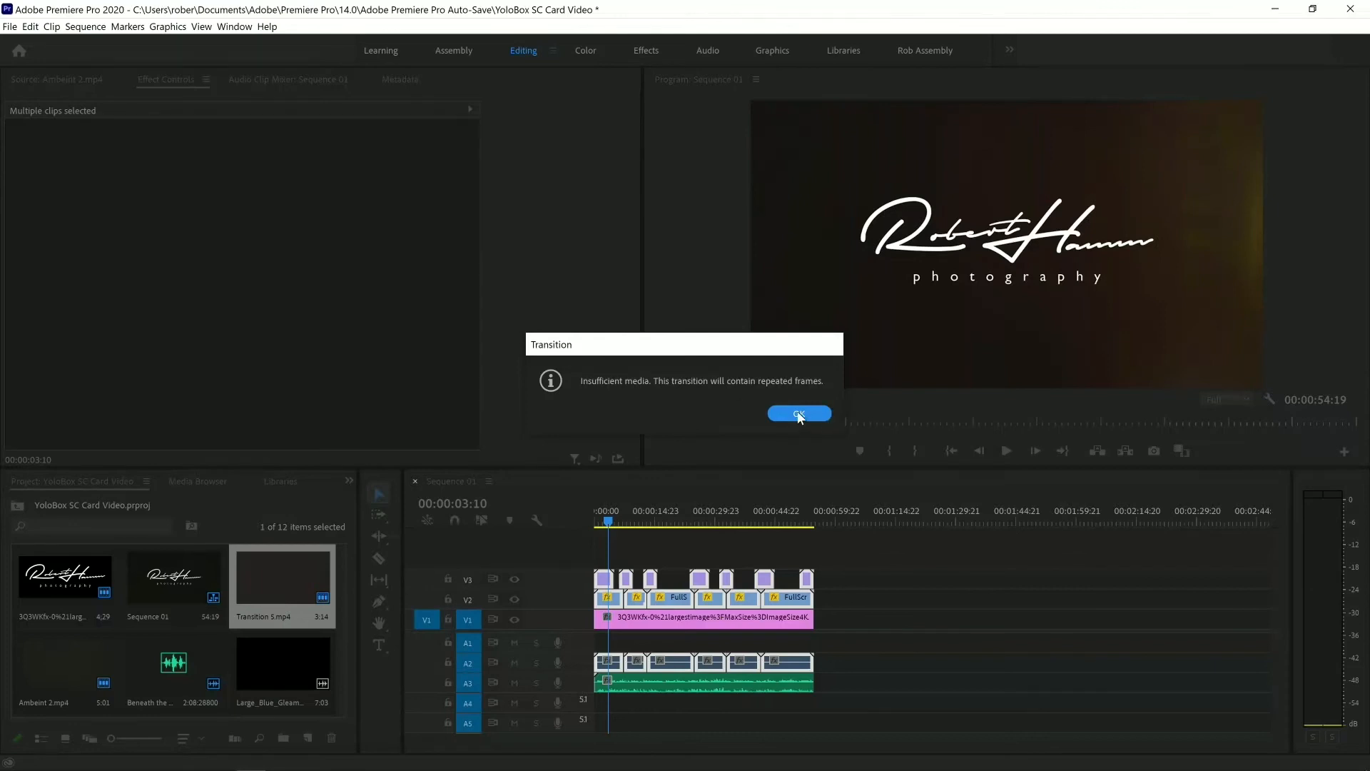
- Dismiss the Insufficient media warning with OK, keeping the crossfades
left_click(797, 413)
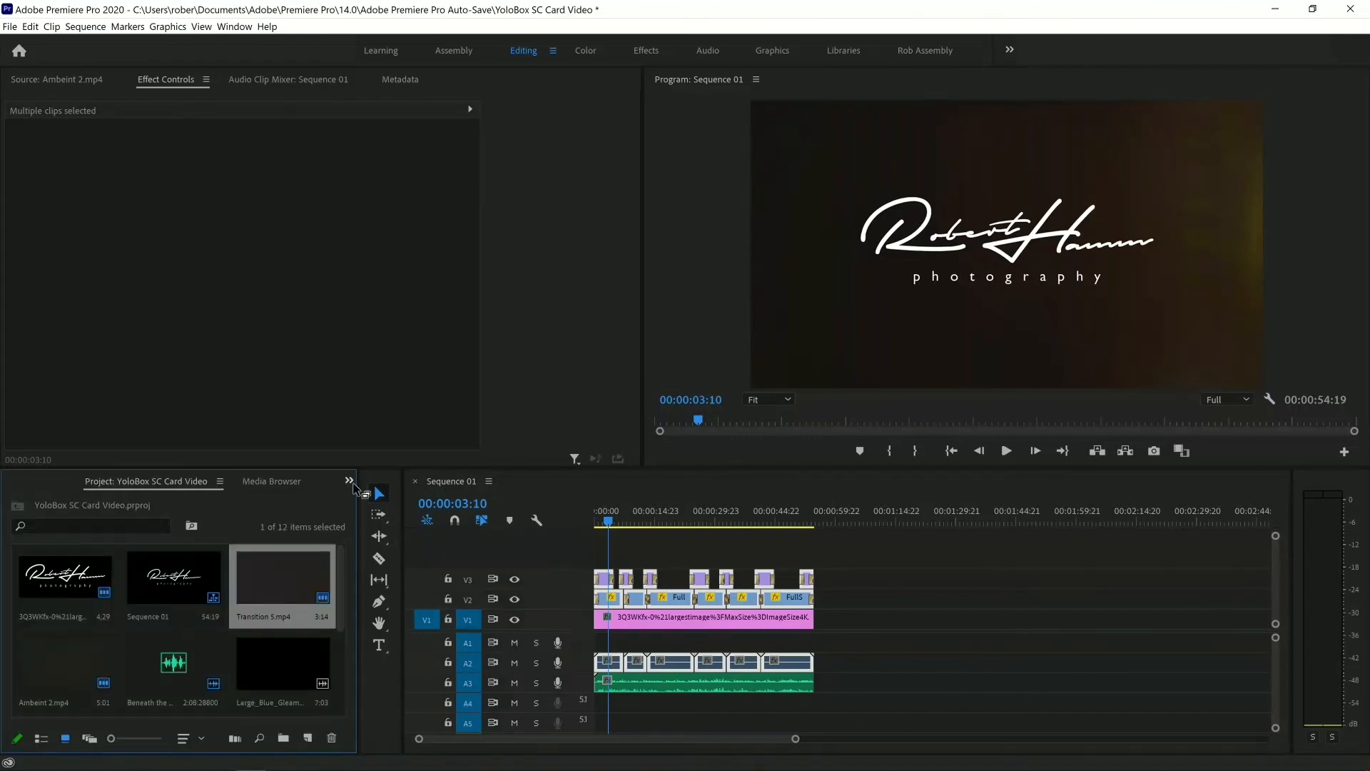
- Switch the panel to Effects and search for 'EXPO'
left_click(349, 480)
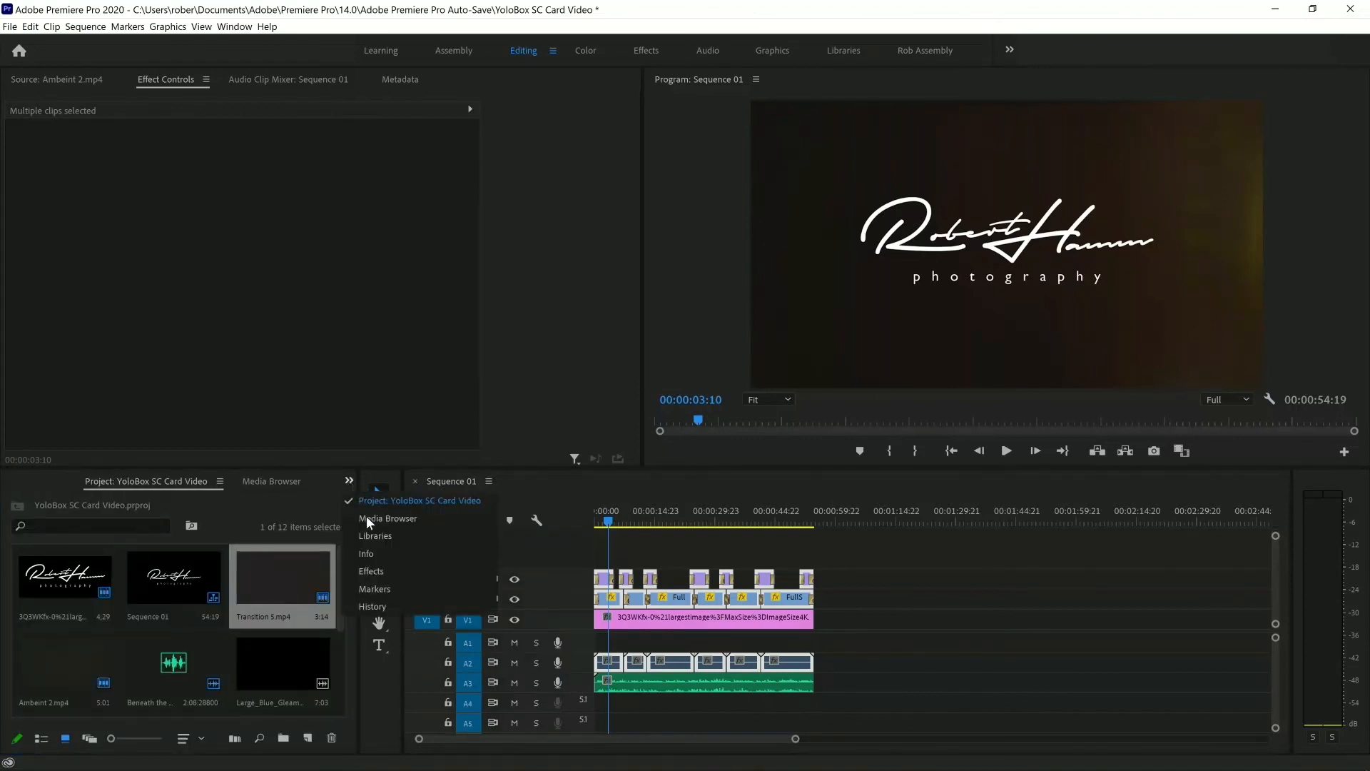
left_click(371, 571)
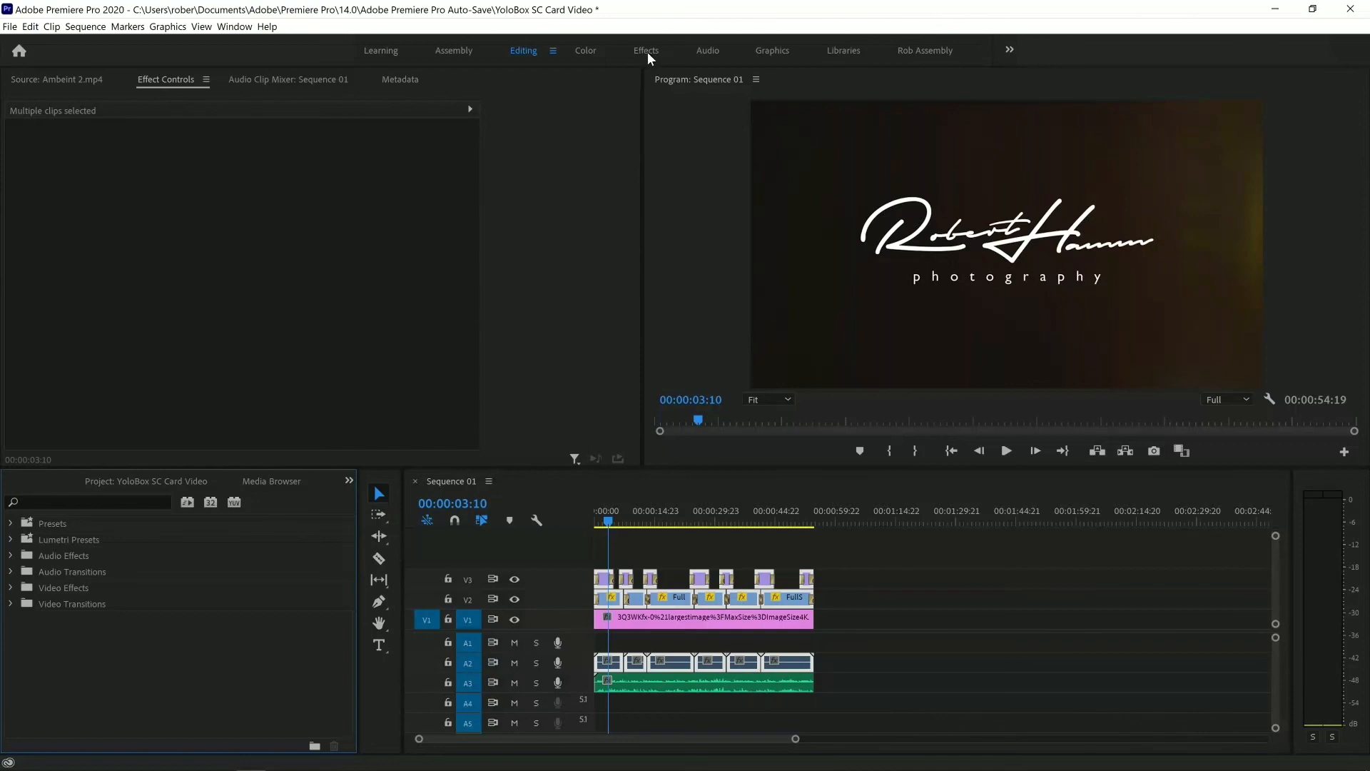
left_click(87, 501)
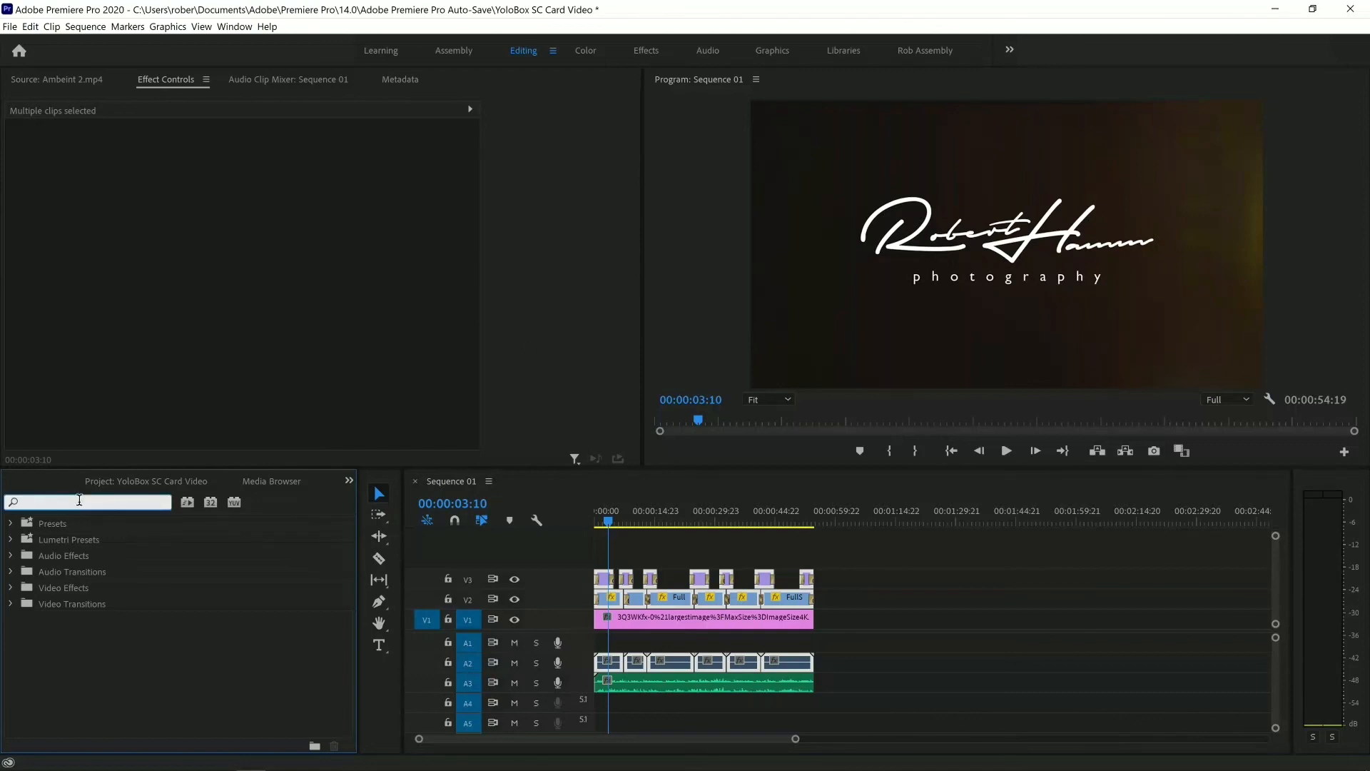
type("EXPO")
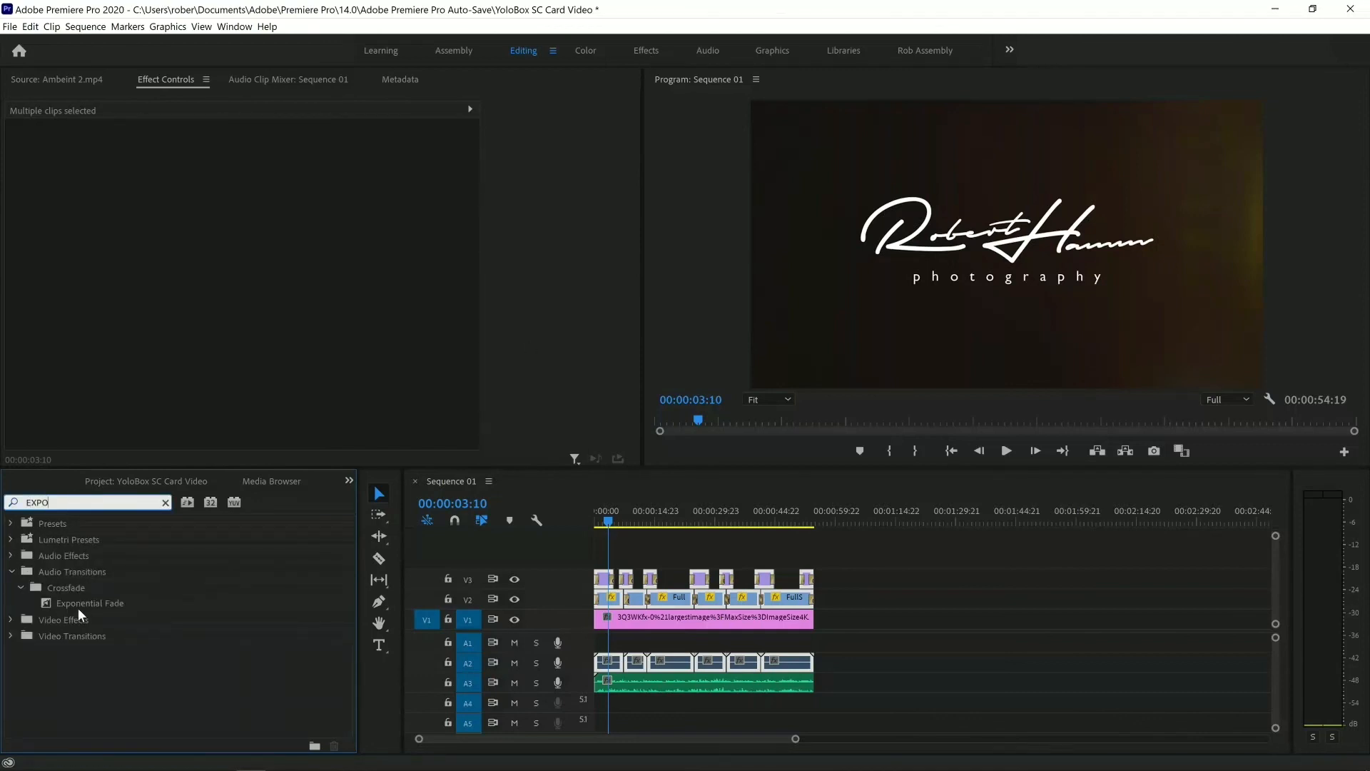
- Apply the Exponential Fade audio transition to the end of the music clip
left_click(87, 603)
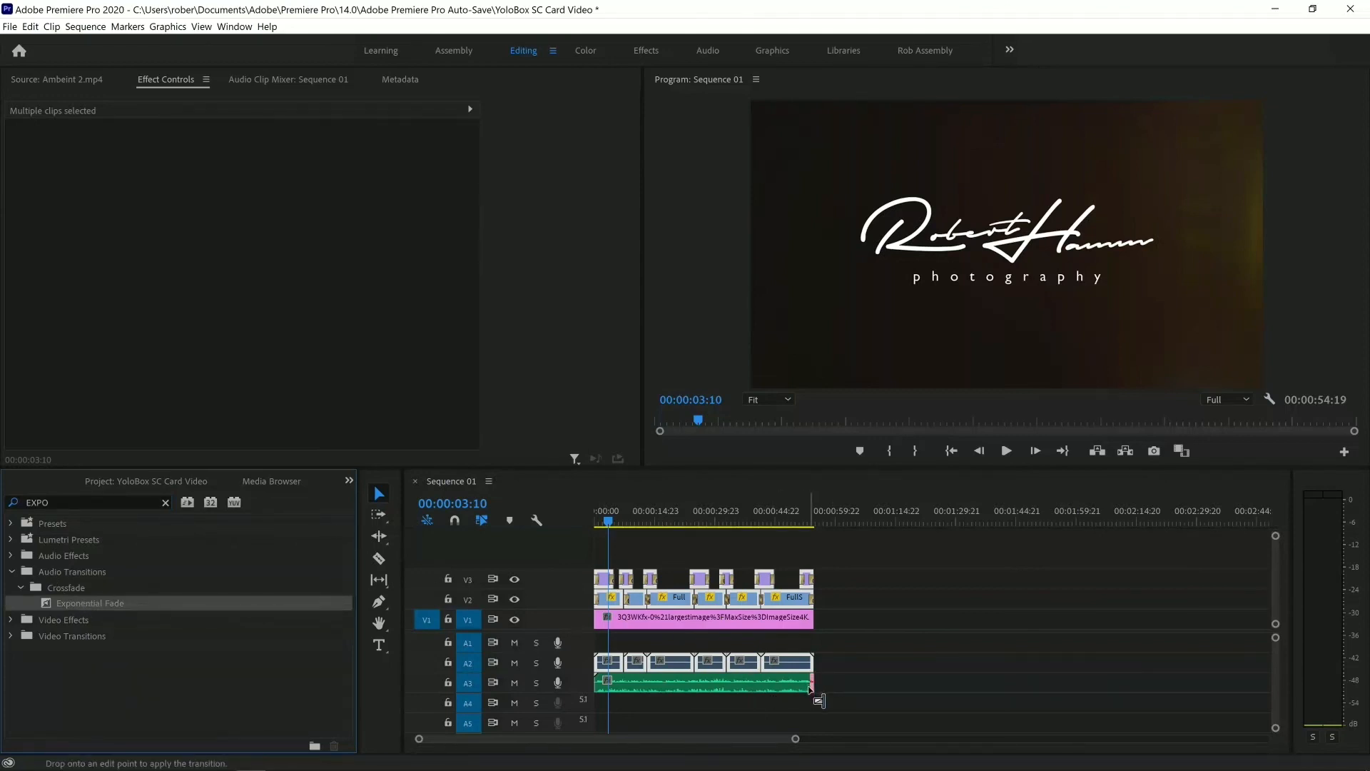
left_click(857, 653)
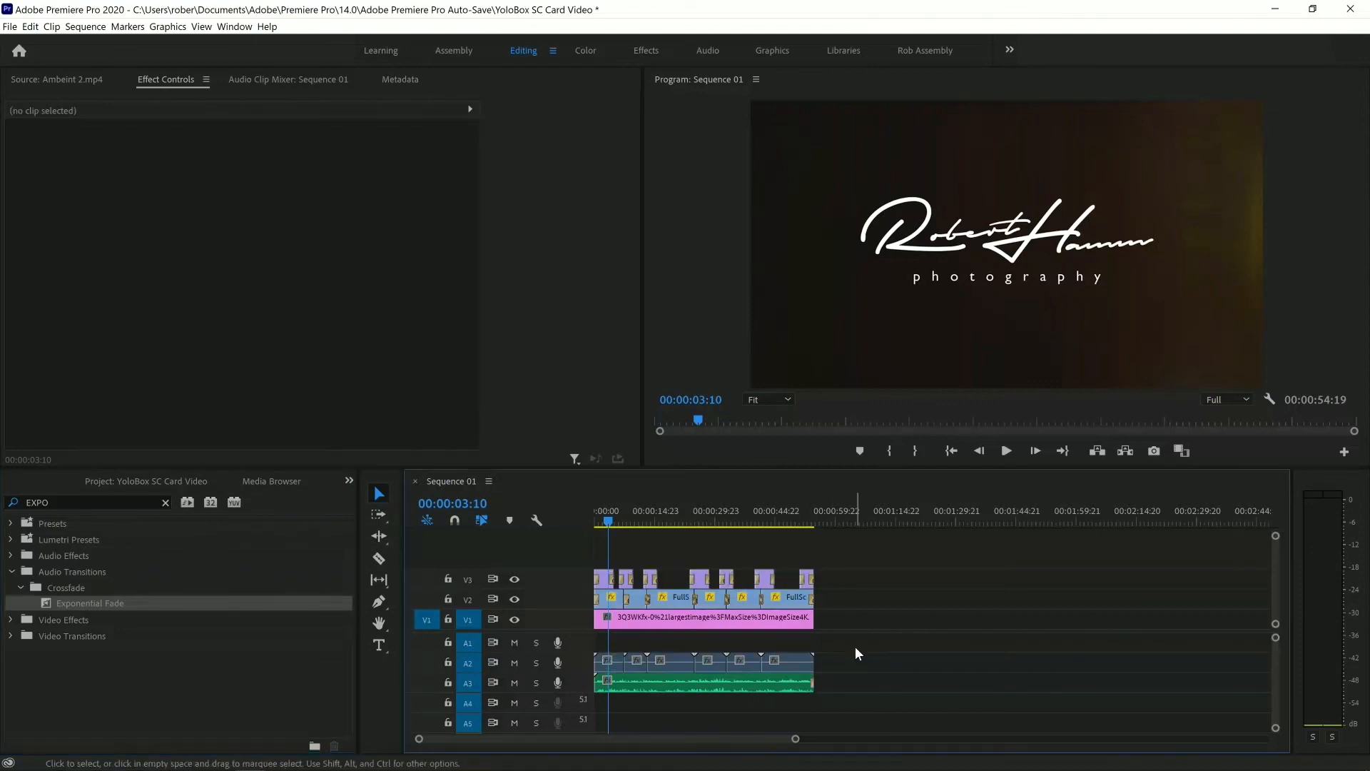